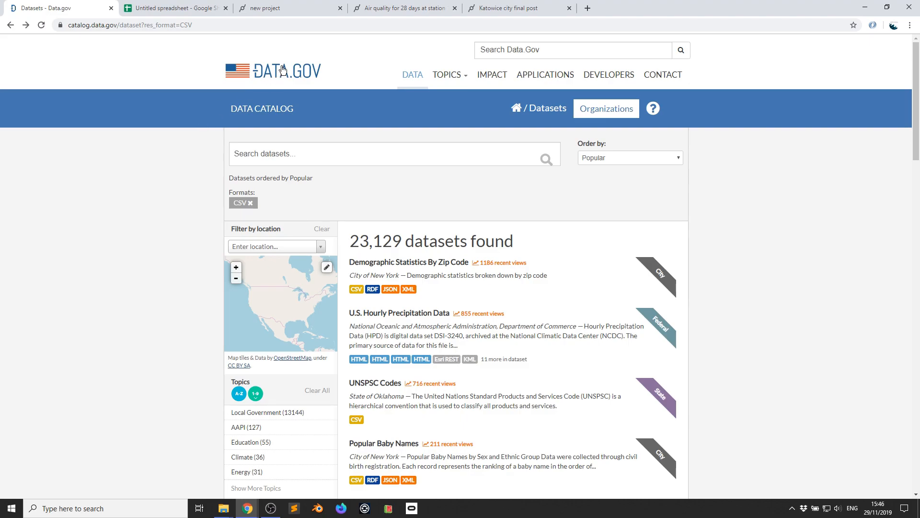
pyautogui.moveTo(362, 246)
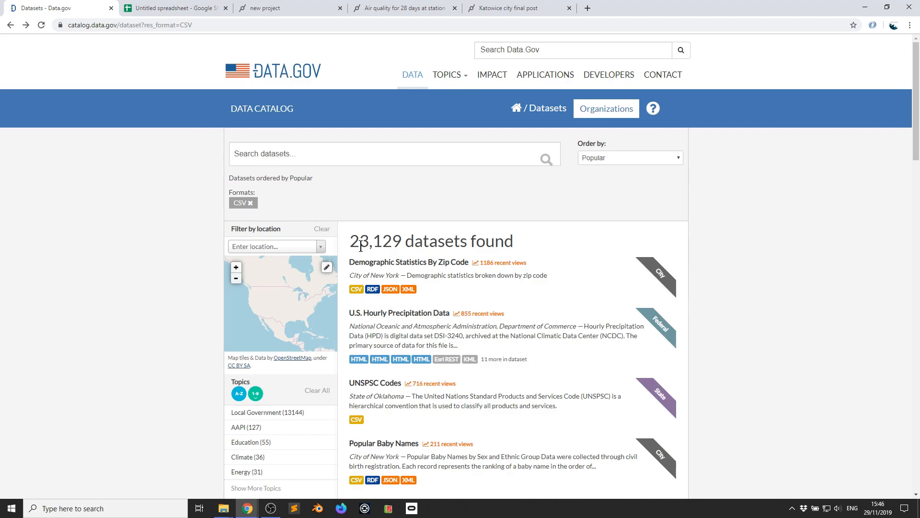
# - Scroll the CSV results and open the Popular Baby Names dataset page
pyautogui.scroll(-3)
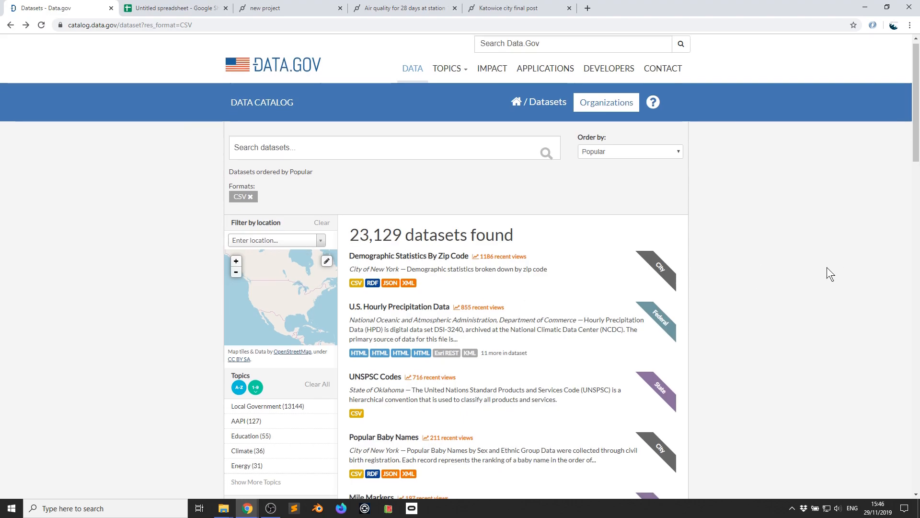
pyautogui.scroll(-3)
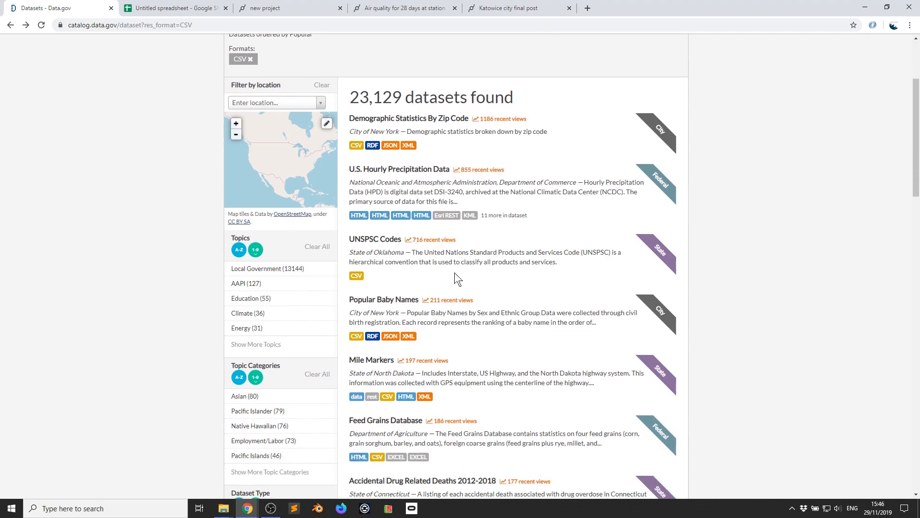
pyautogui.click(384, 299)
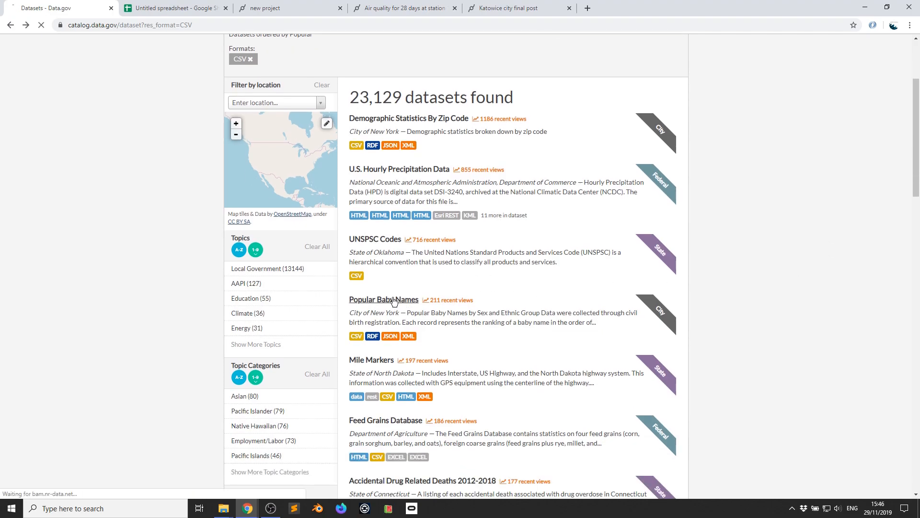
pyautogui.click(384, 299)
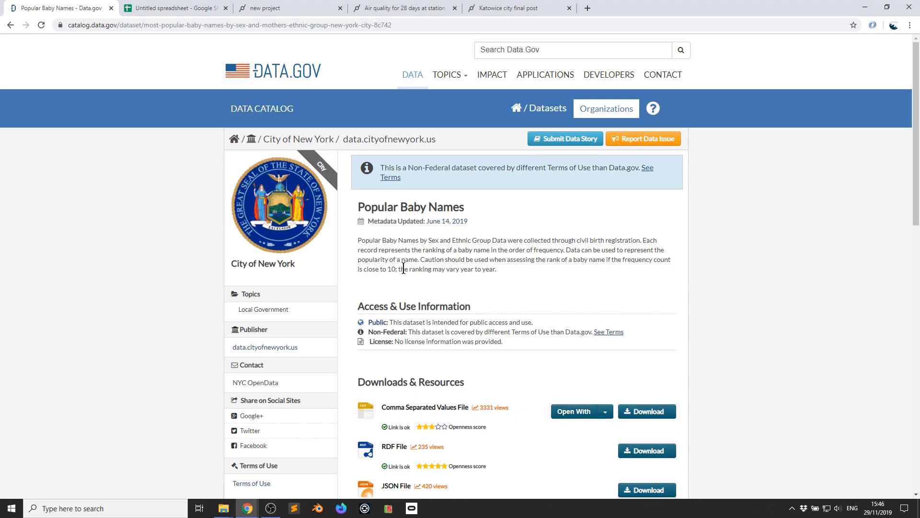
pyautogui.moveTo(605, 292)
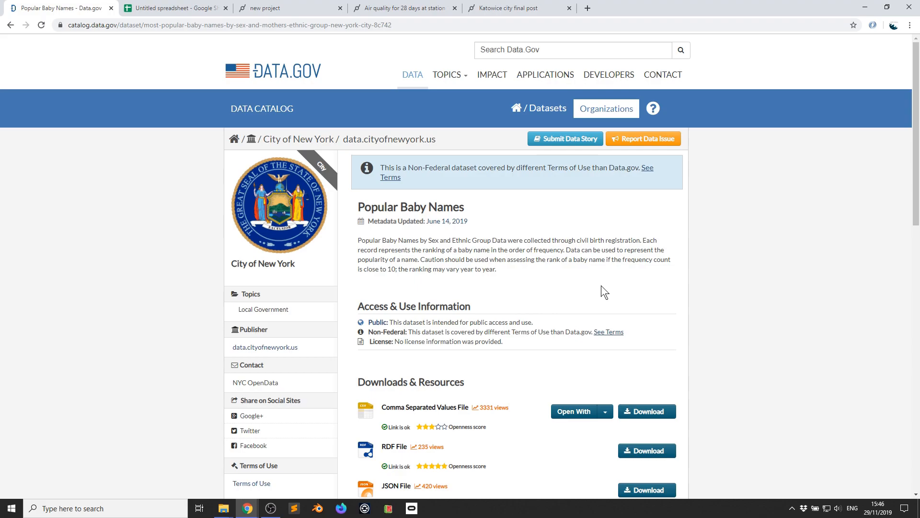
pyautogui.scroll(-3)
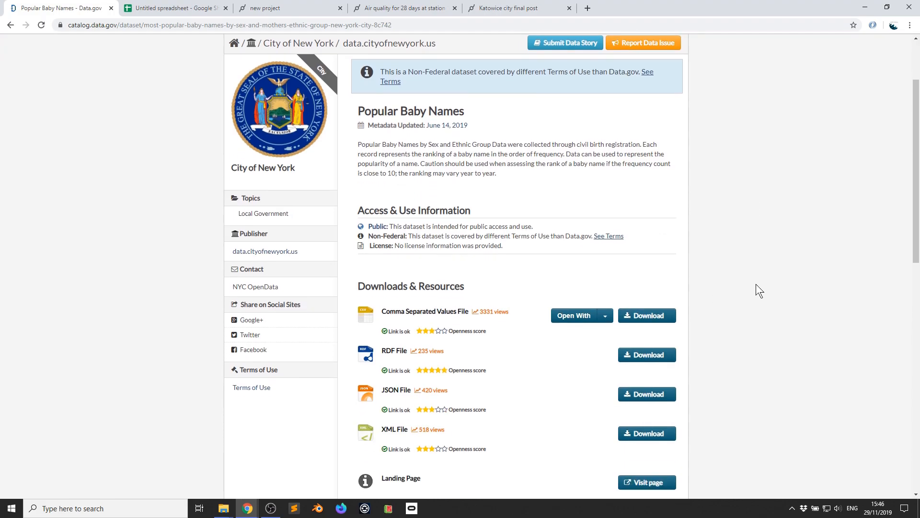
pyautogui.moveTo(405, 318)
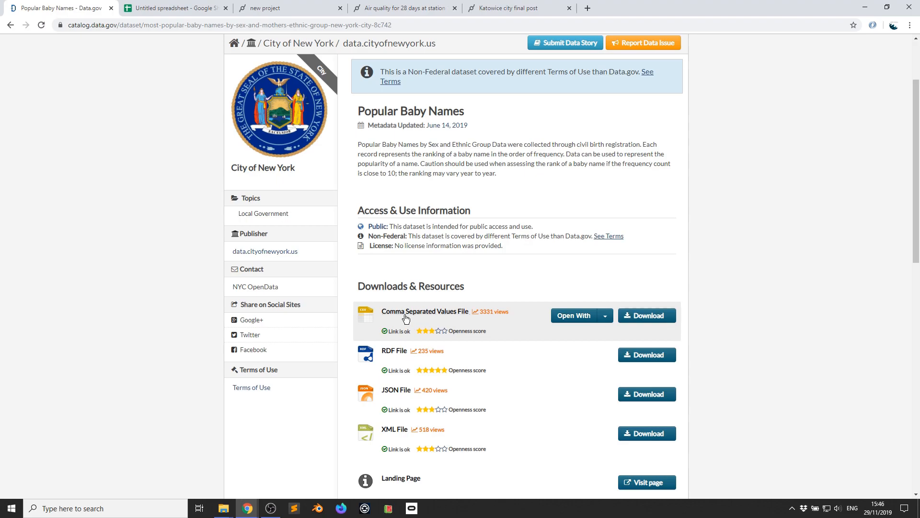
pyautogui.moveTo(424, 310)
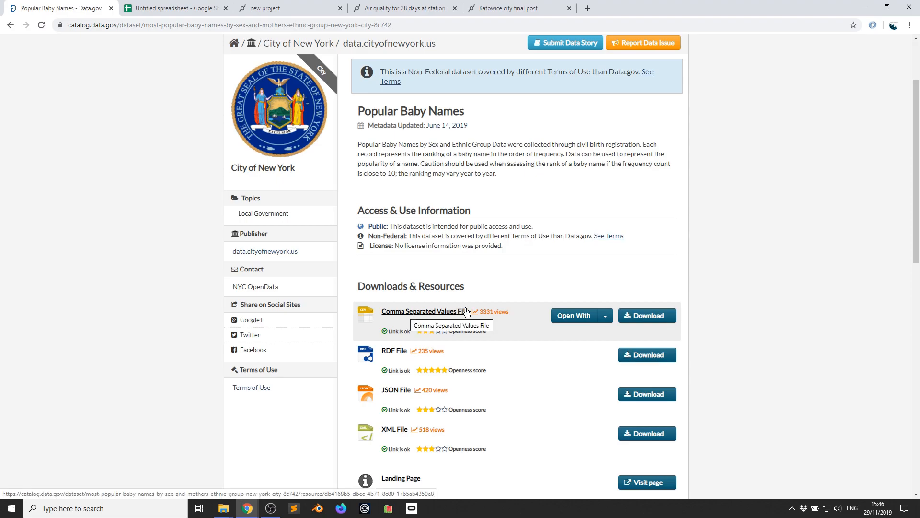
pyautogui.moveTo(647, 315)
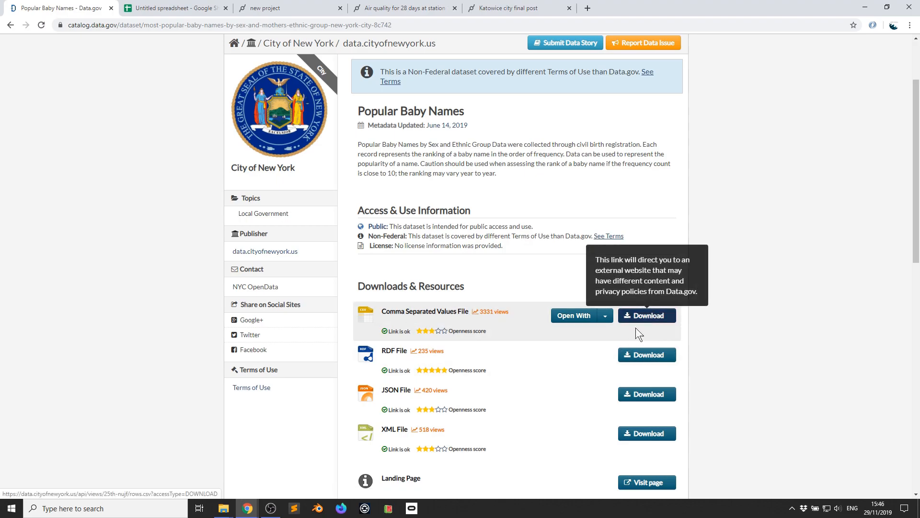
pyautogui.scroll(-3)
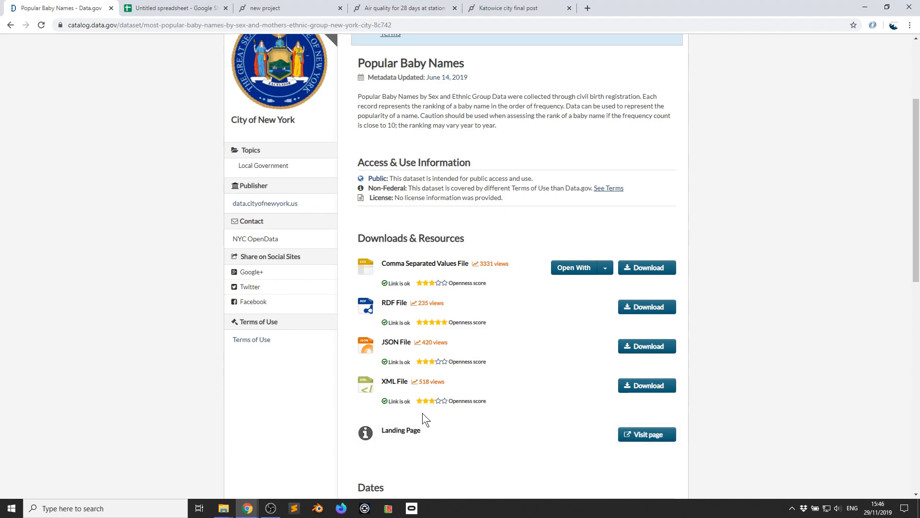
pyautogui.moveTo(412, 397)
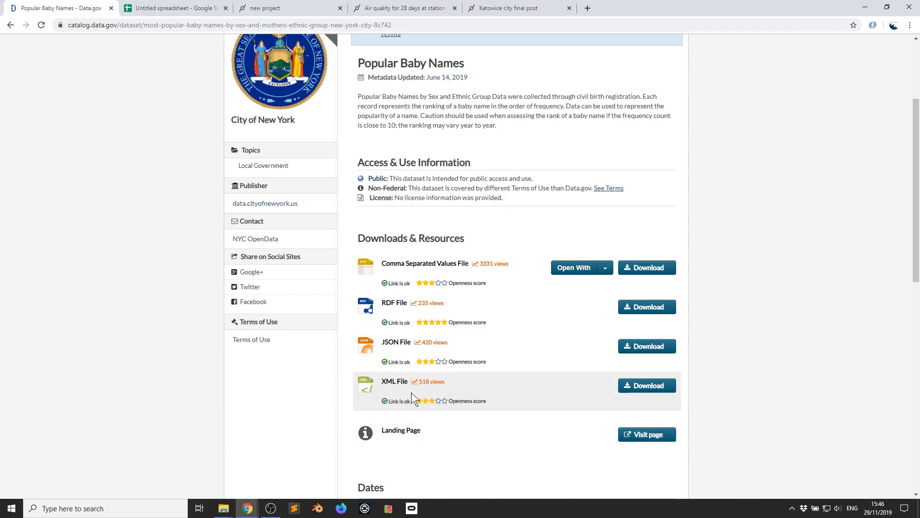
pyautogui.moveTo(646, 268)
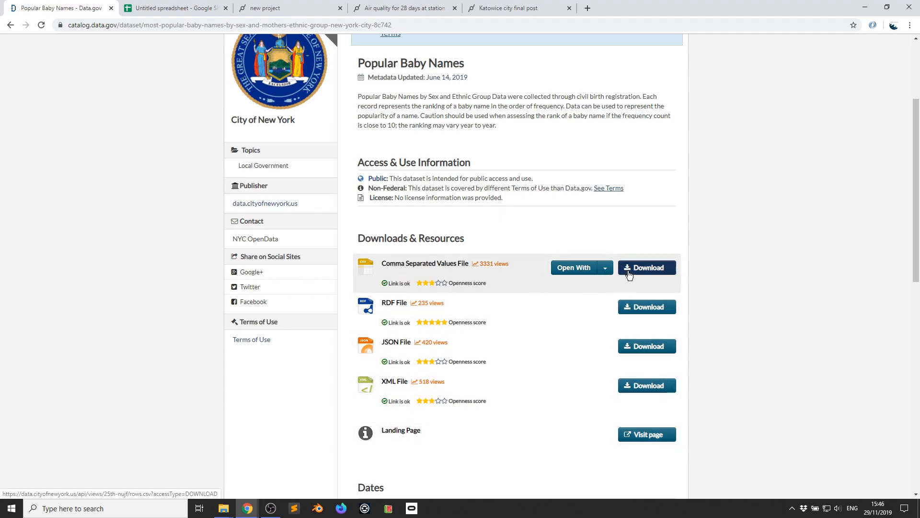
pyautogui.moveTo(646, 267)
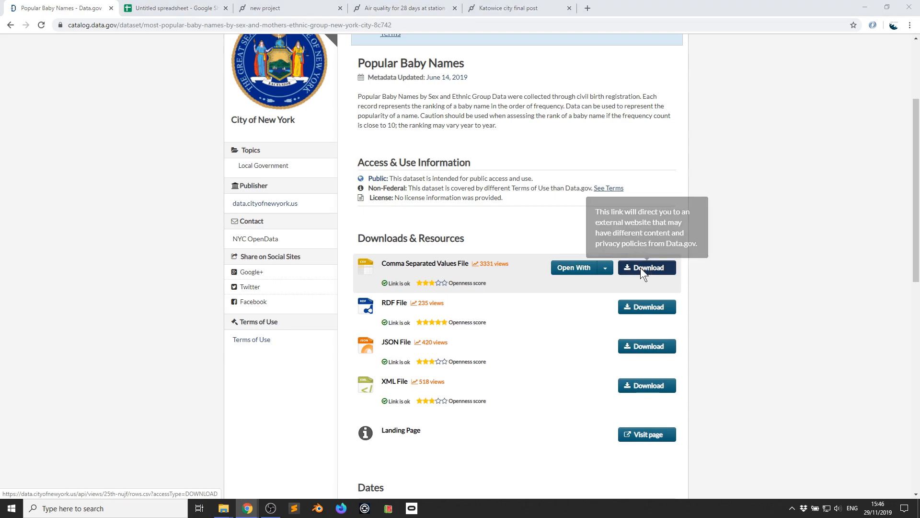
pyautogui.click(646, 267)
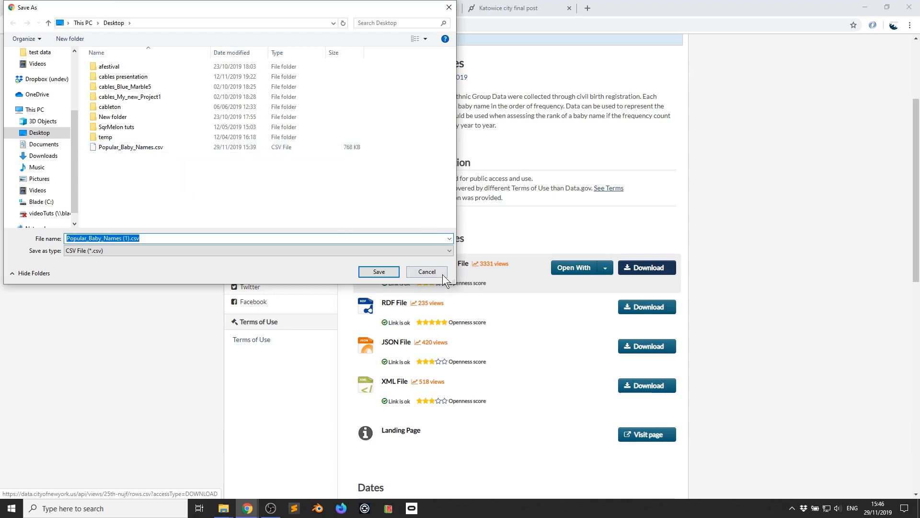
pyautogui.click(426, 271)
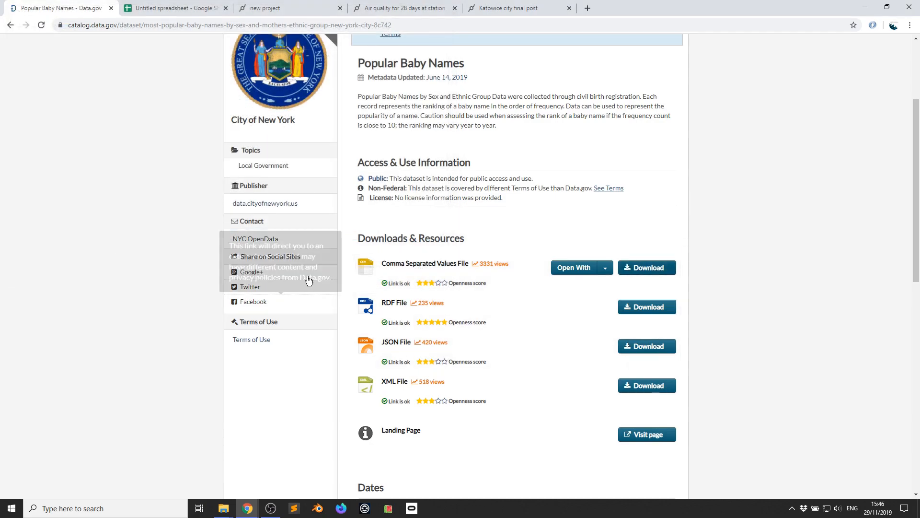
pyautogui.click(174, 7)
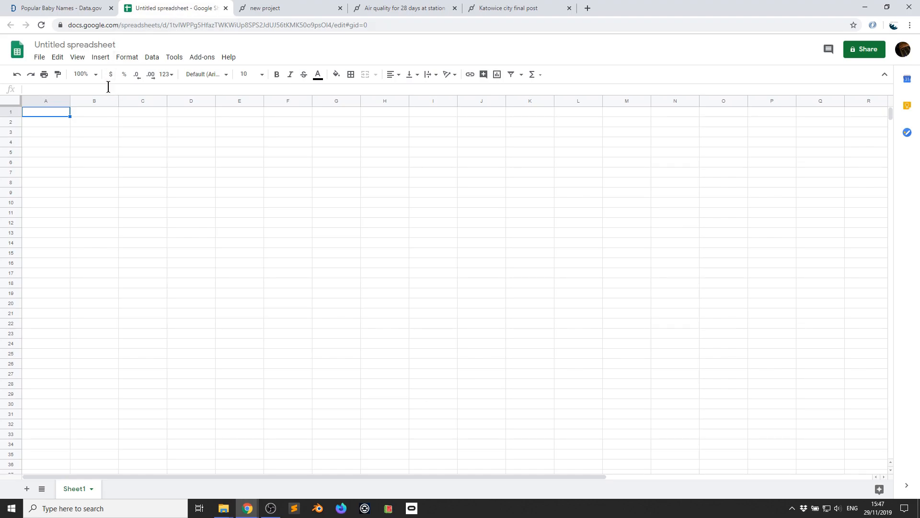
pyautogui.moveTo(40, 57)
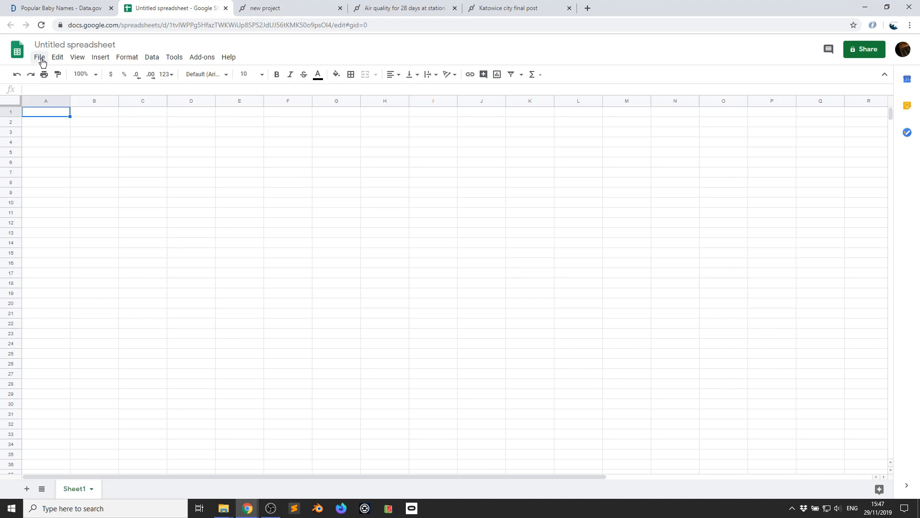
# - Upload Popular_Baby_Names.csv through File > Import from the computer
pyautogui.click(39, 57)
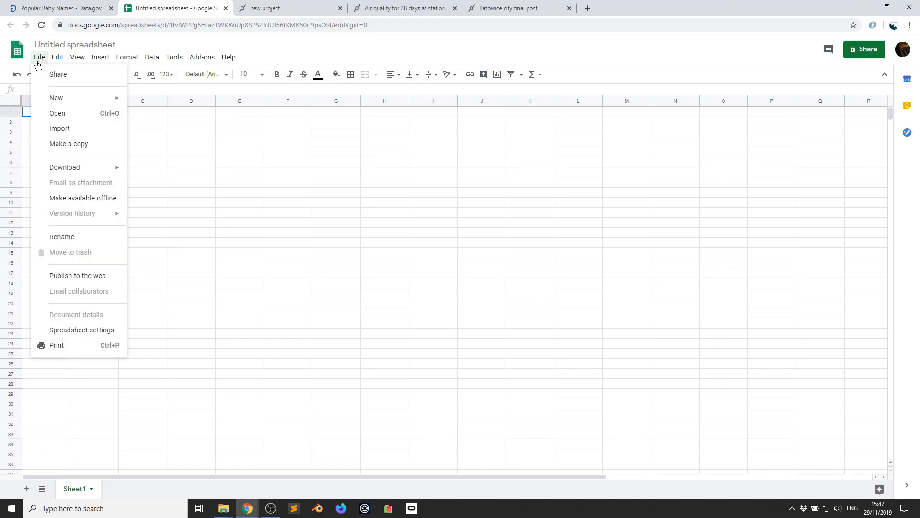
pyautogui.click(60, 128)
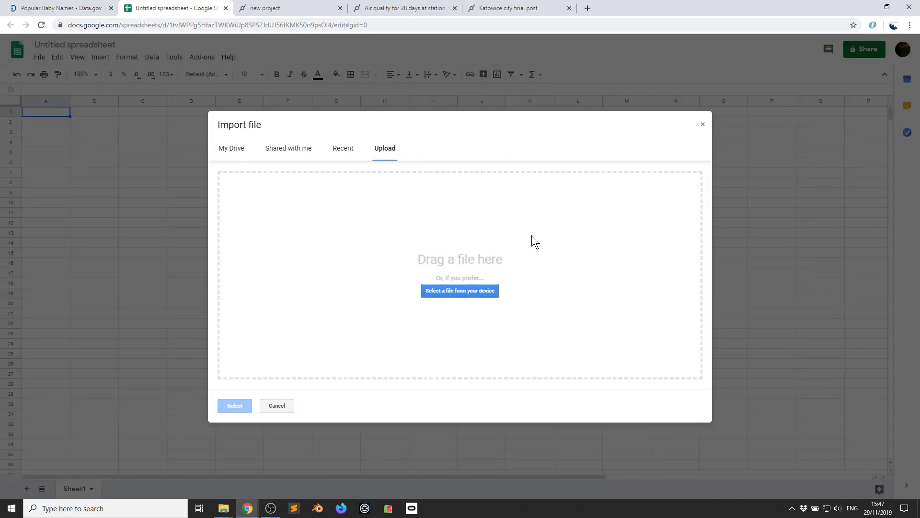
pyautogui.moveTo(460, 290)
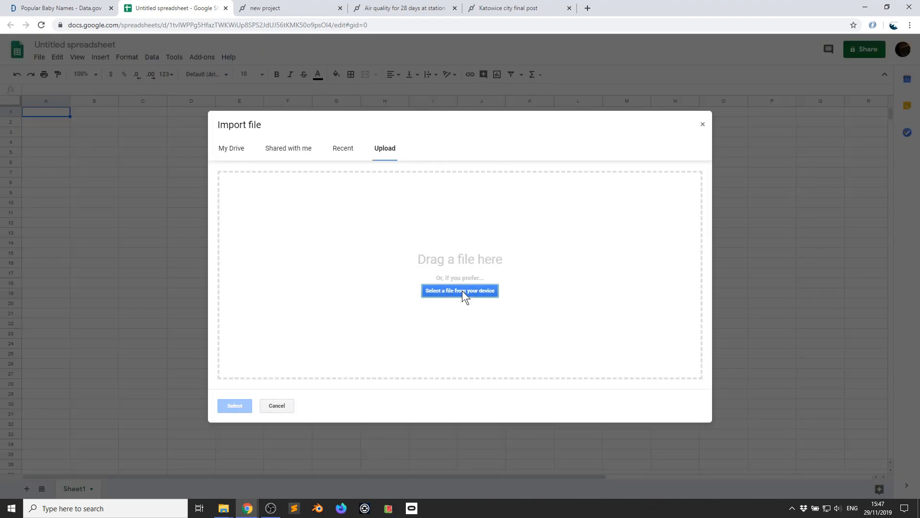
pyautogui.click(459, 290)
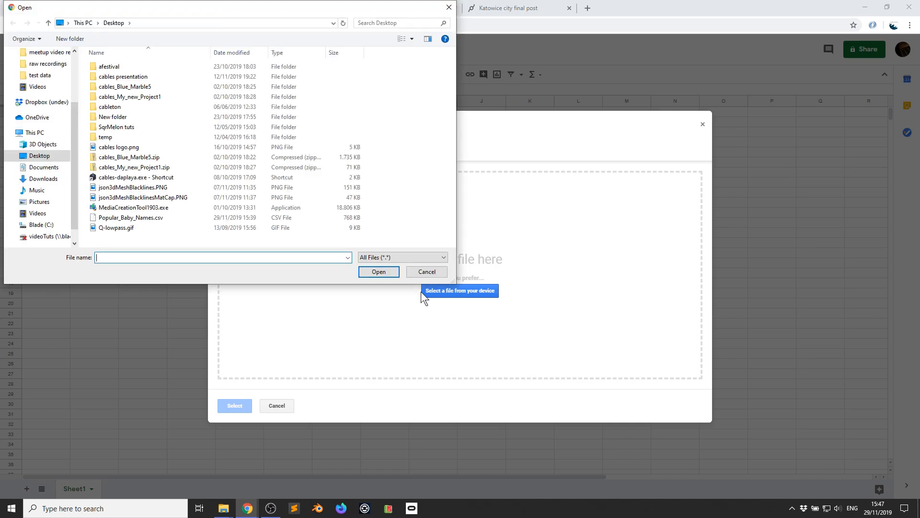
pyautogui.click(131, 217)
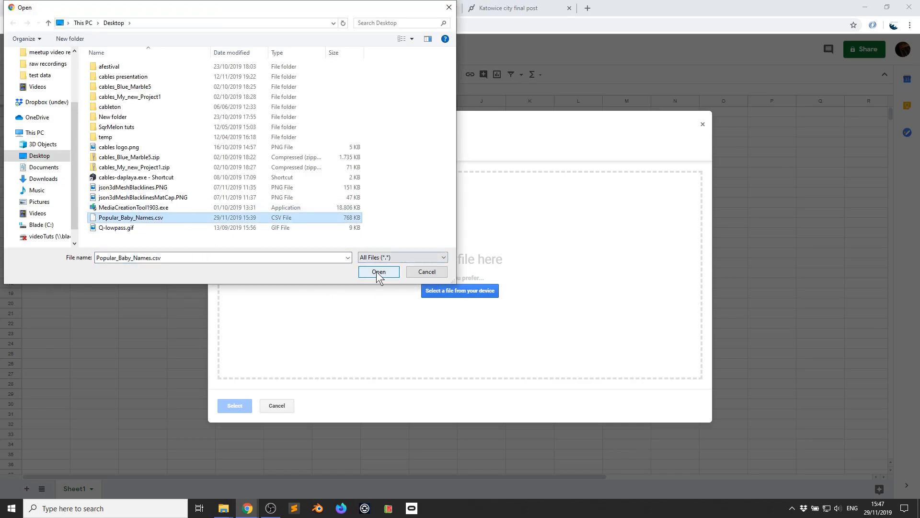
pyautogui.click(378, 271)
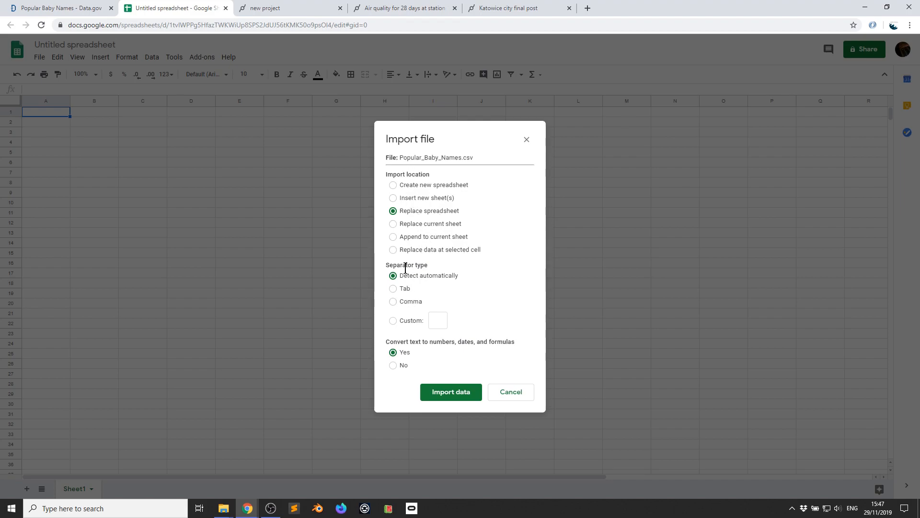
# - Import with Comma separator and no text conversion, replacing the sheet
pyautogui.click(393, 301)
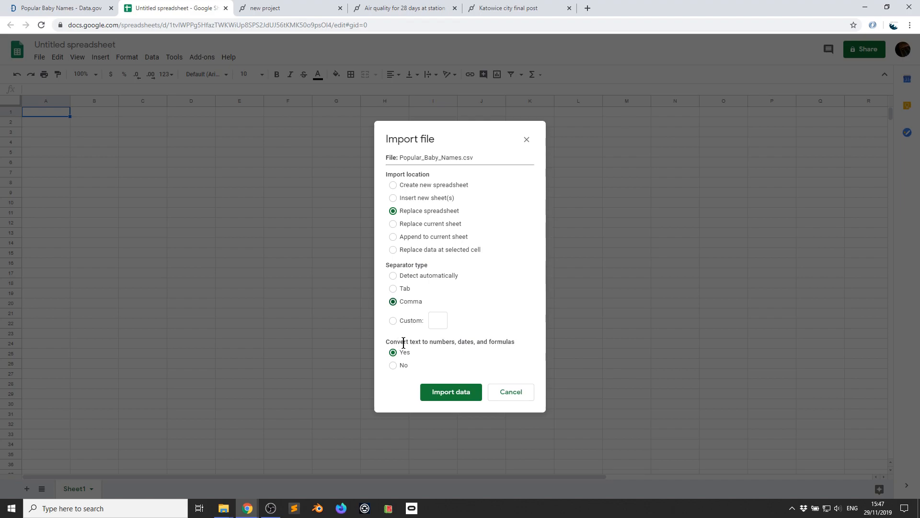
pyautogui.moveTo(442, 361)
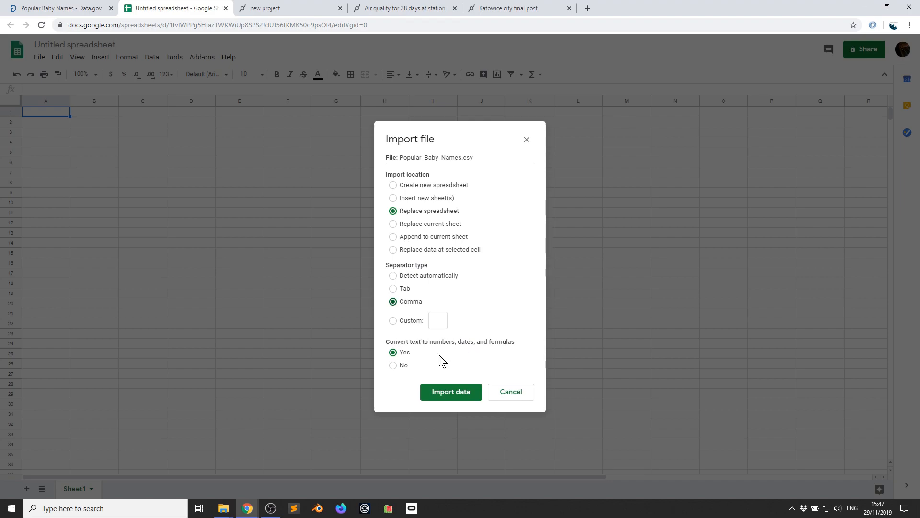
pyautogui.click(393, 364)
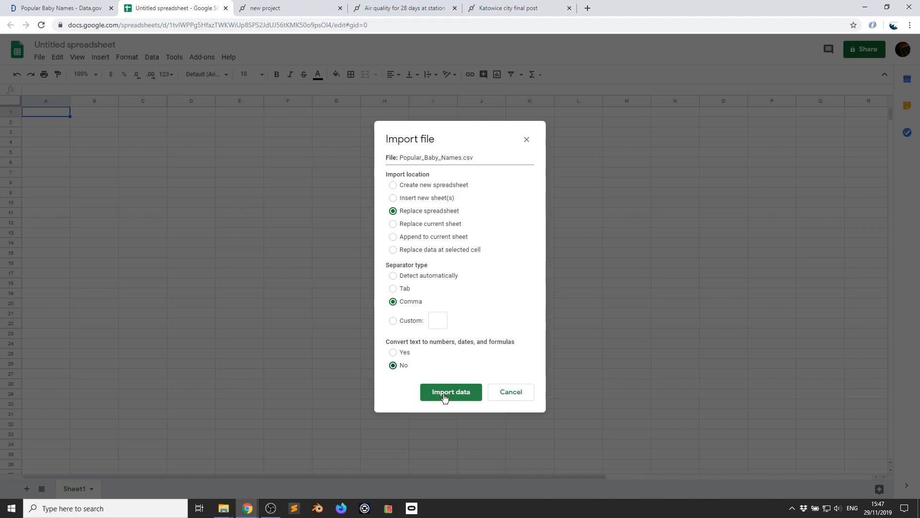
pyautogui.click(451, 391)
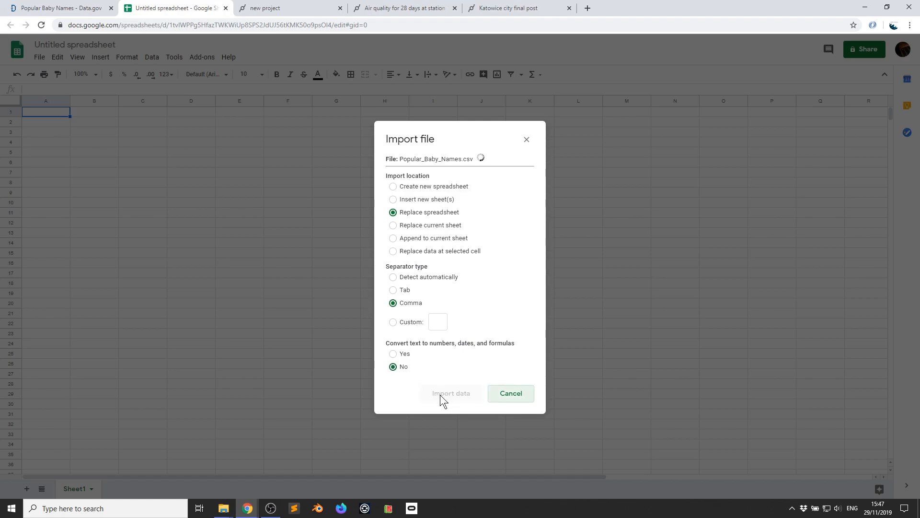
pyautogui.click(451, 393)
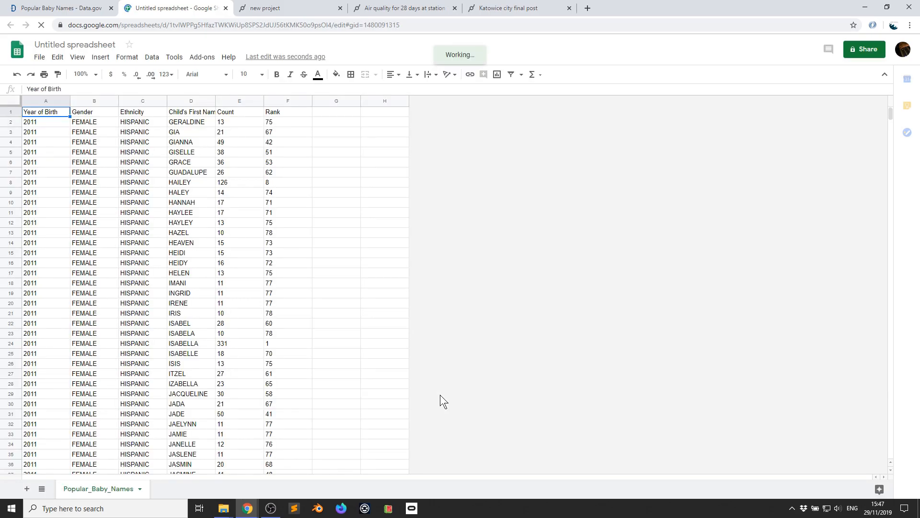
pyautogui.moveTo(151, 122)
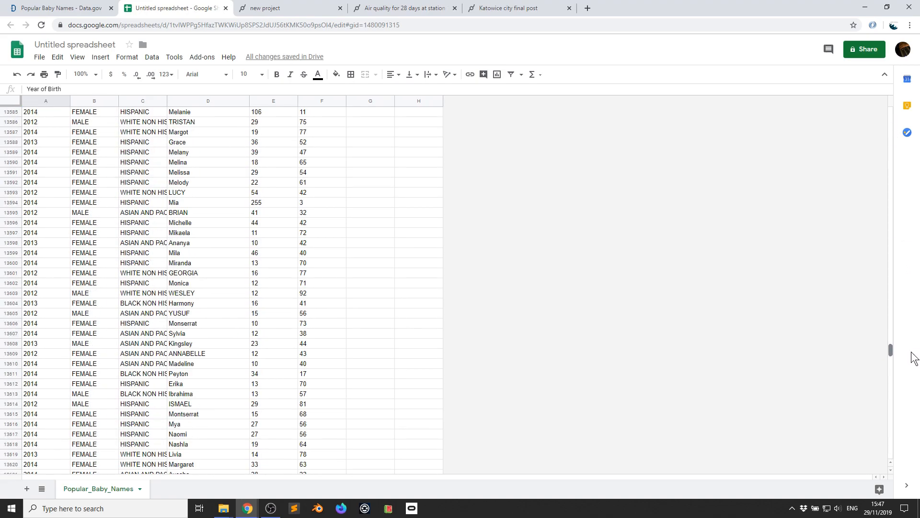
pyautogui.moveTo(46, 276)
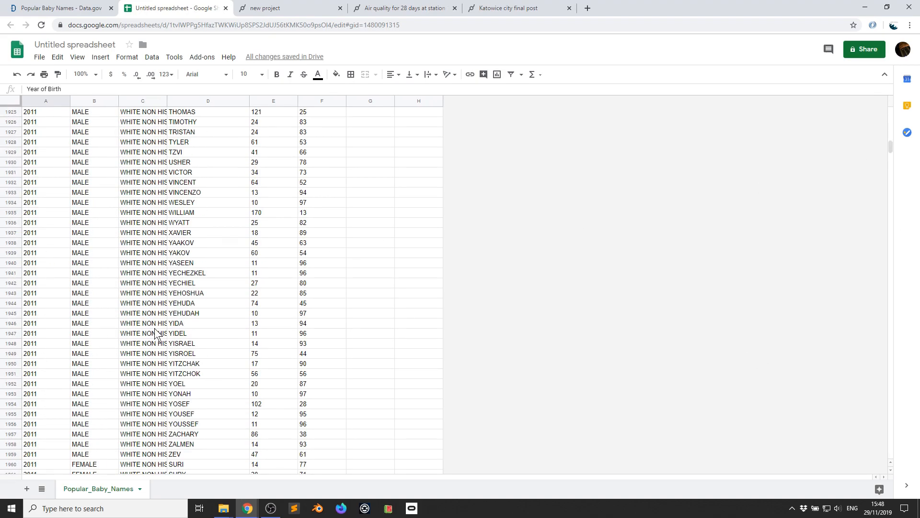
pyautogui.scroll(-3)
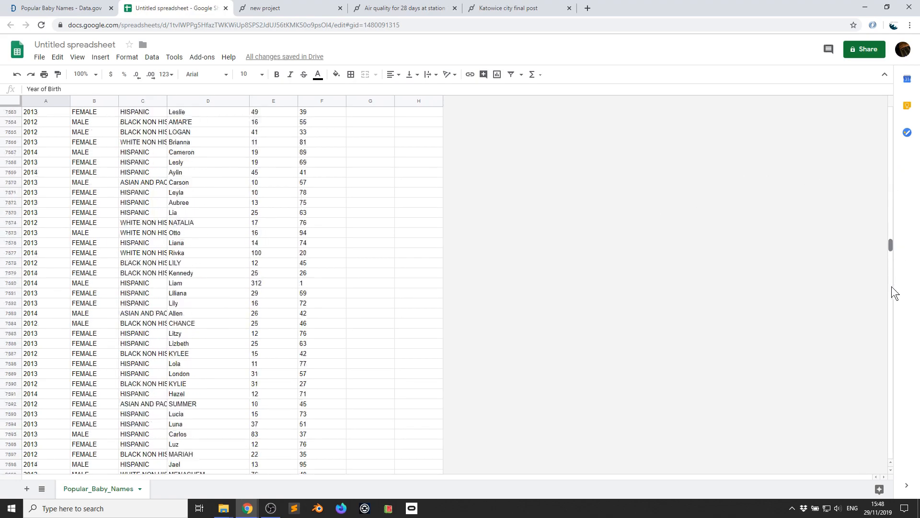
pyautogui.scroll(-3)
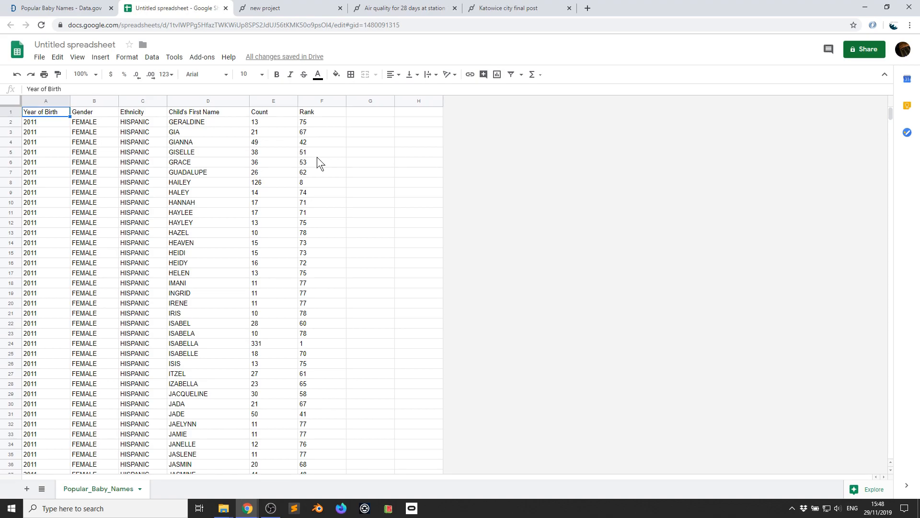
pyautogui.moveTo(5, 52)
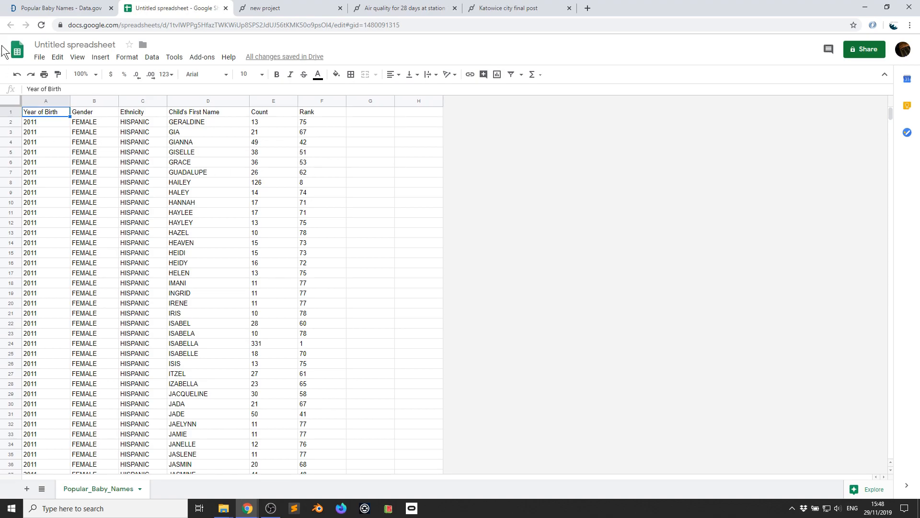
pyautogui.click(39, 56)
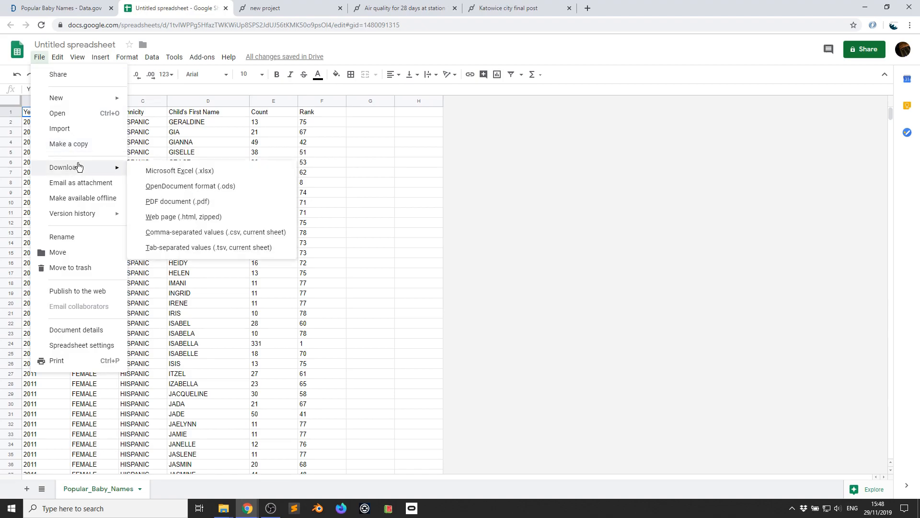
pyautogui.moveTo(216, 232)
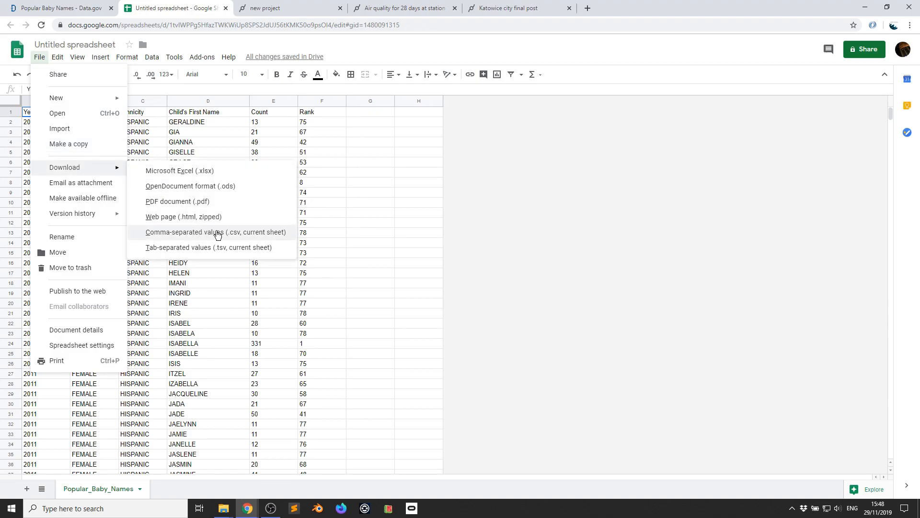
pyautogui.click(216, 232)
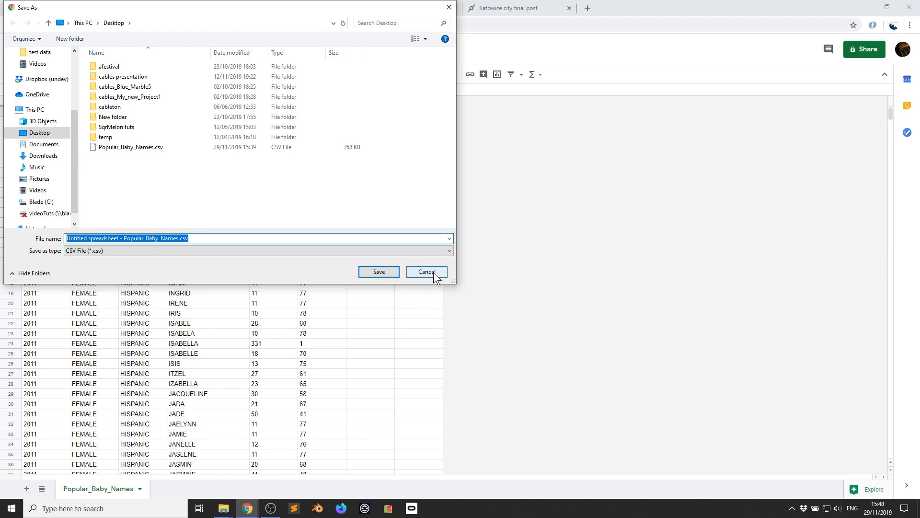
pyautogui.click(425, 271)
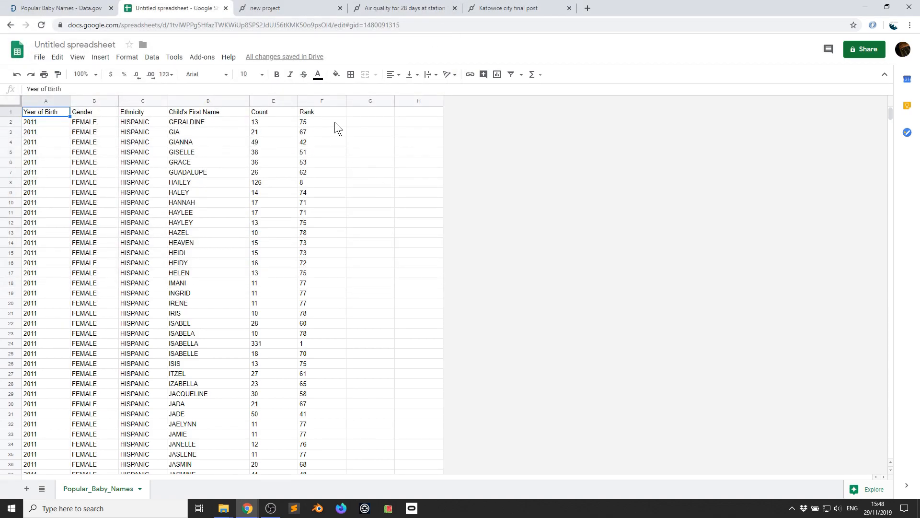
pyautogui.moveTo(225, 9)
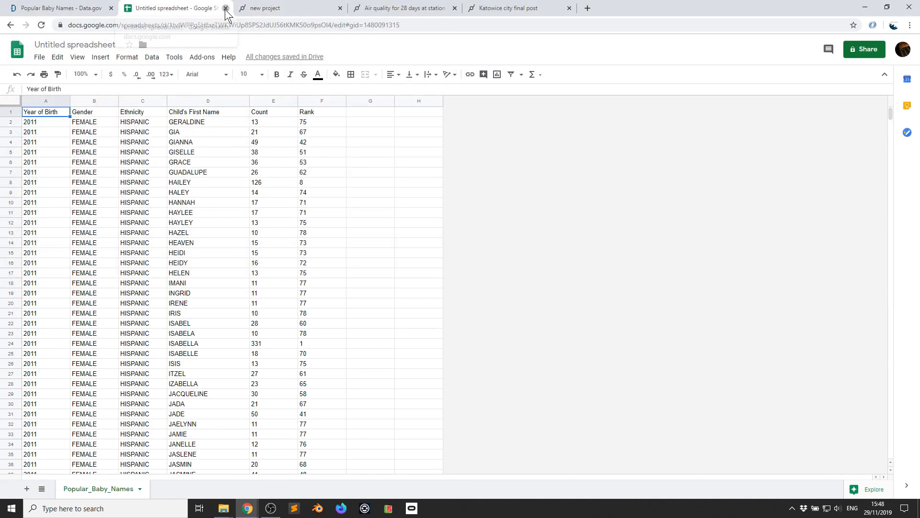
# - Close the Sheets tab and place a CsvArray op in the new patch
pyautogui.click(225, 7)
pyautogui.write('csv array')
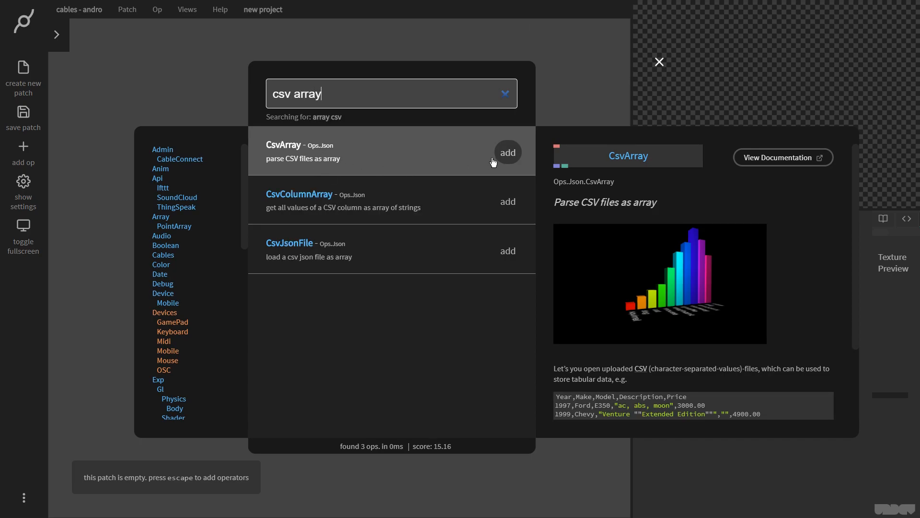
pyautogui.click(506, 153)
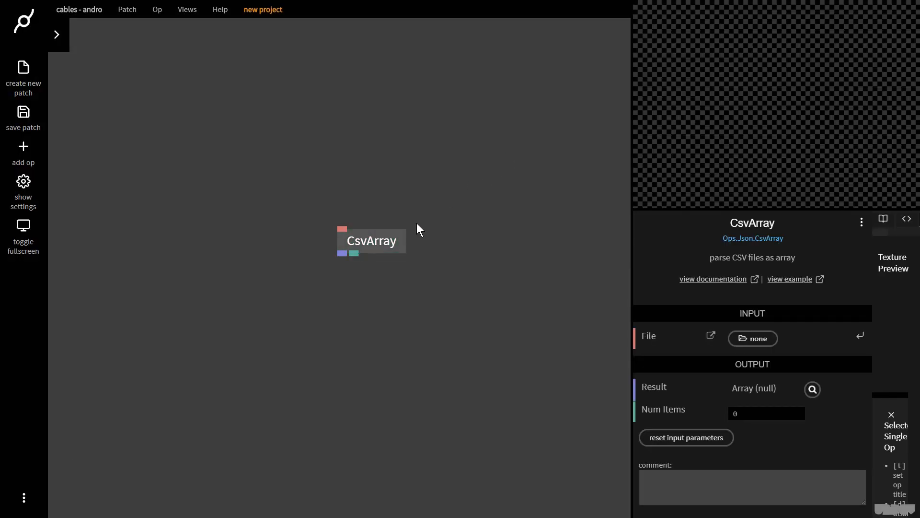
pyautogui.moveTo(371, 240); pyautogui.dragTo(325, 163)
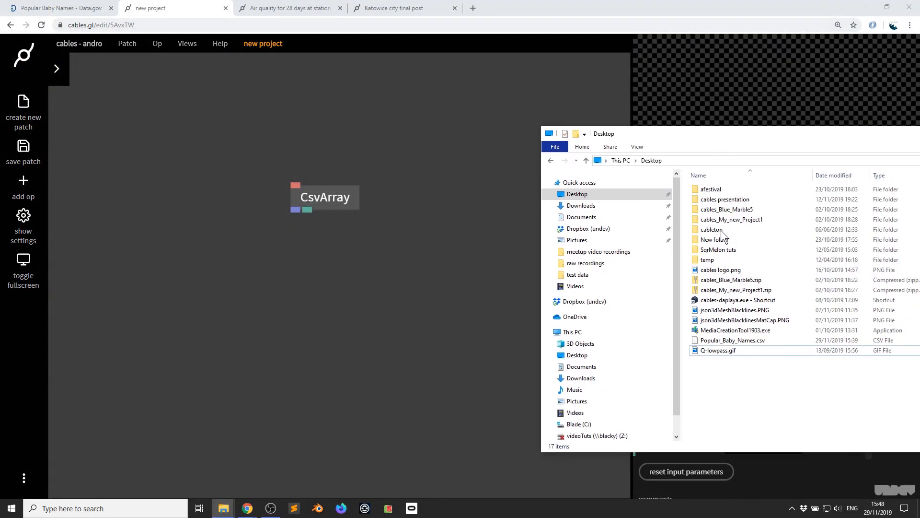
# - Drag Popular_Baby_Names.csv from the Desktop into the patch files
pyautogui.click(732, 340)
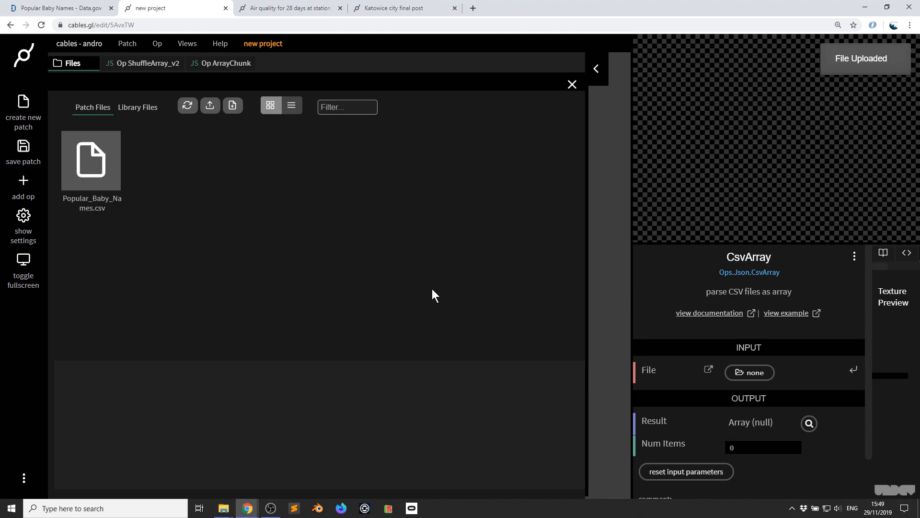
# - Point CsvArray's File input to Popular_Baby_Names.csv.json, yielding 19,418 items
pyautogui.click(91, 160)
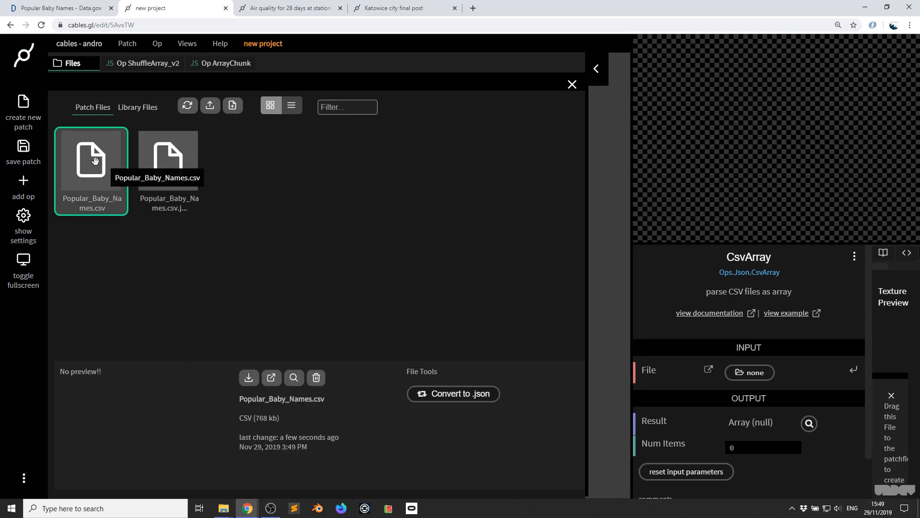
pyautogui.click(169, 160)
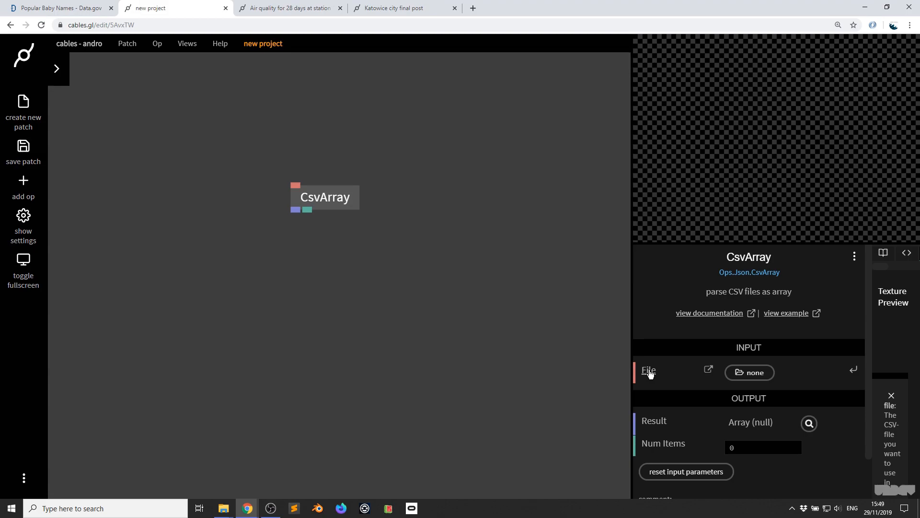
pyautogui.click(754, 372)
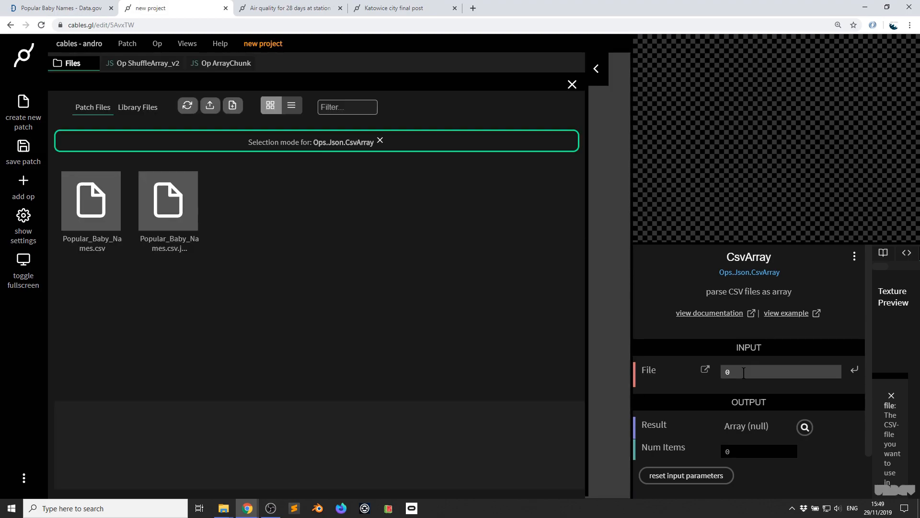
pyautogui.click(167, 200)
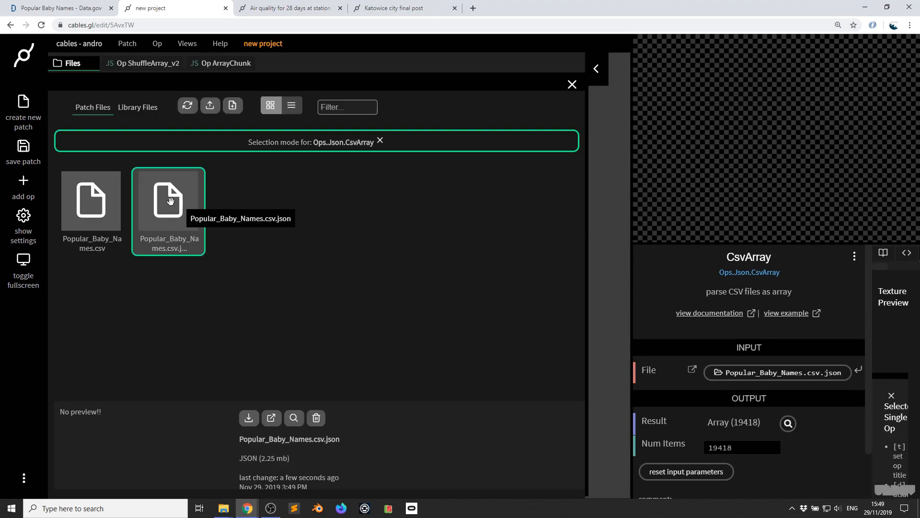
pyautogui.moveTo(822, 382)
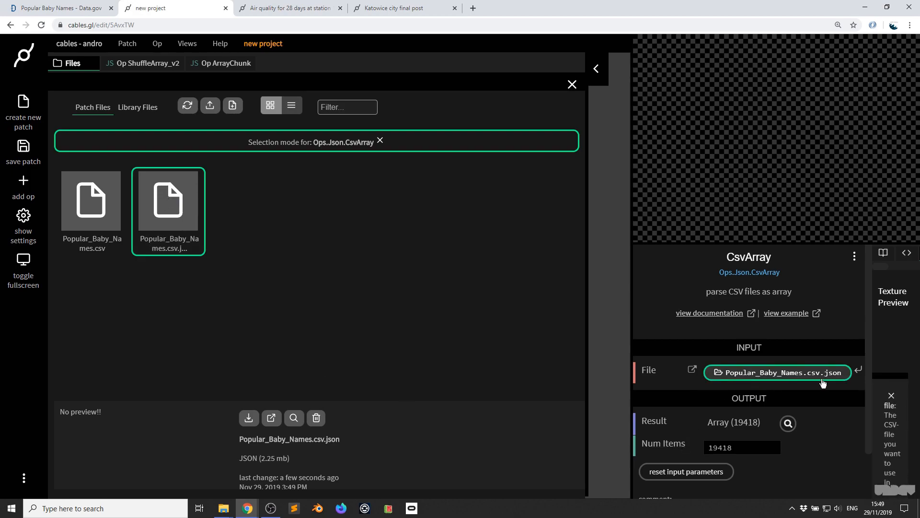
pyautogui.click(571, 84)
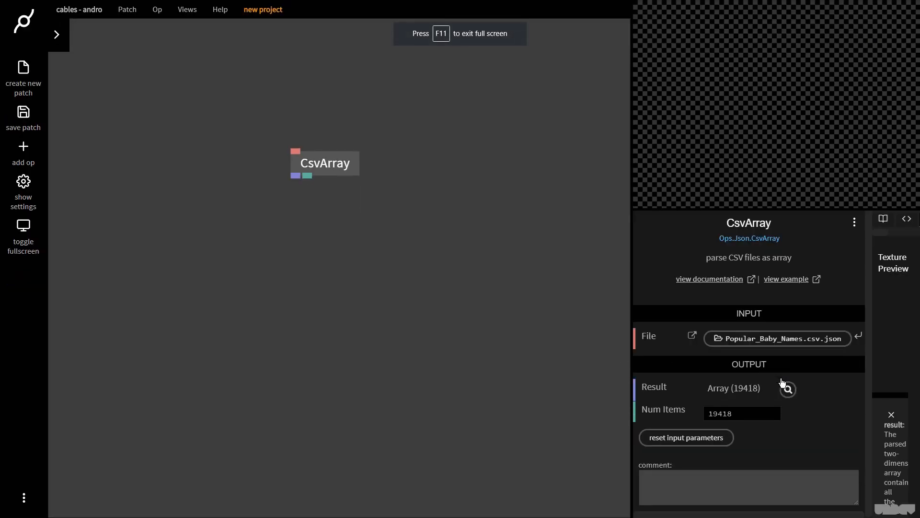
pyautogui.click(787, 389)
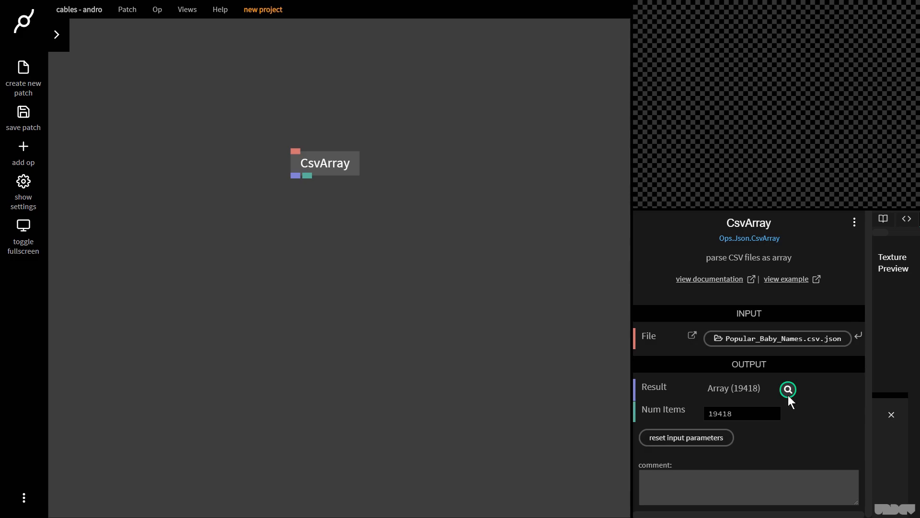
pyautogui.click(788, 389)
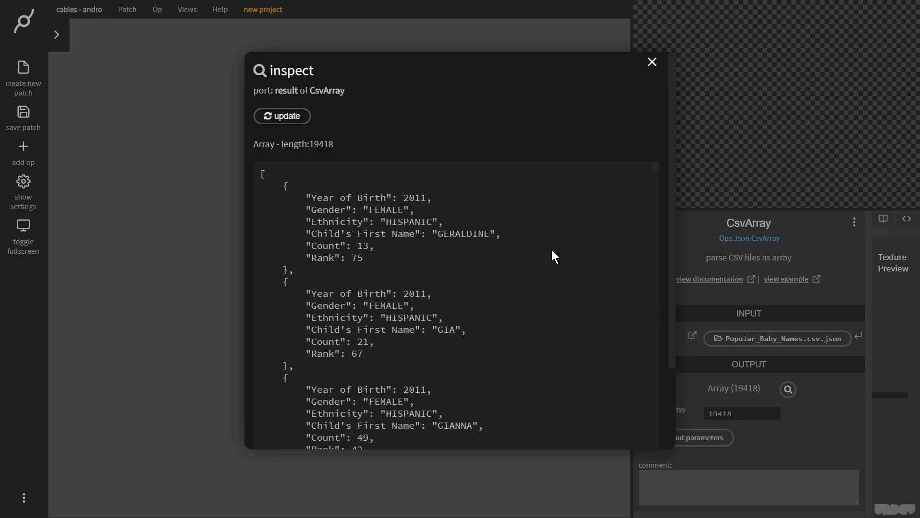
pyautogui.moveTo(495, 246)
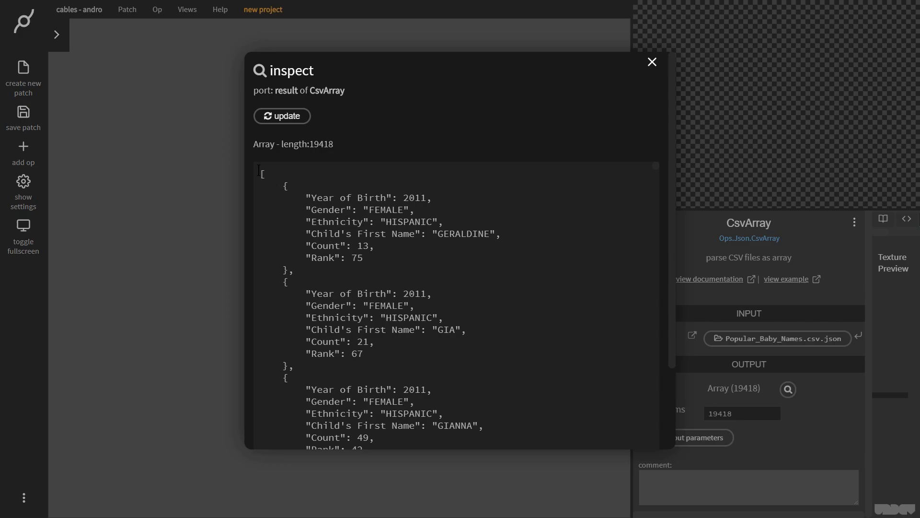
pyautogui.moveTo(307, 222)
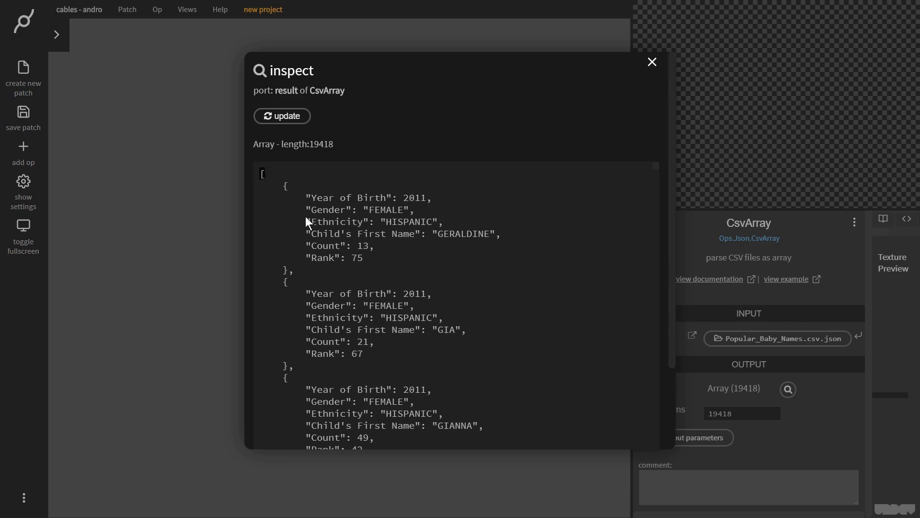
pyautogui.moveTo(305, 222)
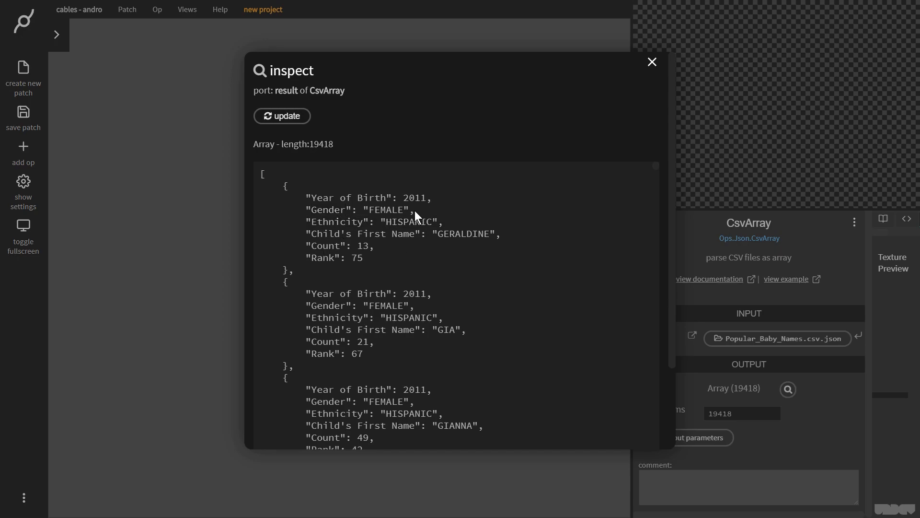
pyautogui.moveTo(398, 261)
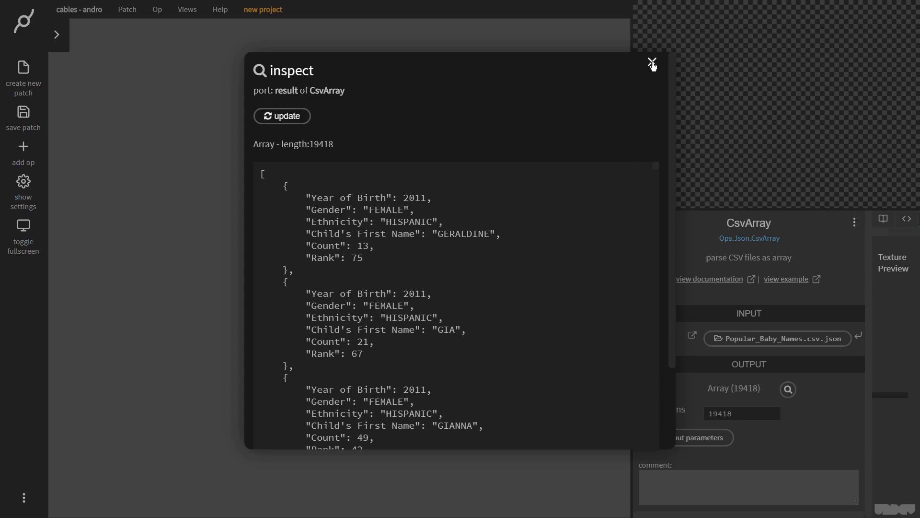
pyautogui.click(651, 61)
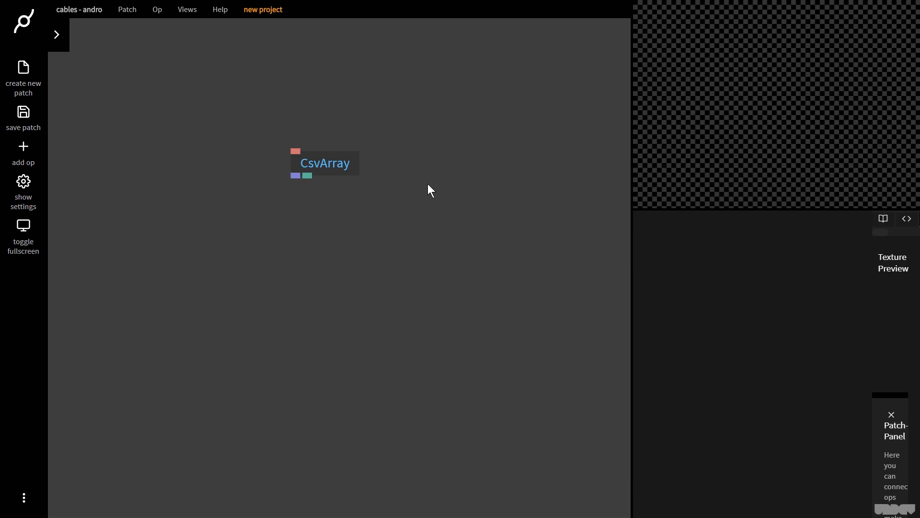
# - Inspect CsvArray's result and select the Child's First Name key, then close the preview
pyautogui.click(323, 163)
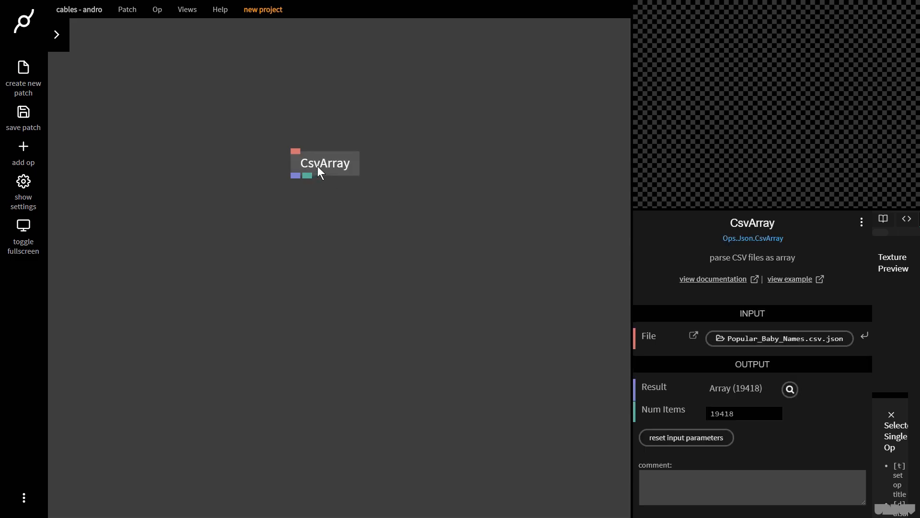
pyautogui.moveTo(308, 176)
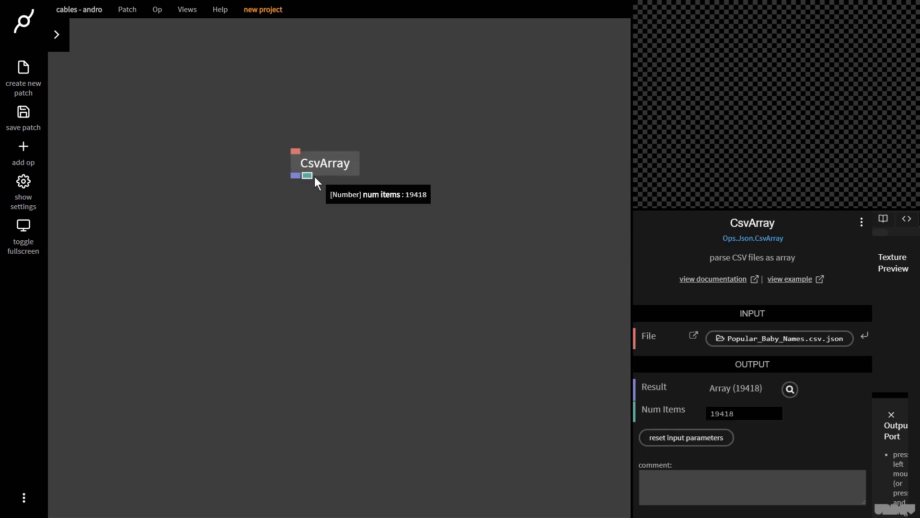
pyautogui.moveTo(316, 230)
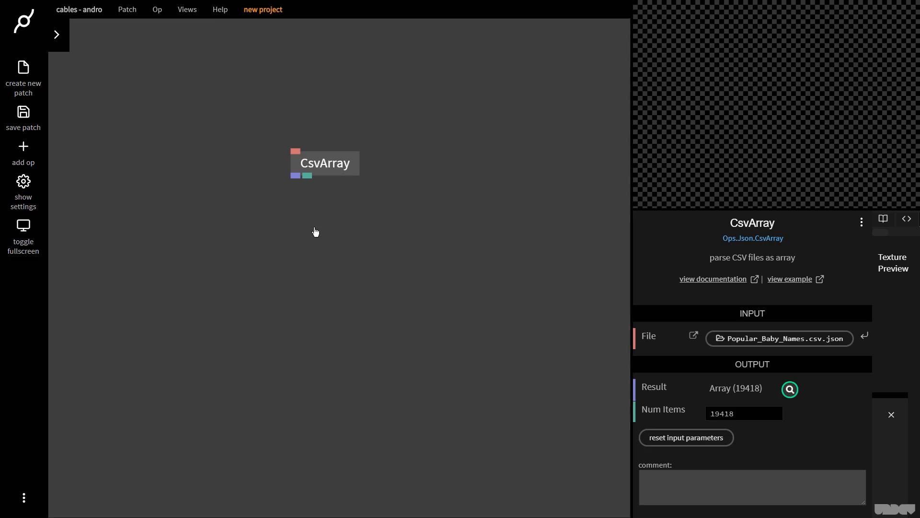
pyautogui.click(789, 389)
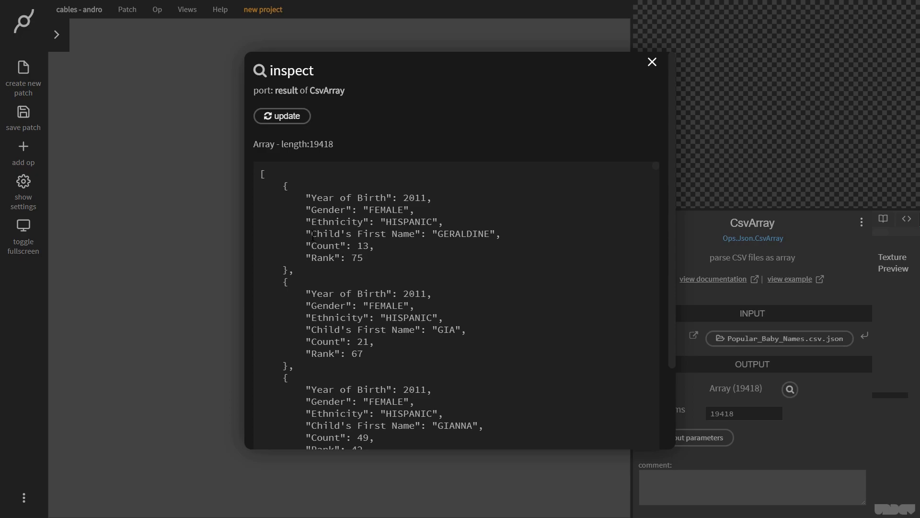
pyautogui.doubleClick(363, 233)
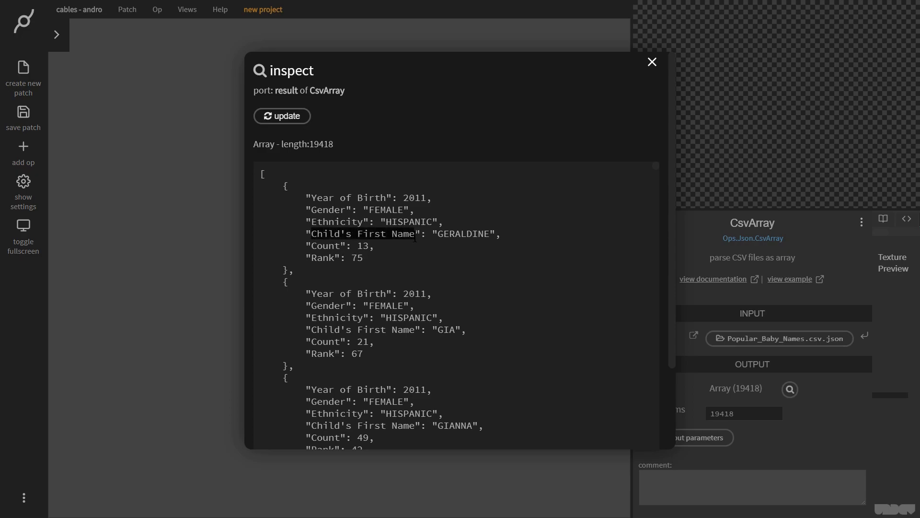
pyautogui.moveTo(433, 288)
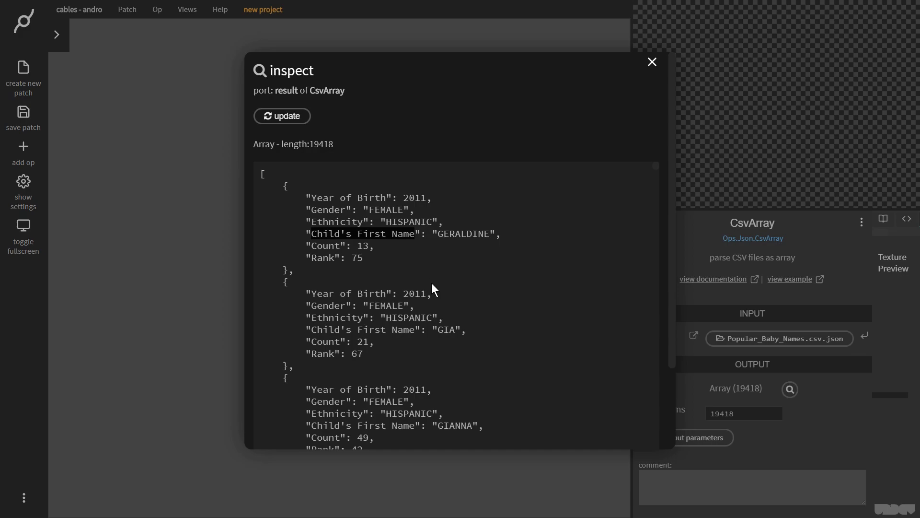
pyautogui.click(651, 62)
pyautogui.write('get val')
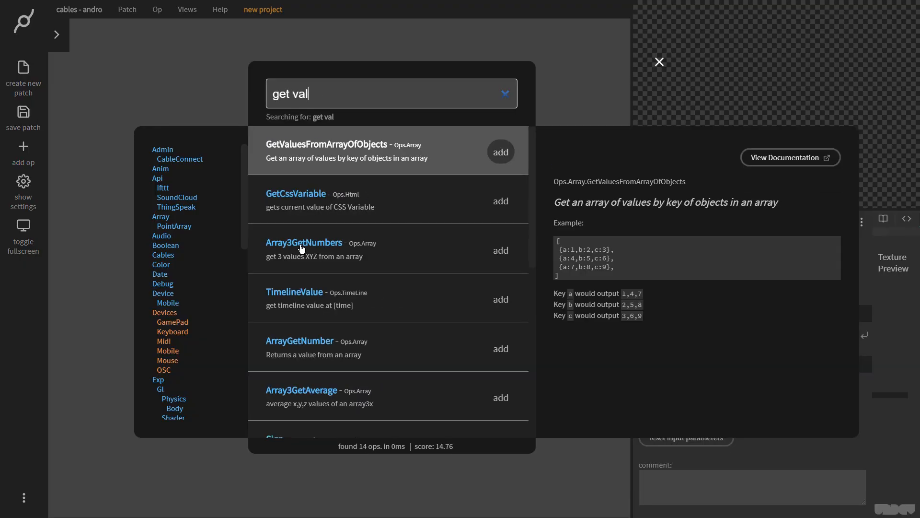
# - Add GetValuesFromArrayOfObjects keyed on Child's First Name
pyautogui.write('u')
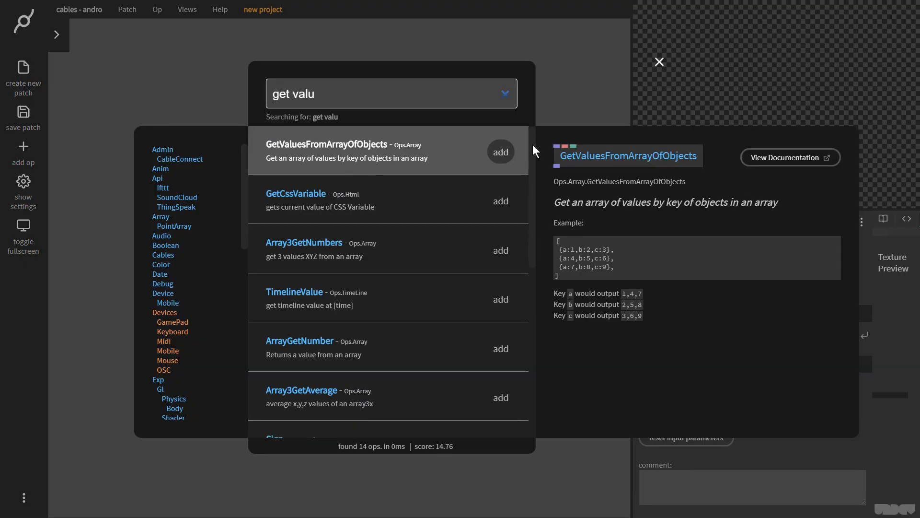
pyautogui.click(500, 151)
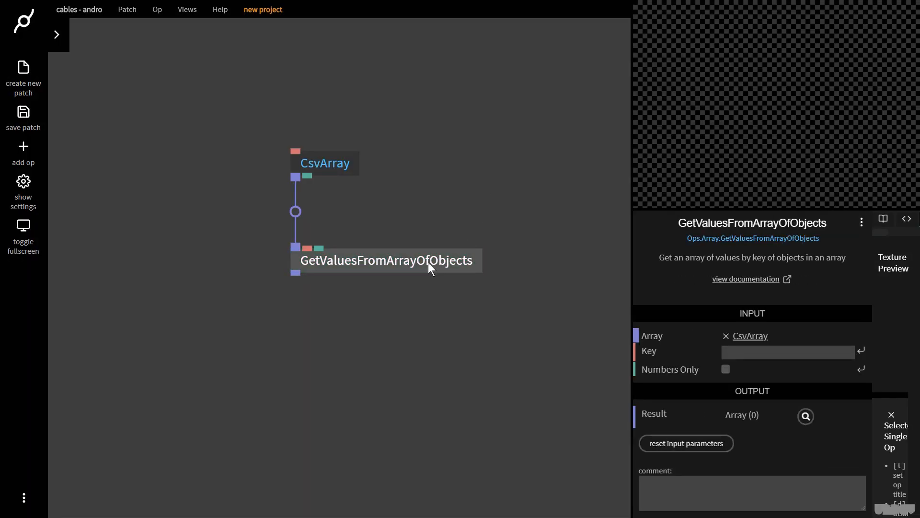
pyautogui.click(788, 352)
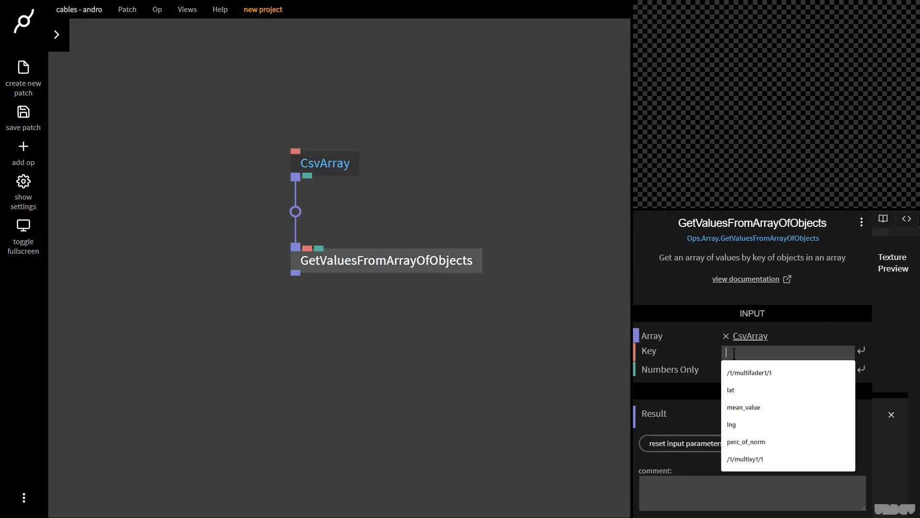
pyautogui.write("Child's First Name")
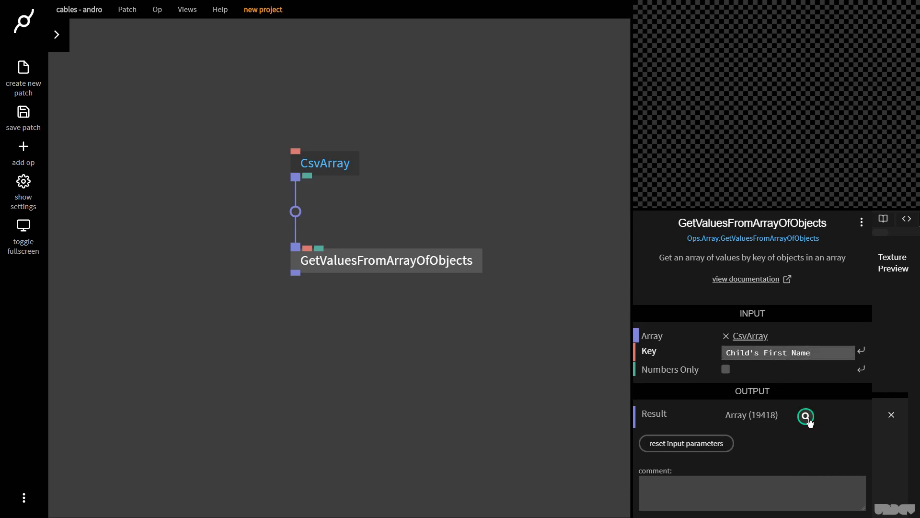
# - Preview the 19,418 extracted first names and close the inspector
pyautogui.click(805, 416)
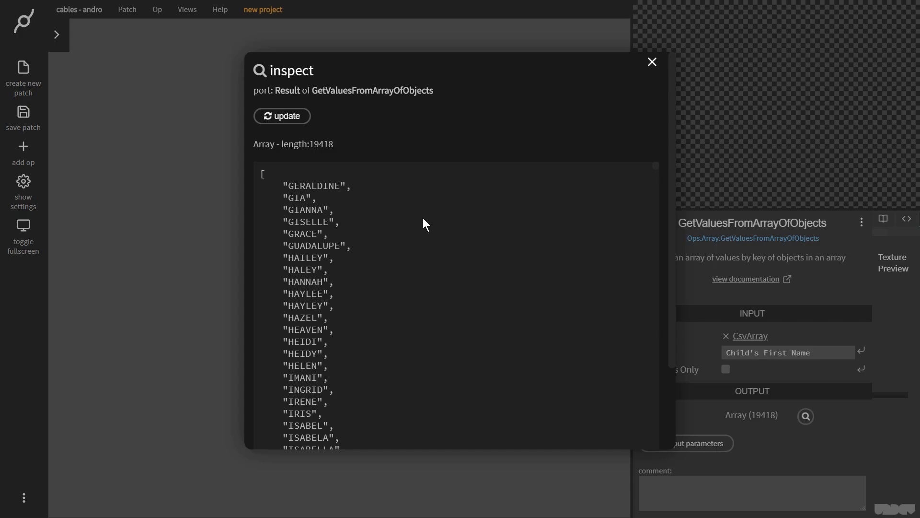
pyautogui.moveTo(656, 180)
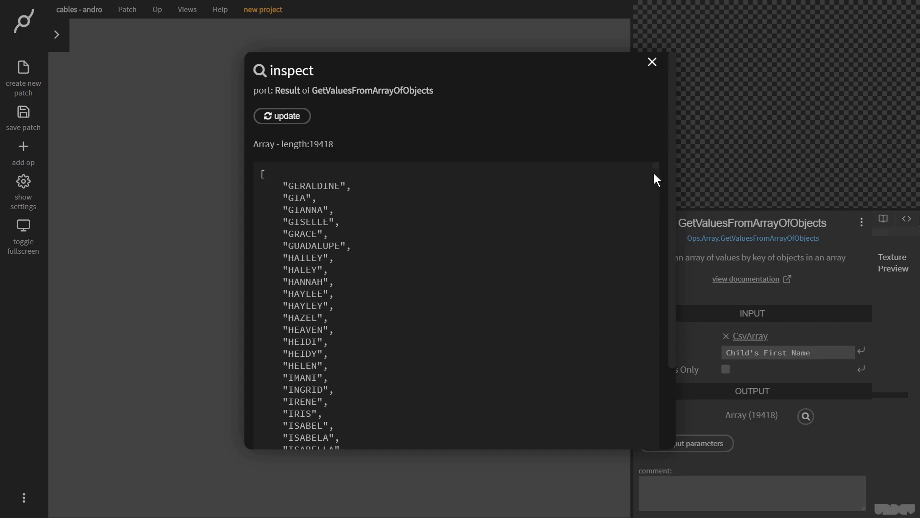
pyautogui.moveTo(656, 175)
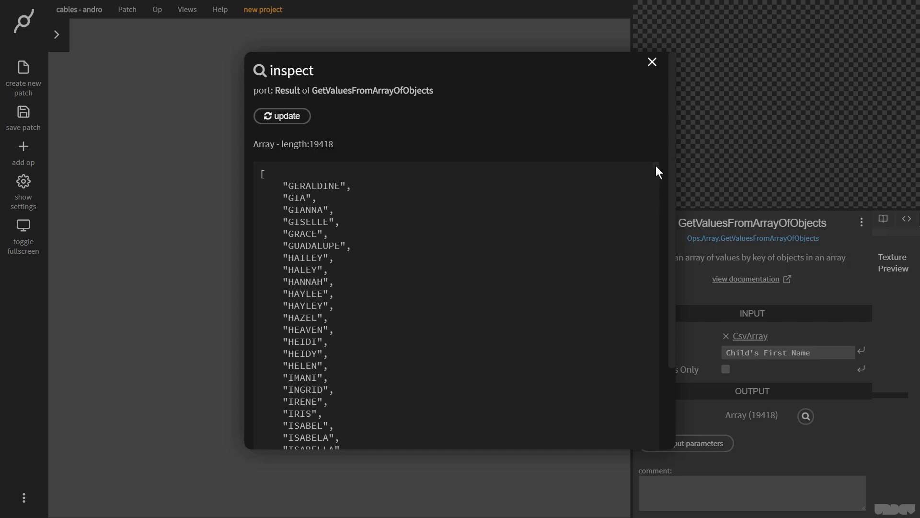
pyautogui.scroll(-3)
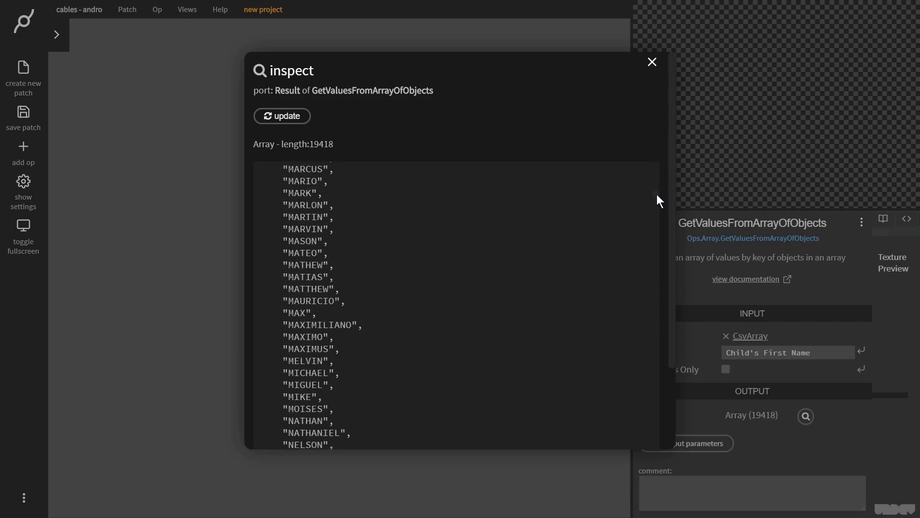
pyautogui.scroll(-3)
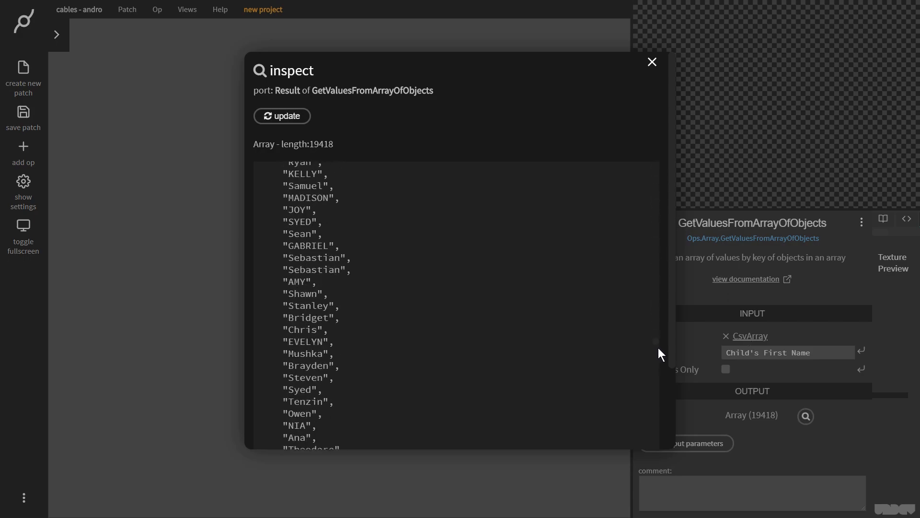
pyautogui.click(651, 62)
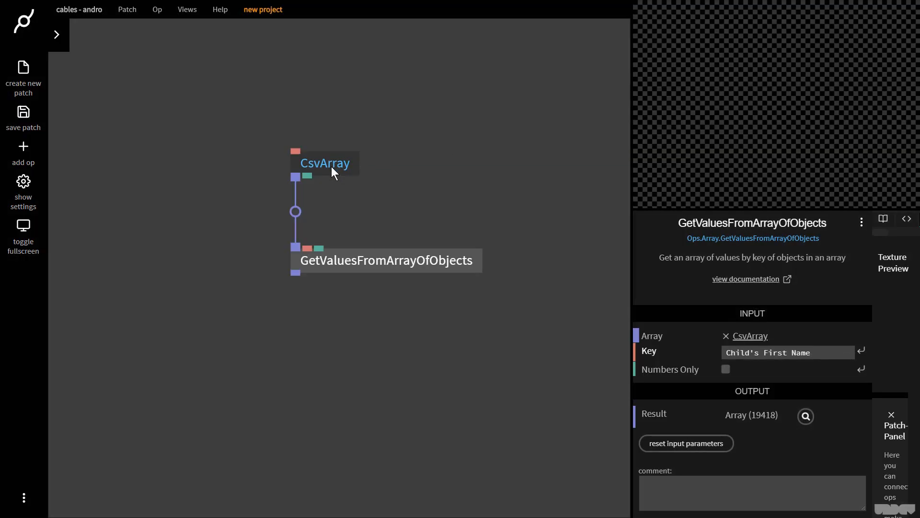
# - Inspect CsvArray's records and copy the Ethnicity field name
pyautogui.click(325, 163)
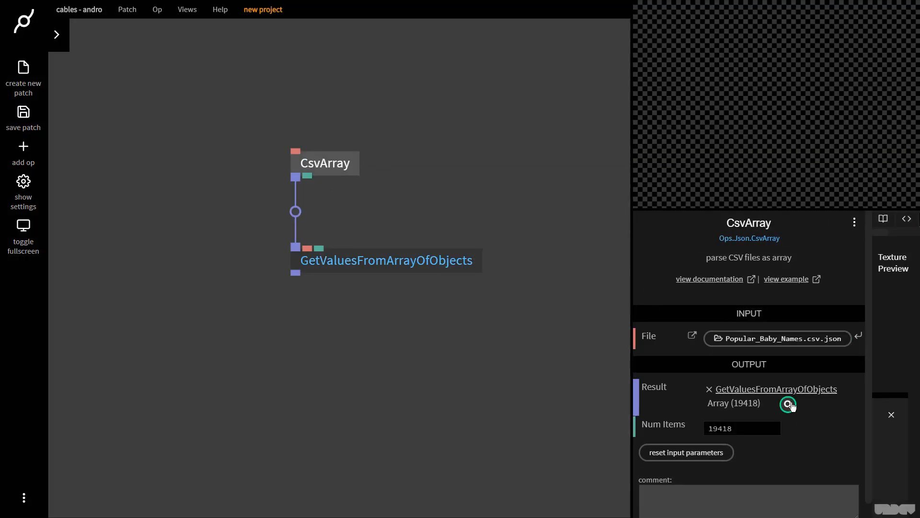
pyautogui.moveTo(657, 310)
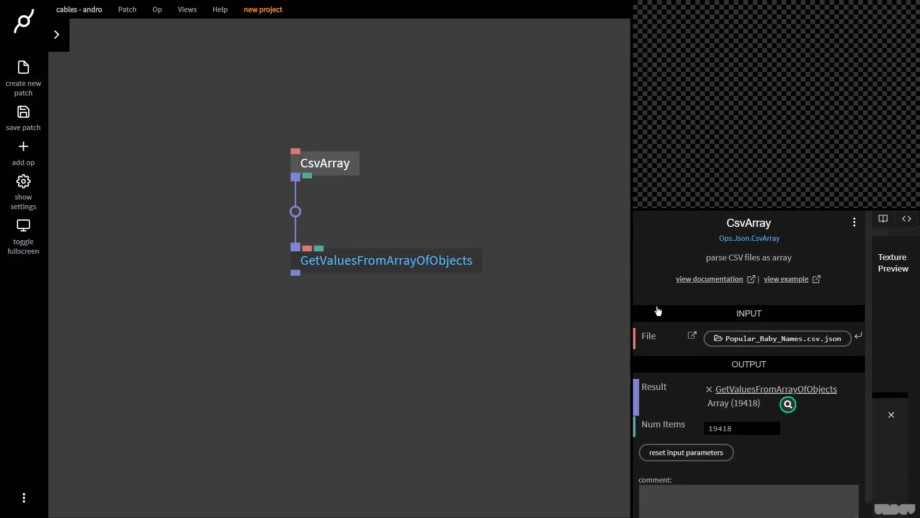
pyautogui.click(788, 403)
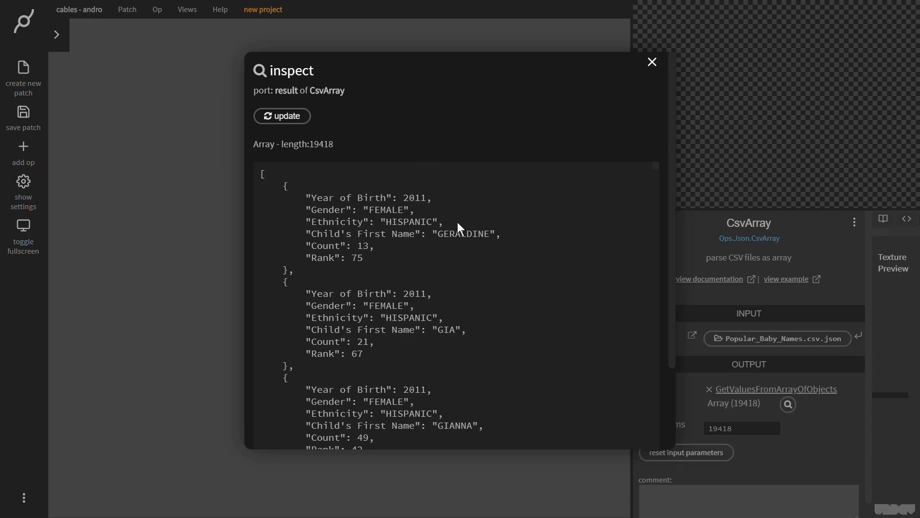
pyautogui.doubleClick(337, 221)
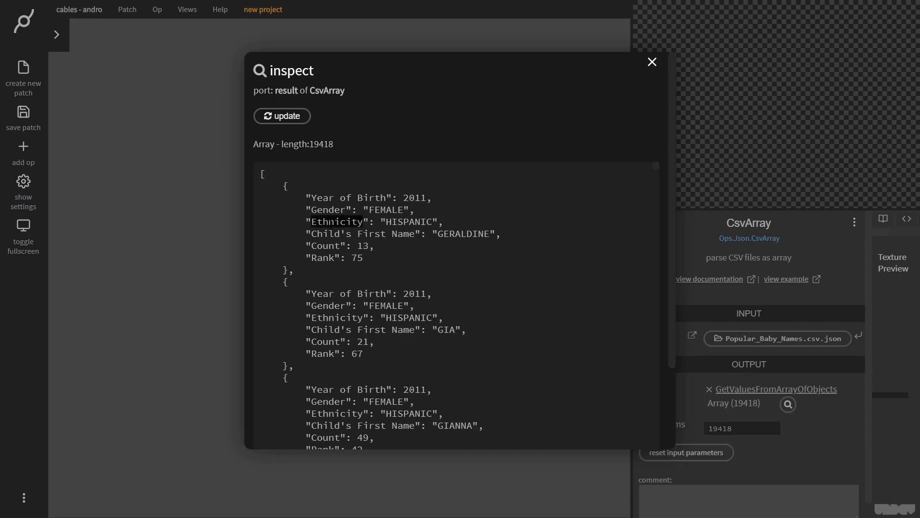
pyautogui.click(651, 61)
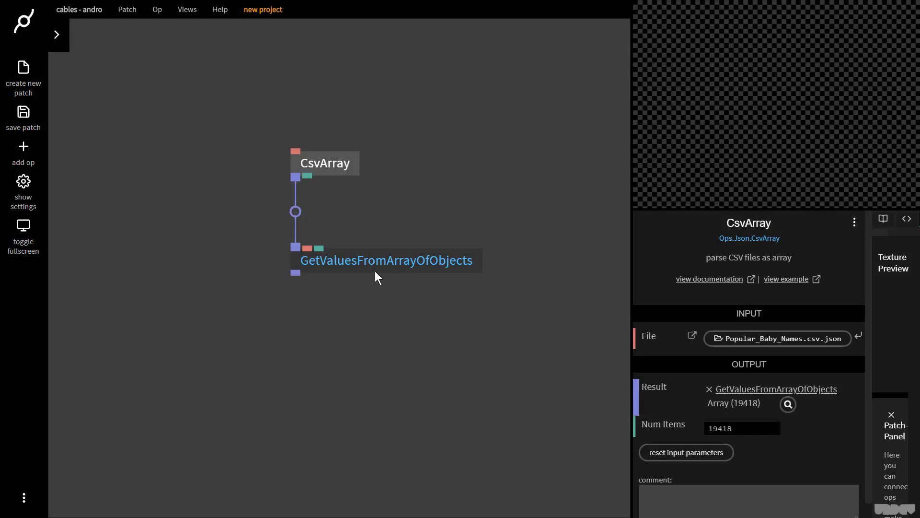
# - Preview GetValuesFromArrayOfObjects' extracted ethnicity values and close the inspector
pyautogui.click(384, 260)
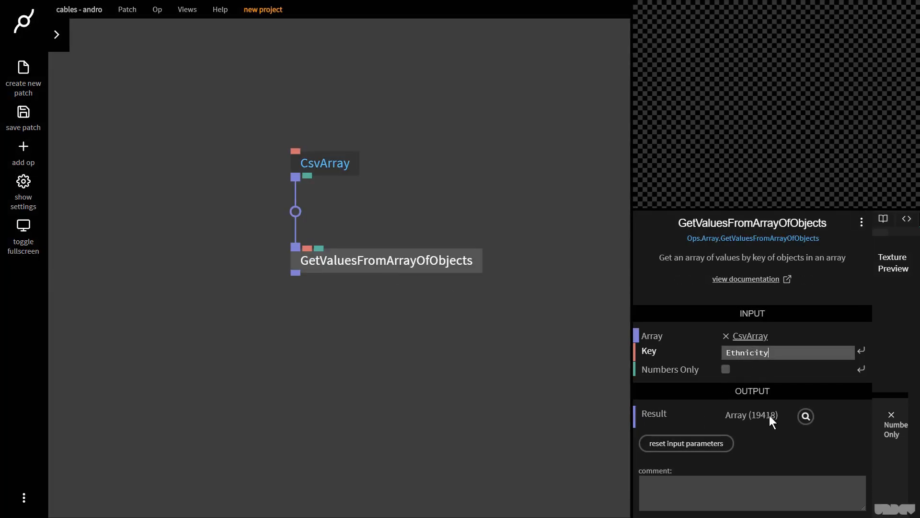
pyautogui.click(804, 416)
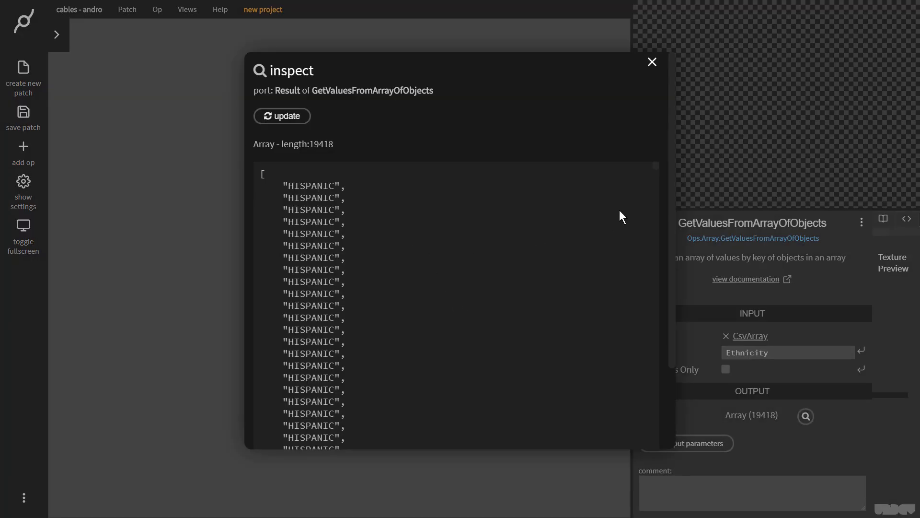
pyautogui.scroll(-3)
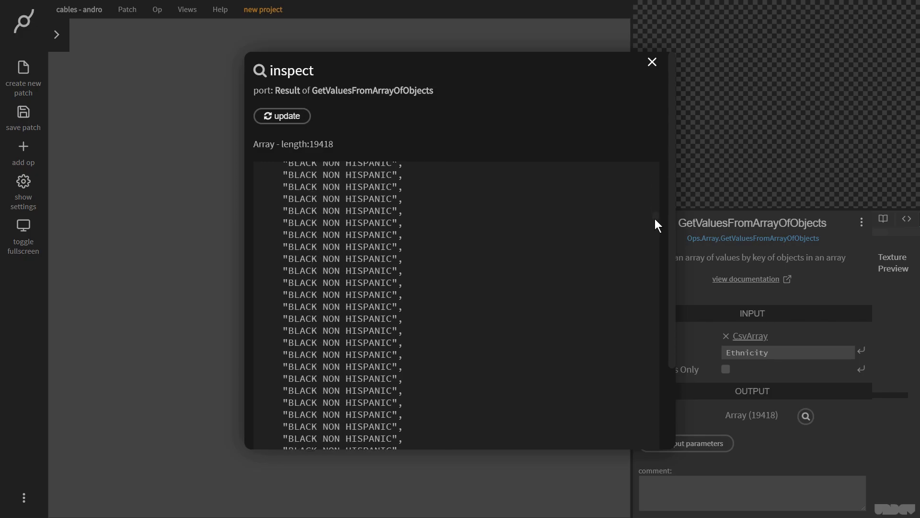
pyautogui.scroll(-3)
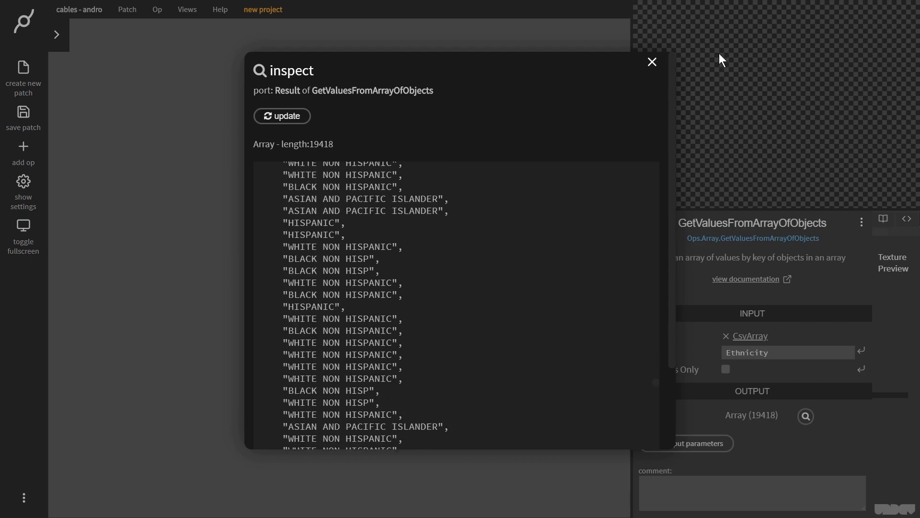
pyautogui.click(651, 62)
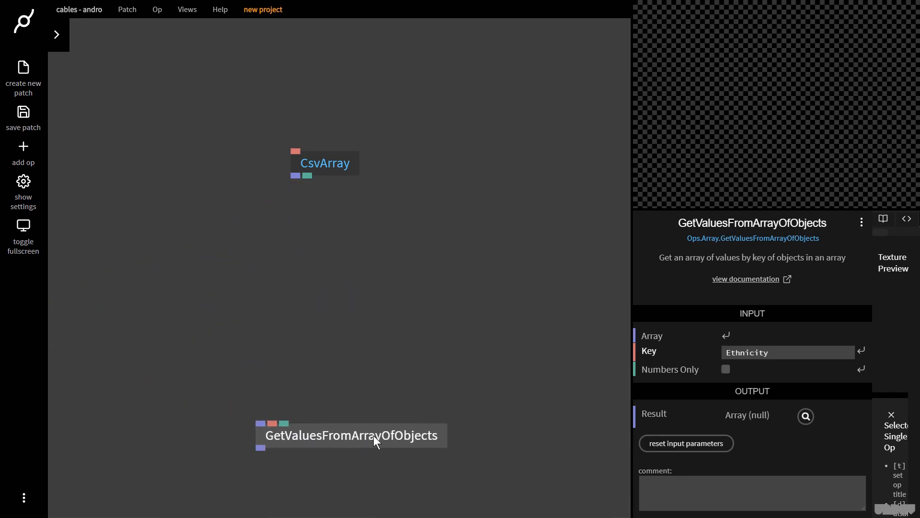
# - Drag the detached GetValuesFromArrayOfObjects op lower on the canvas
pyautogui.moveTo(351, 435); pyautogui.dragTo(362, 415)
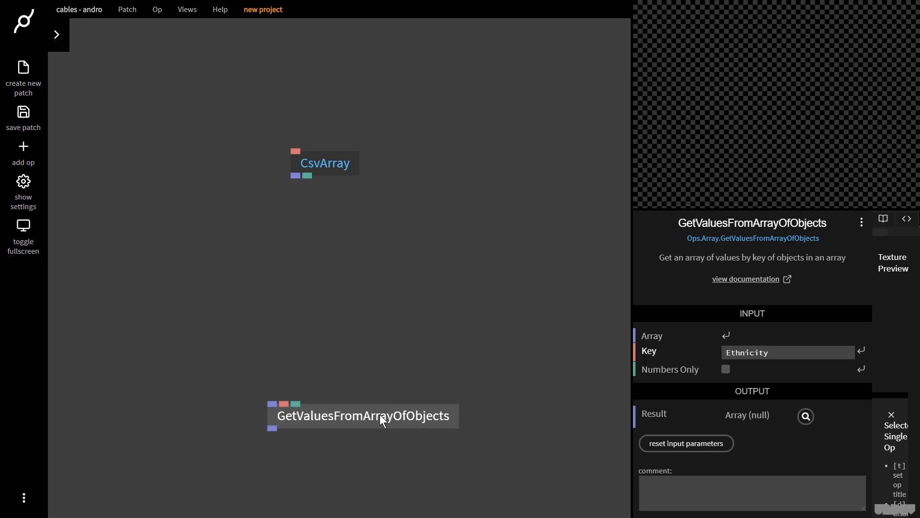
pyautogui.moveTo(363, 415); pyautogui.dragTo(385, 396)
pyautogui.write('sortarray')
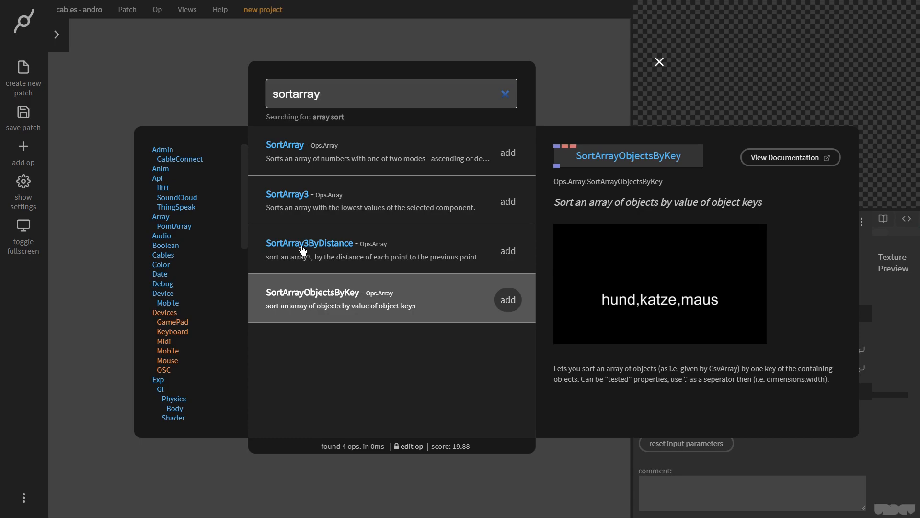
# - Add SortArrayObjectsByKey wired to CsvArray's output
pyautogui.click(507, 299)
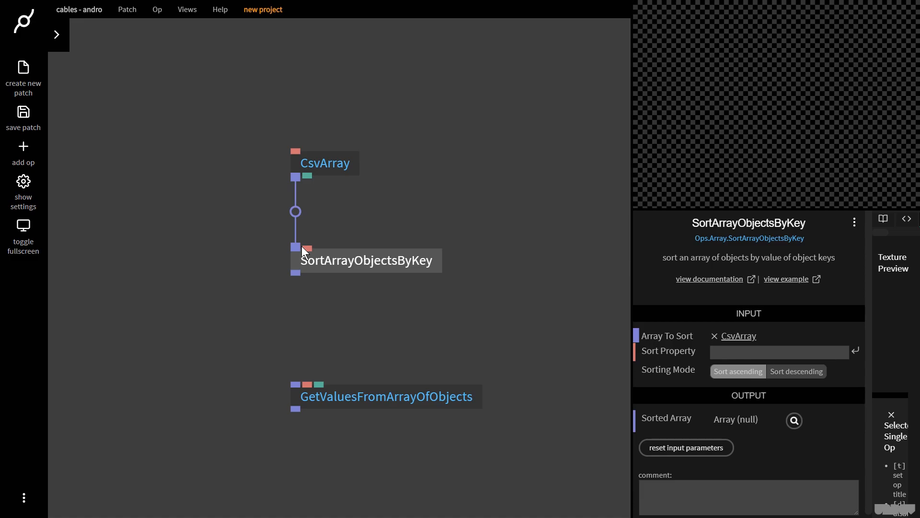
# - Inspect CsvArray's parsed records and scroll down to names like ELIZA and ELIZABETH
pyautogui.click(324, 163)
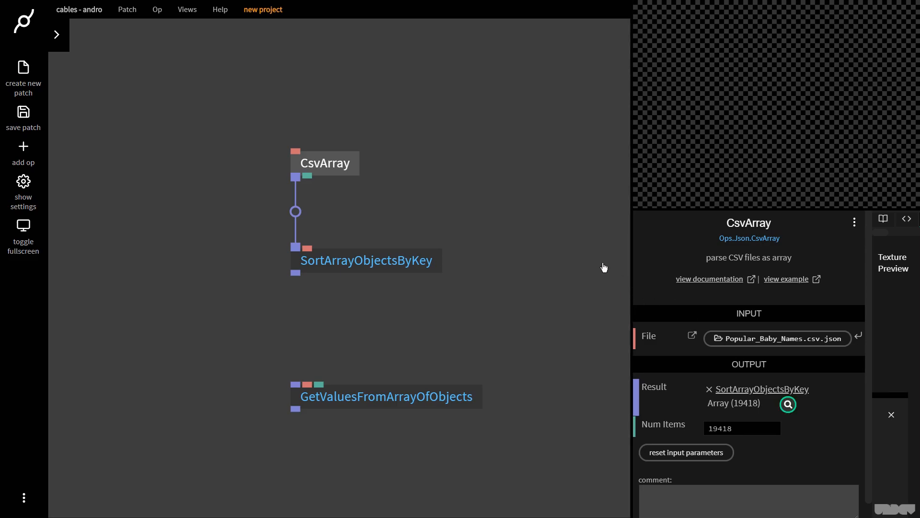
pyautogui.moveTo(584, 245)
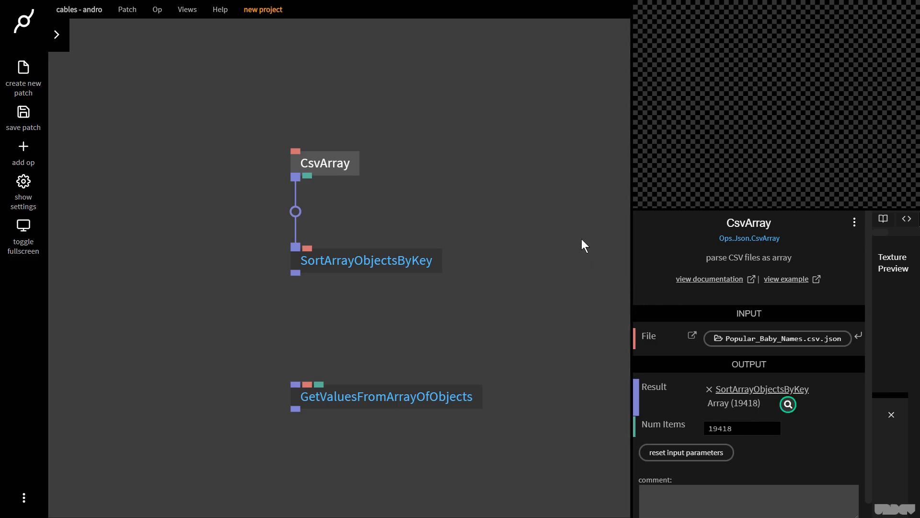
pyautogui.click(789, 403)
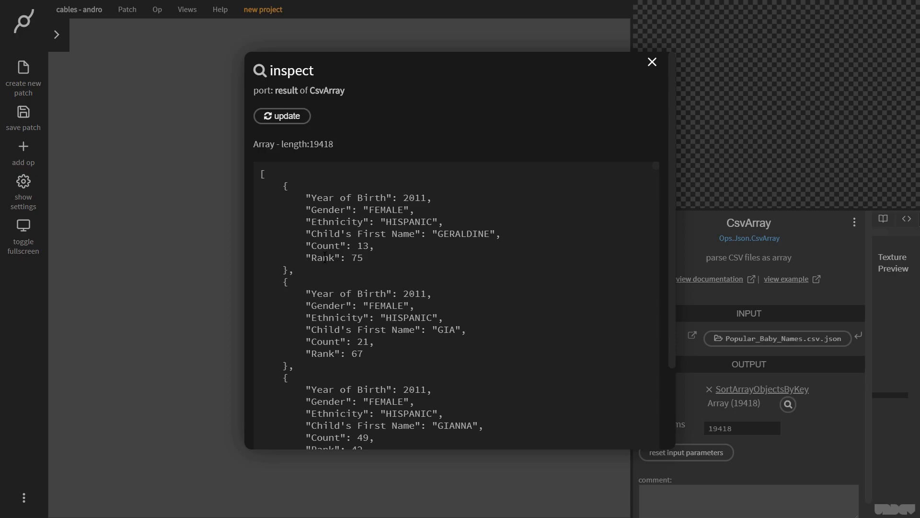
pyautogui.moveTo(663, 172)
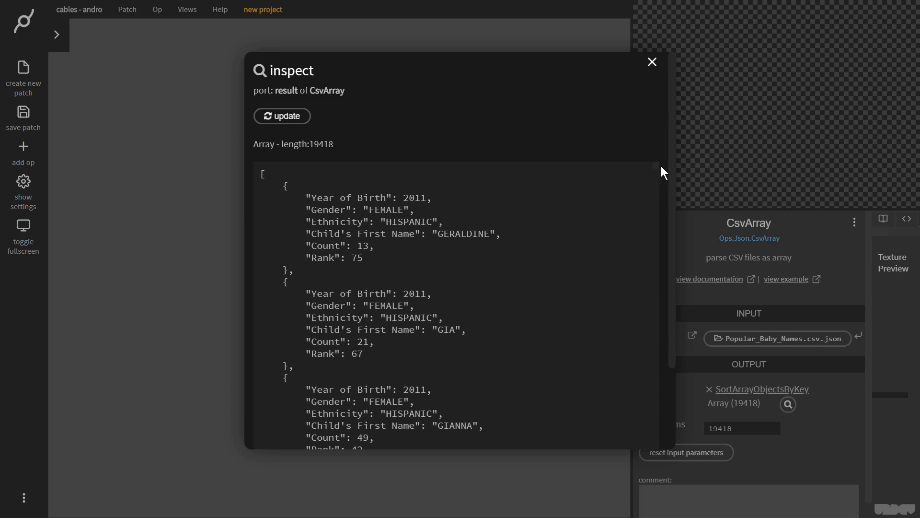
pyautogui.moveTo(486, 317)
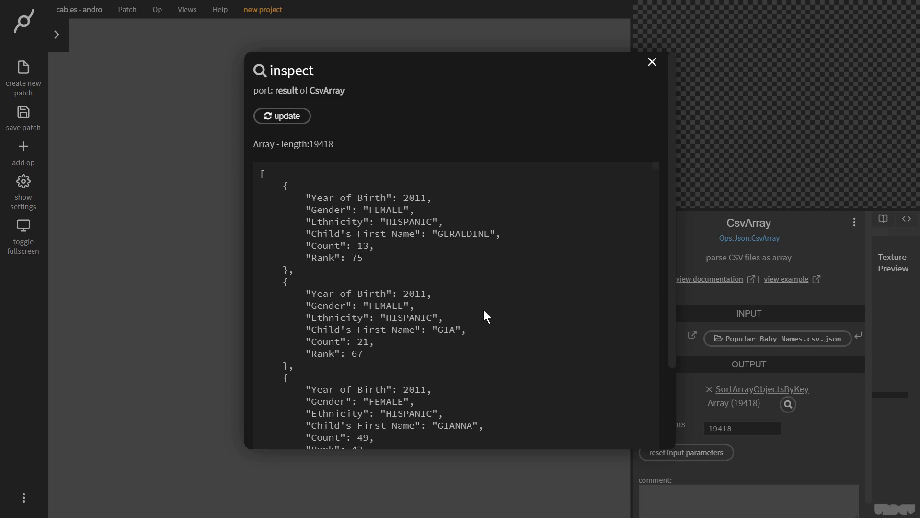
pyautogui.scroll(-3)
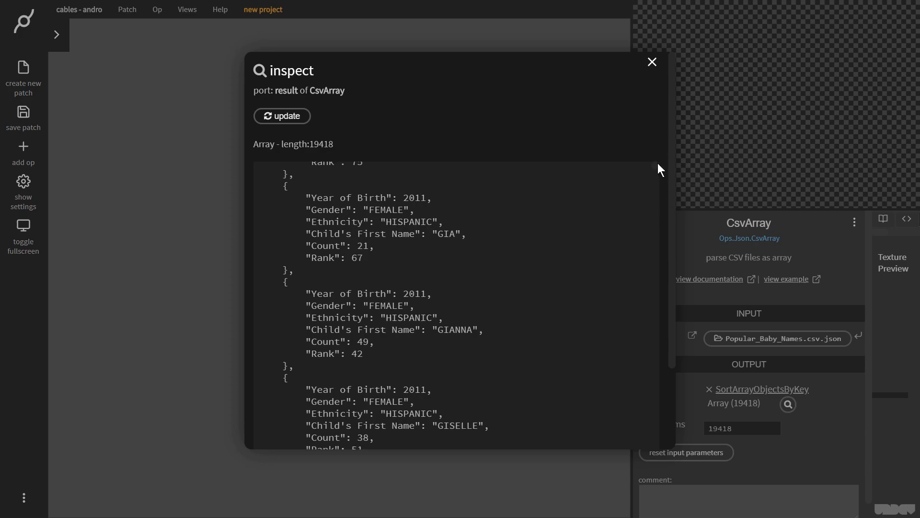
pyautogui.scroll(-3)
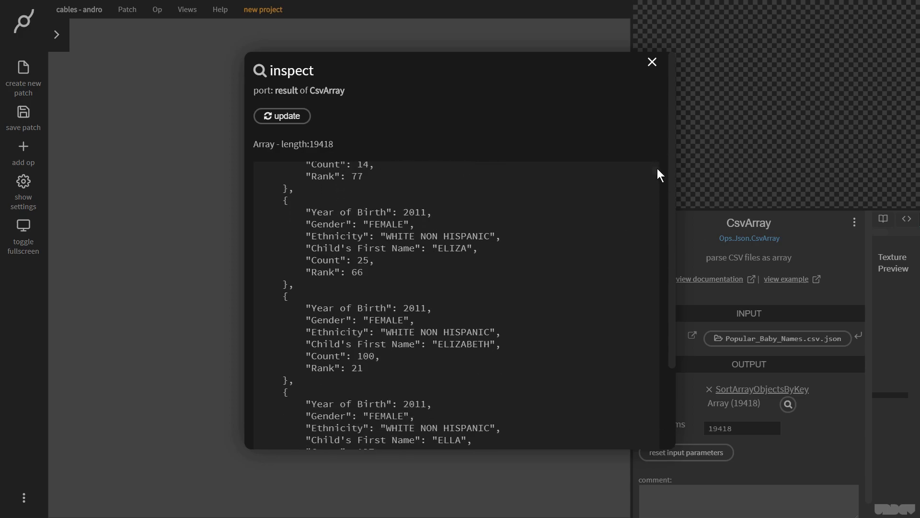
pyautogui.moveTo(655, 187)
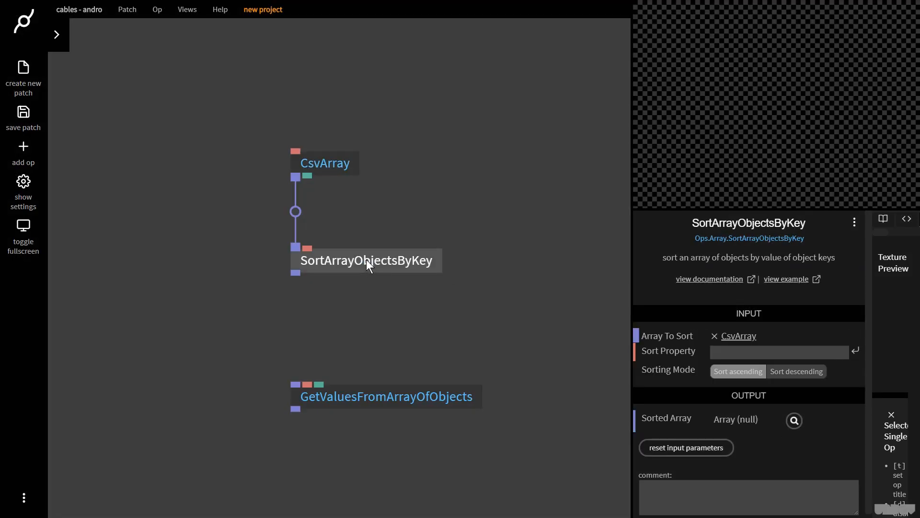
# - Set SortArrayObjectsByKey's Sort Property to Rank and inspect the 19,418 sorted records
pyautogui.write('Rank')
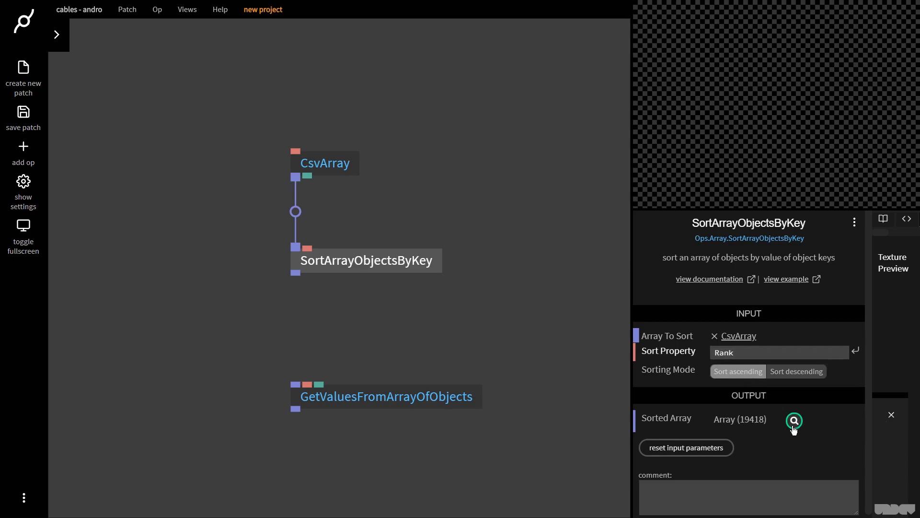
pyautogui.click(794, 420)
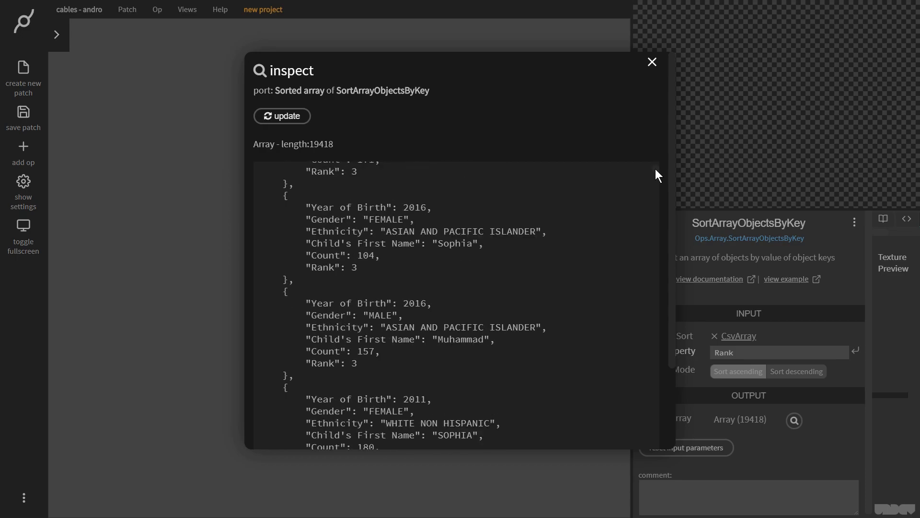
pyautogui.scroll(-3)
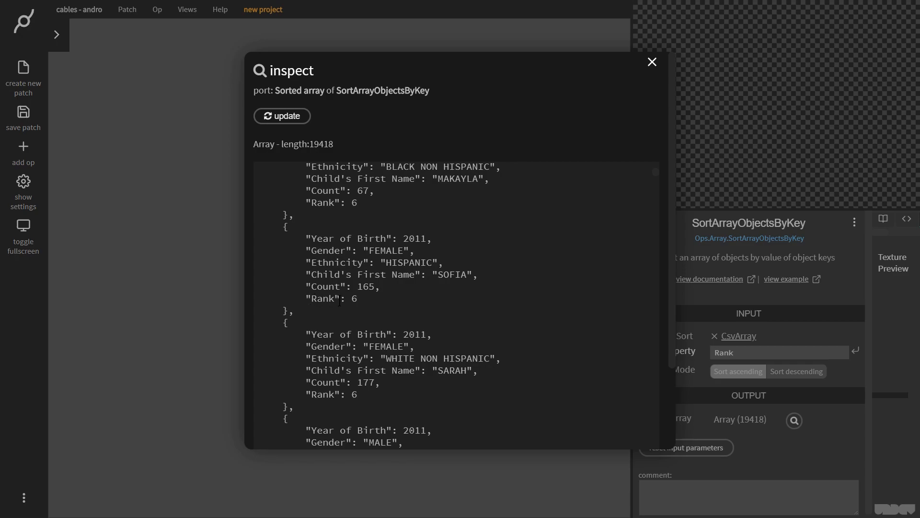
pyautogui.moveTo(653, 67)
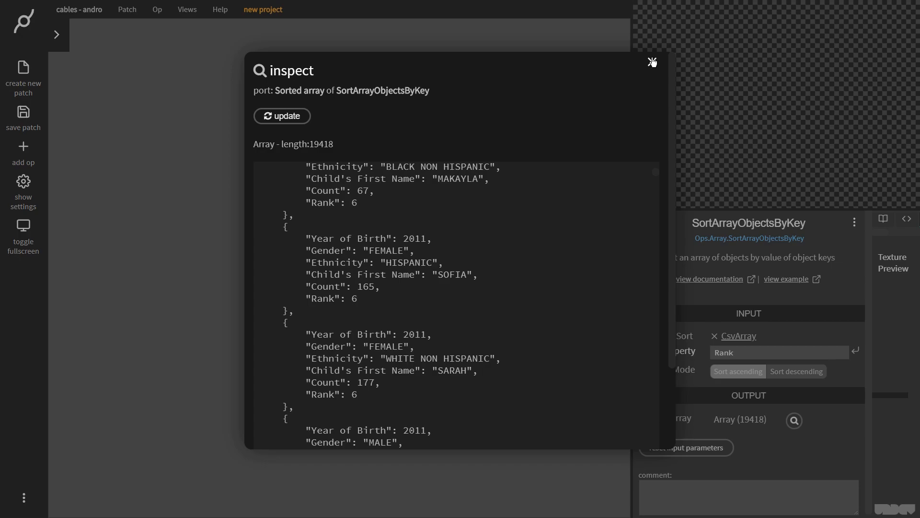
pyautogui.click(652, 61)
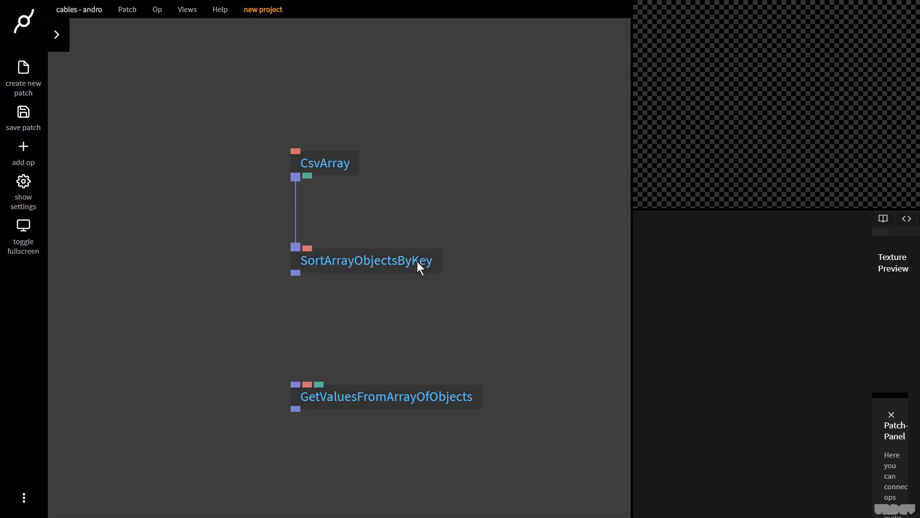
# - Move GetValuesFromArrayOfObjects lower left and feed it SortArrayObjectsByKey's sorted output
pyautogui.click(364, 260)
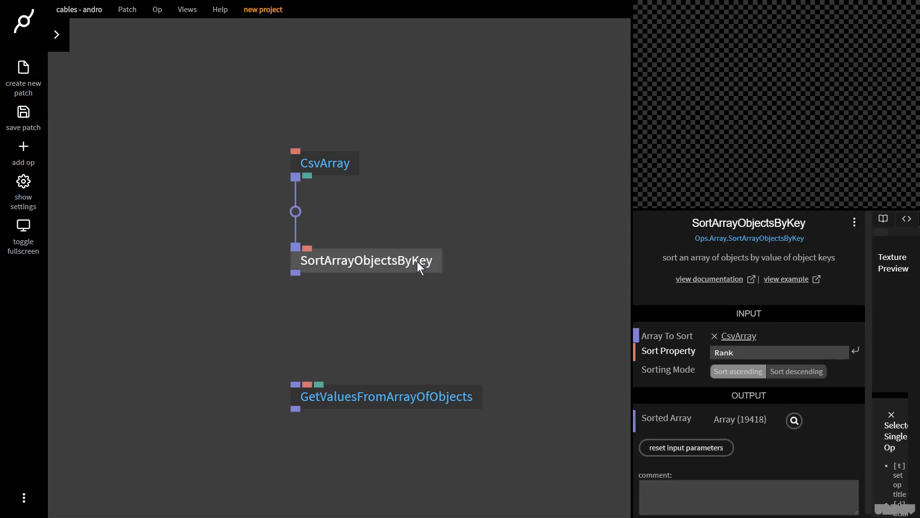
pyautogui.moveTo(384, 396); pyautogui.dragTo(421, 395)
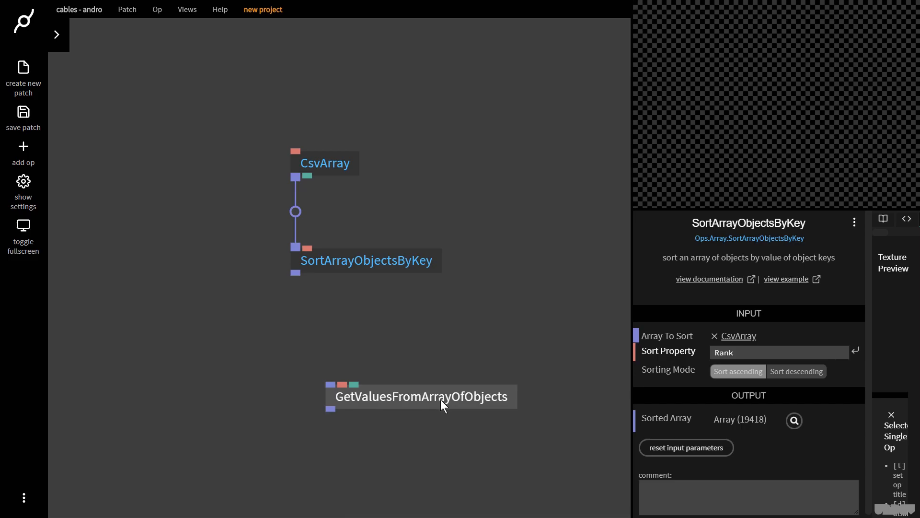
pyautogui.moveTo(420, 395); pyautogui.dragTo(268, 357)
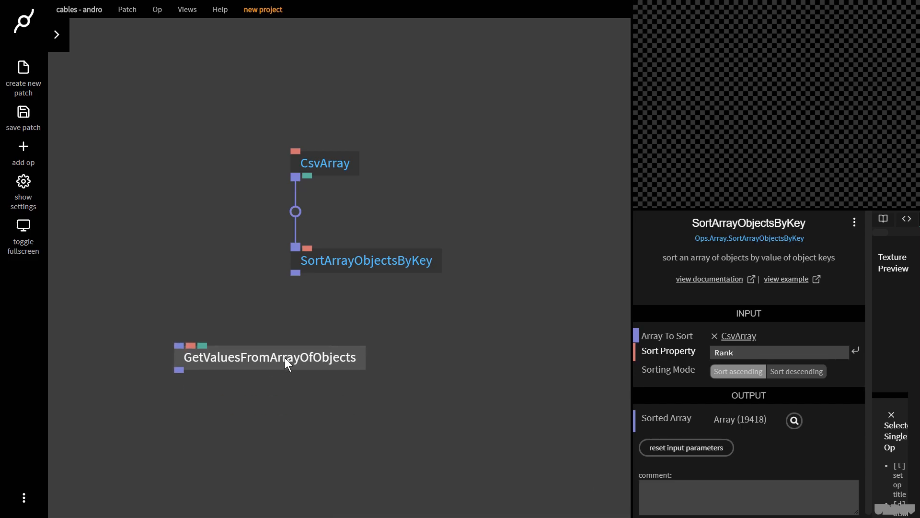
pyautogui.moveTo(296, 272); pyautogui.dragTo(178, 345)
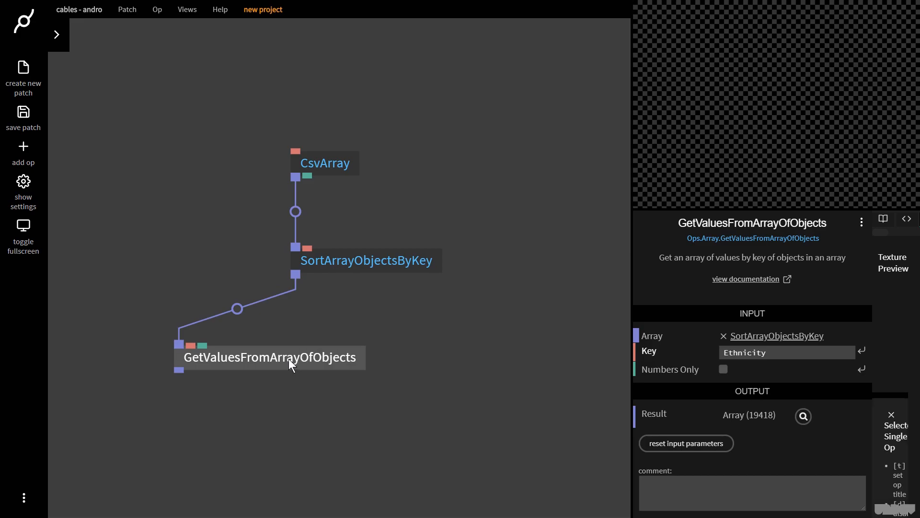
# - Check the original CSV records, then key the extraction op on Year of Birth
pyautogui.click(324, 163)
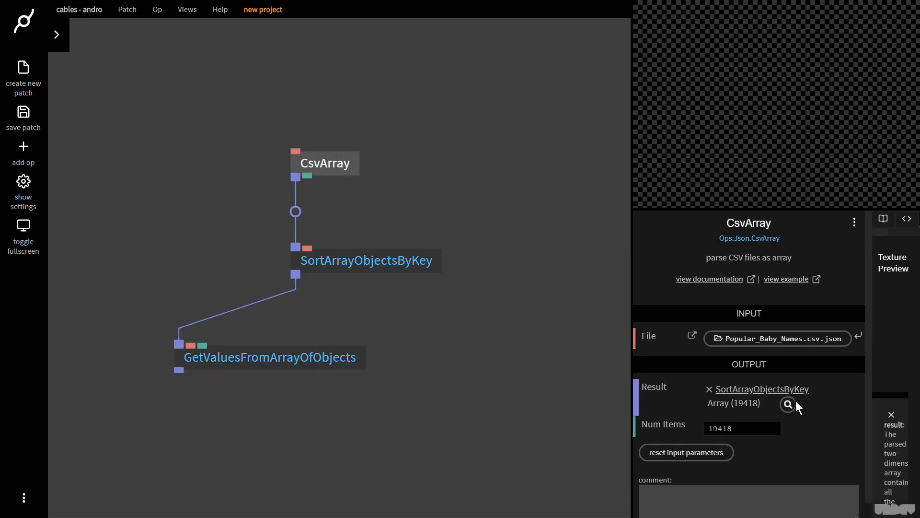
pyautogui.click(788, 405)
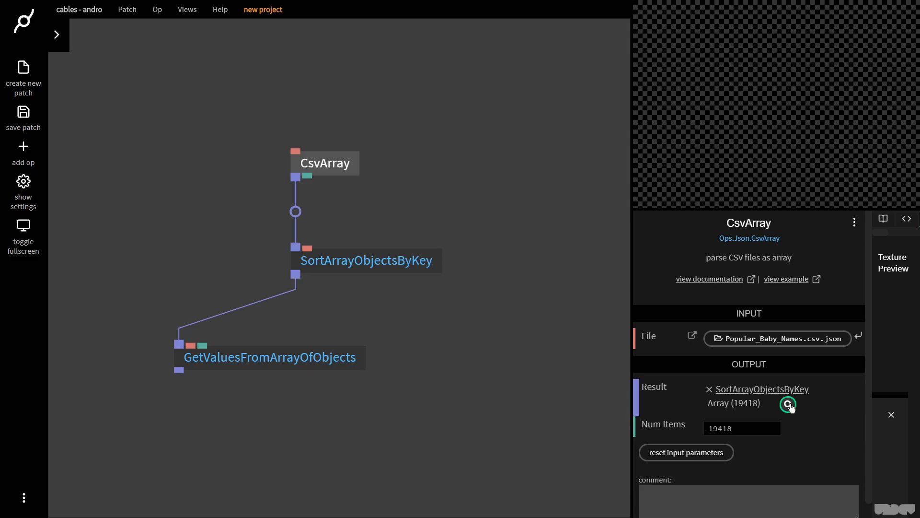
pyautogui.click(788, 404)
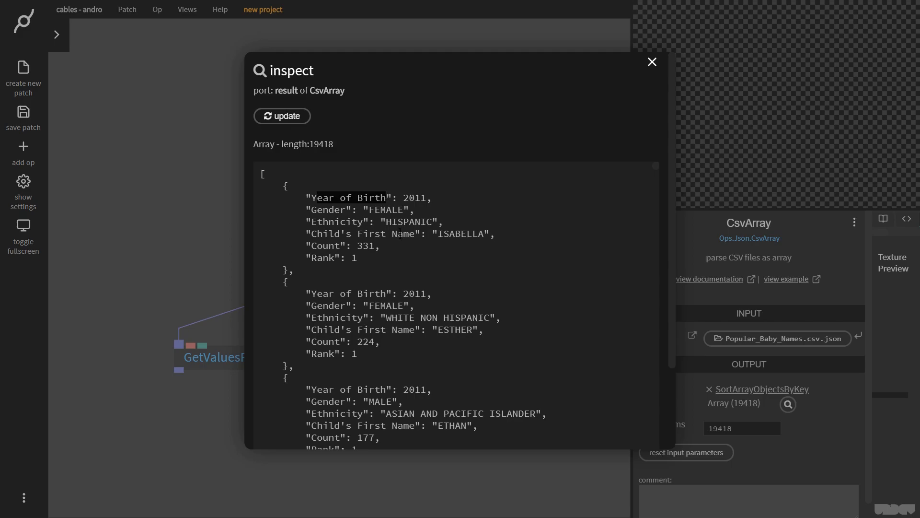
pyautogui.click(650, 62)
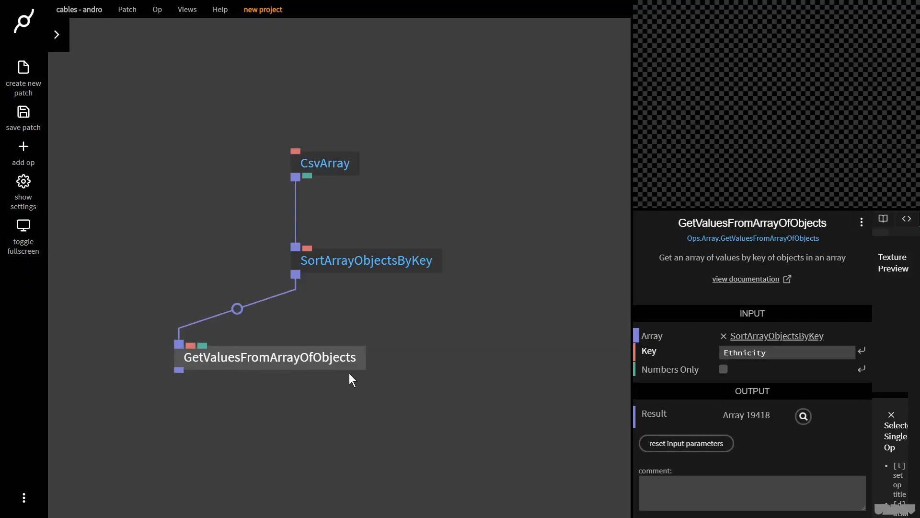
pyautogui.write('Year of Birth')
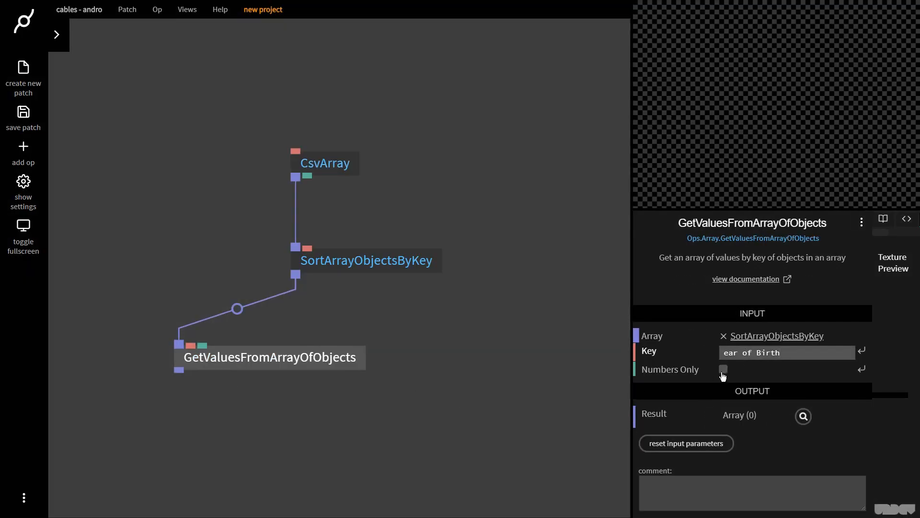
pyautogui.write('Year of Birth')
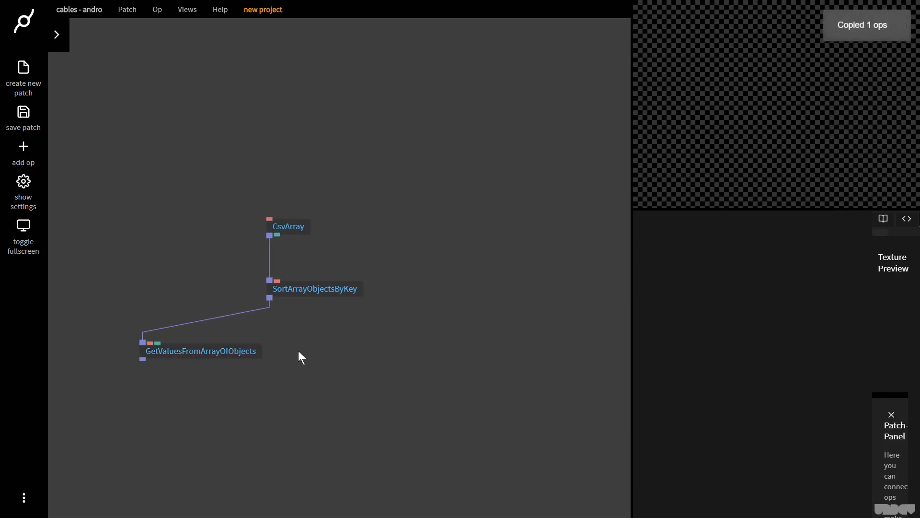
# - Paste another extraction op, wire it to the sorted records and review the CSV fields
pyautogui.press('ctrl+v')
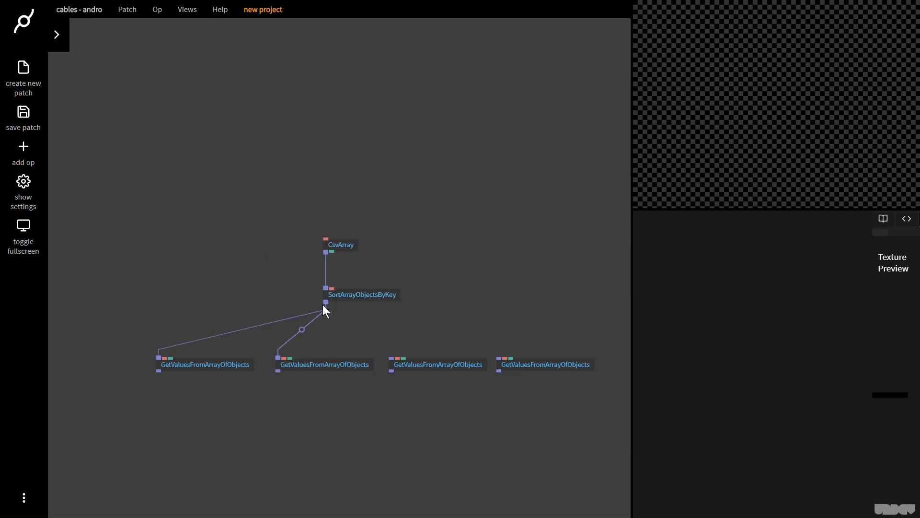
pyautogui.moveTo(326, 302); pyautogui.dragTo(396, 358)
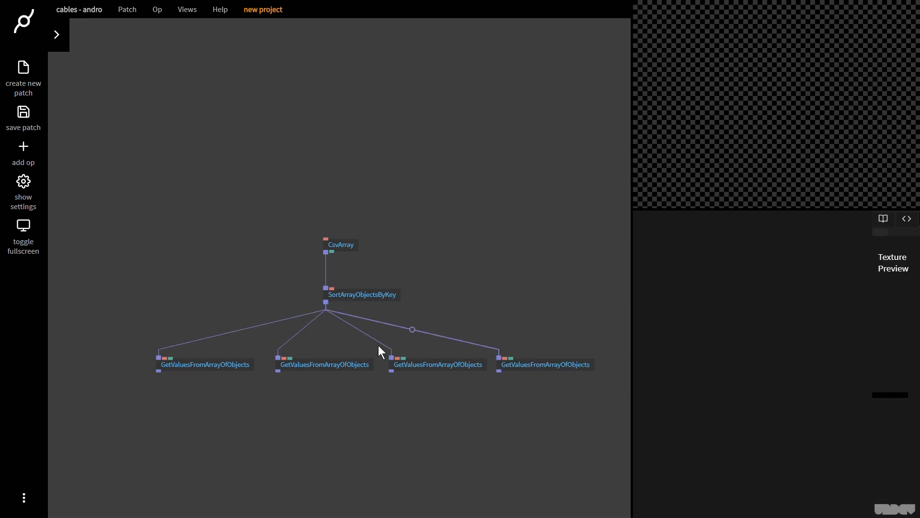
pyautogui.click(340, 244)
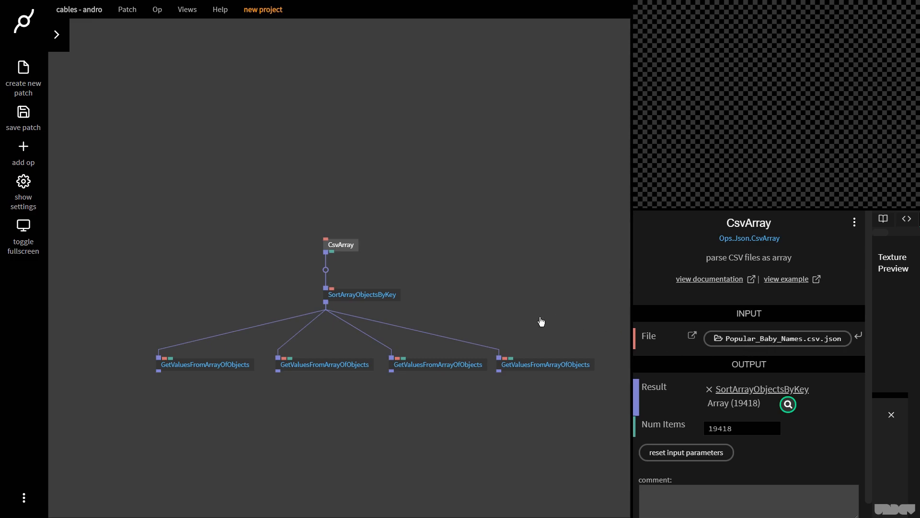
pyautogui.moveTo(297, 176)
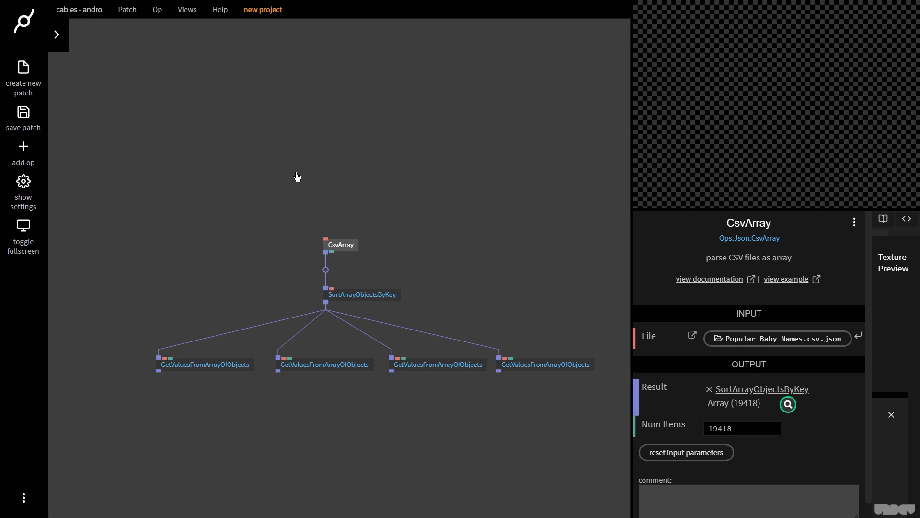
pyautogui.click(787, 404)
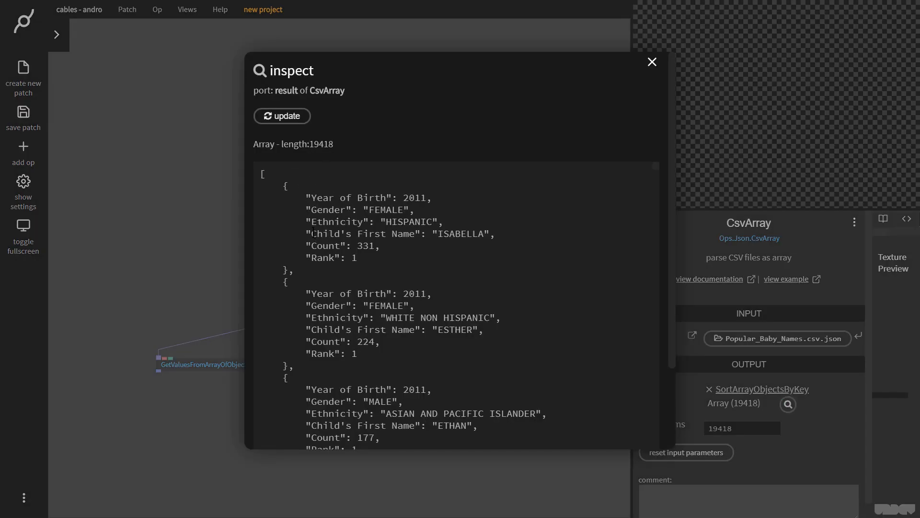
pyautogui.moveTo(305, 233); pyautogui.dragTo(379, 245)
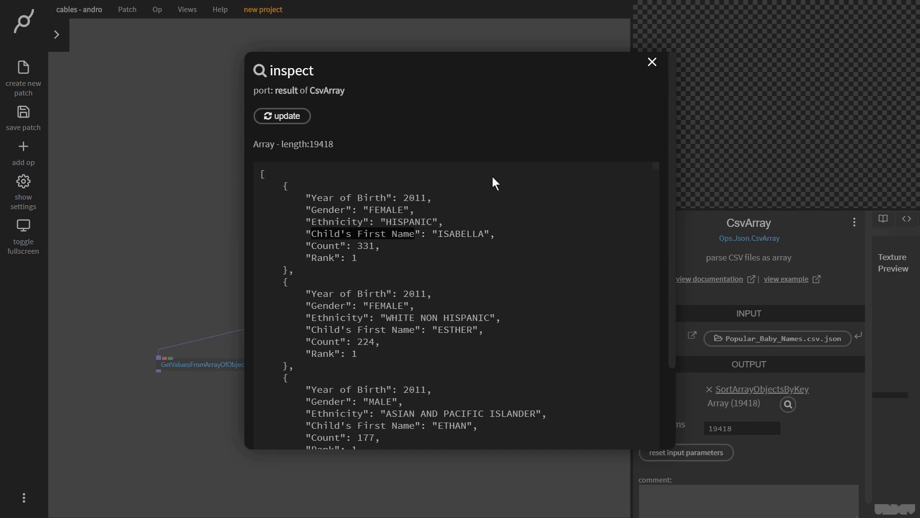
pyautogui.click(651, 62)
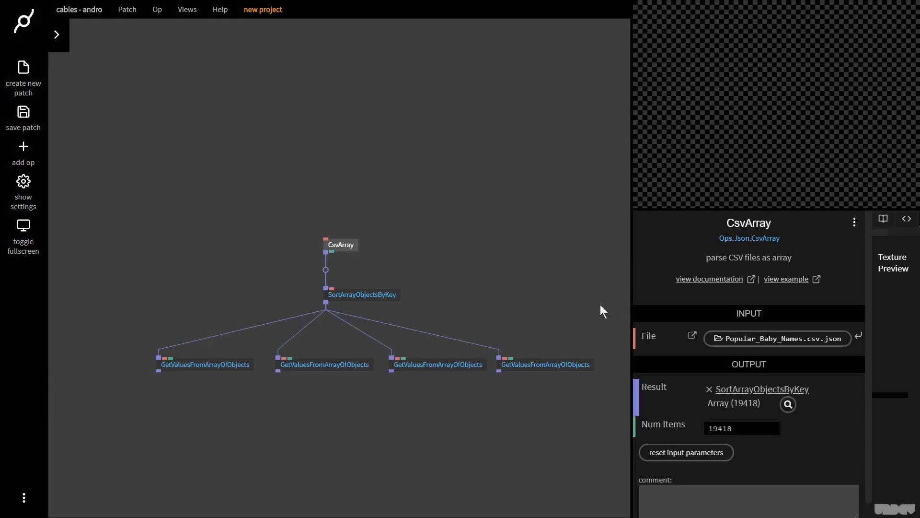
# - Key the remaining extraction ops on Rank, Year of Birth and Count
pyautogui.click(324, 364)
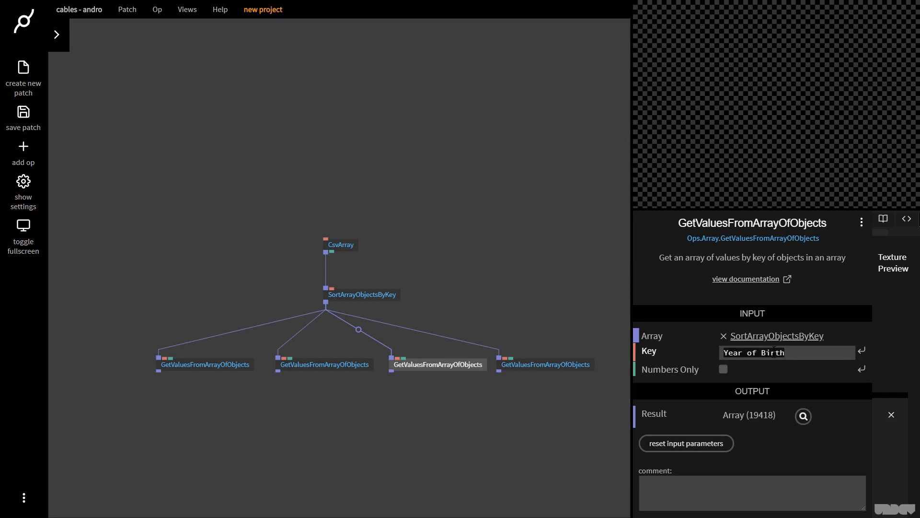
pyautogui.write('Rank')
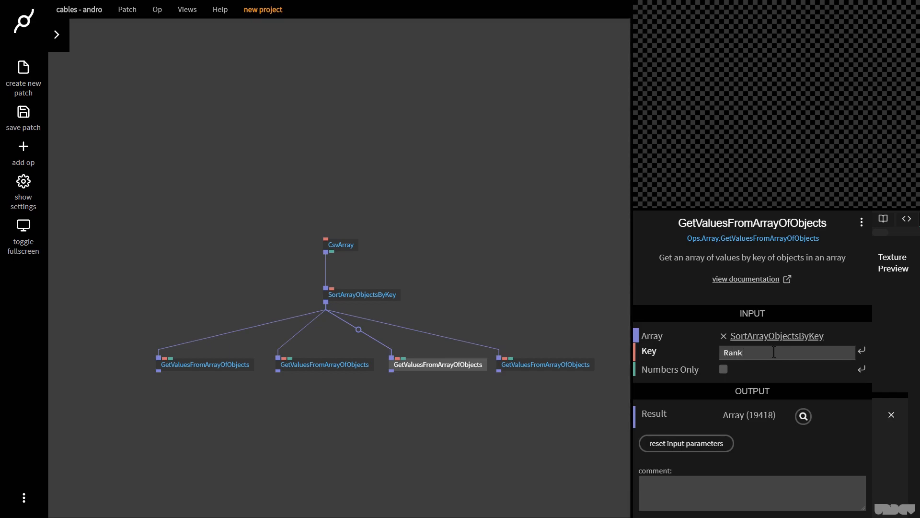
pyautogui.write('Year of Birth')
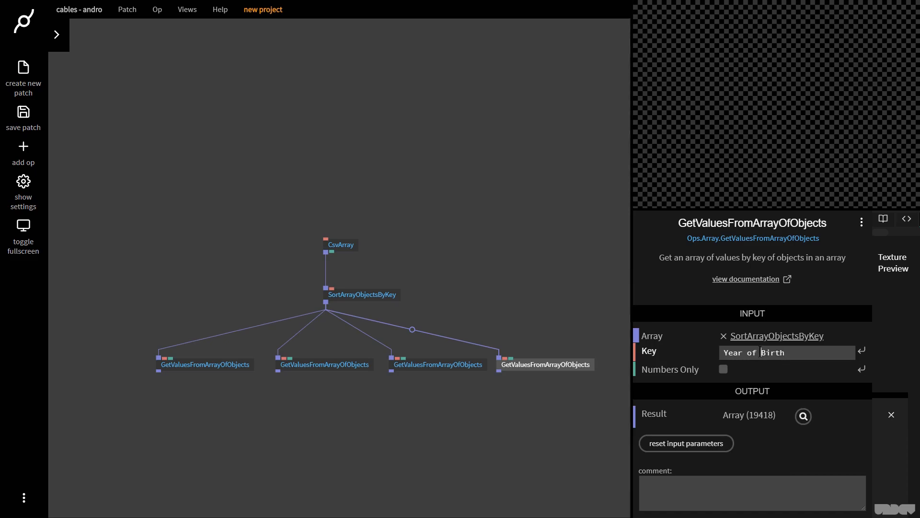
pyautogui.write('c')
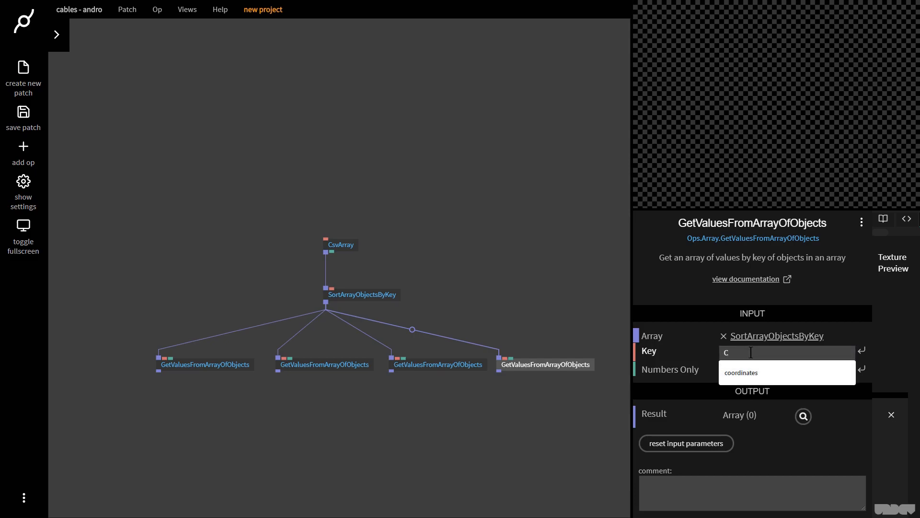
pyautogui.write('Coun')
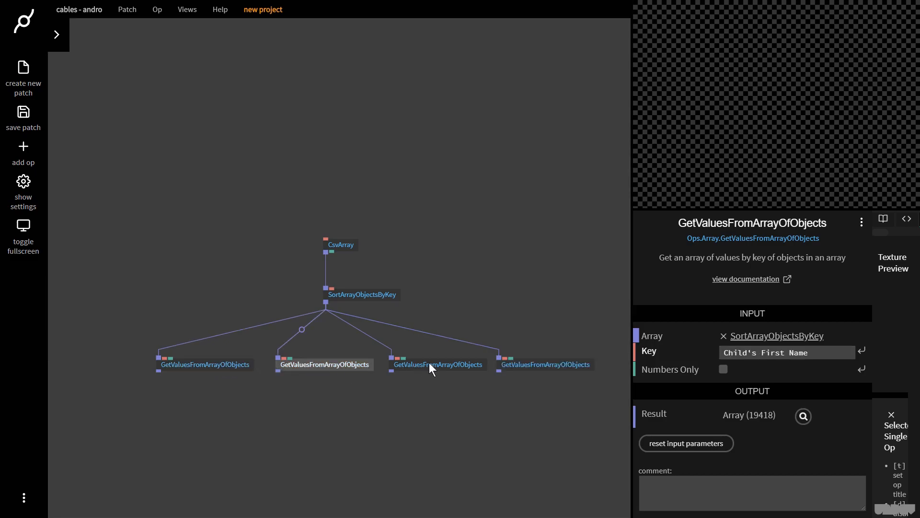
pyautogui.click(544, 365)
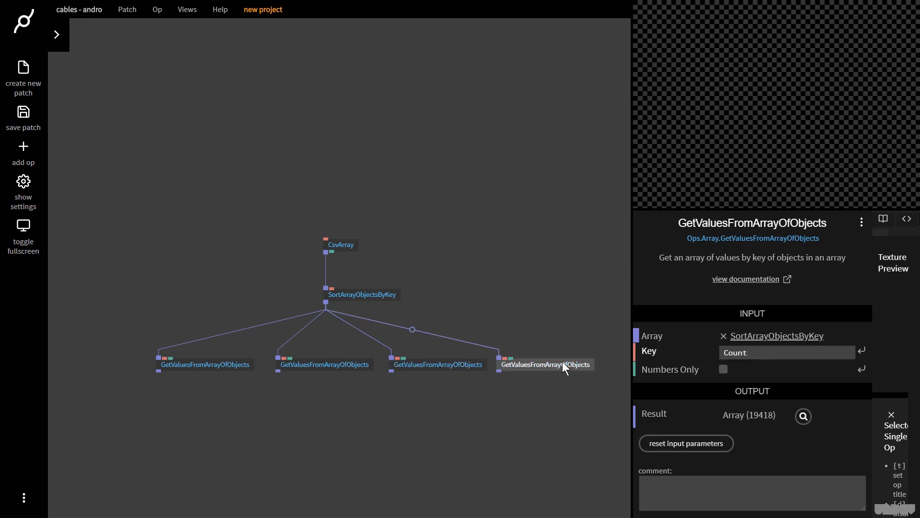
pyautogui.moveTo(240, 367)
pyautogui.write('arraygetn')
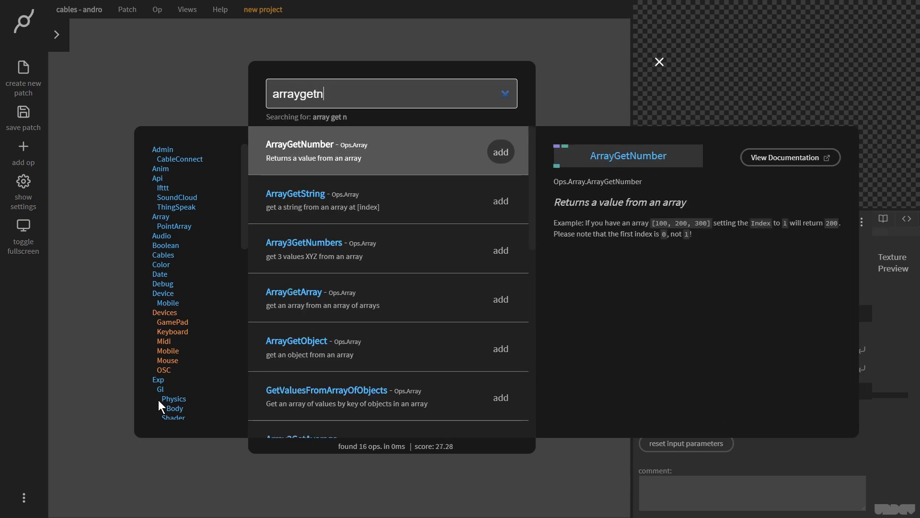
# - Add ArrayGetNumber reading index 2000 of the Year of Birth values, returning 2016
pyautogui.click(501, 152)
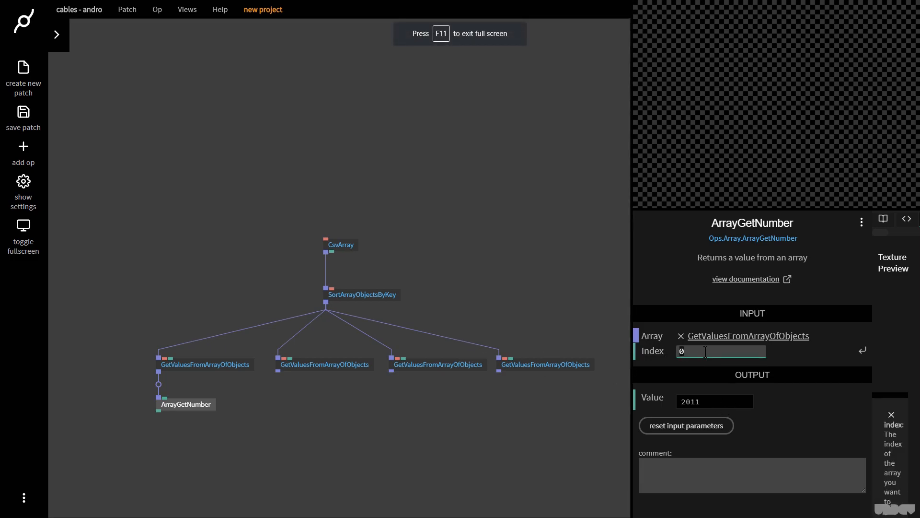
pyautogui.write('200')
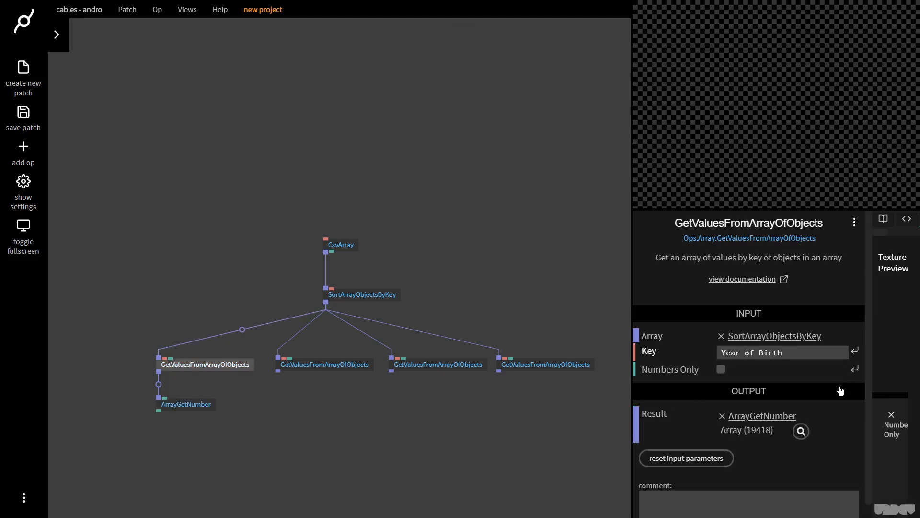
pyautogui.click(799, 430)
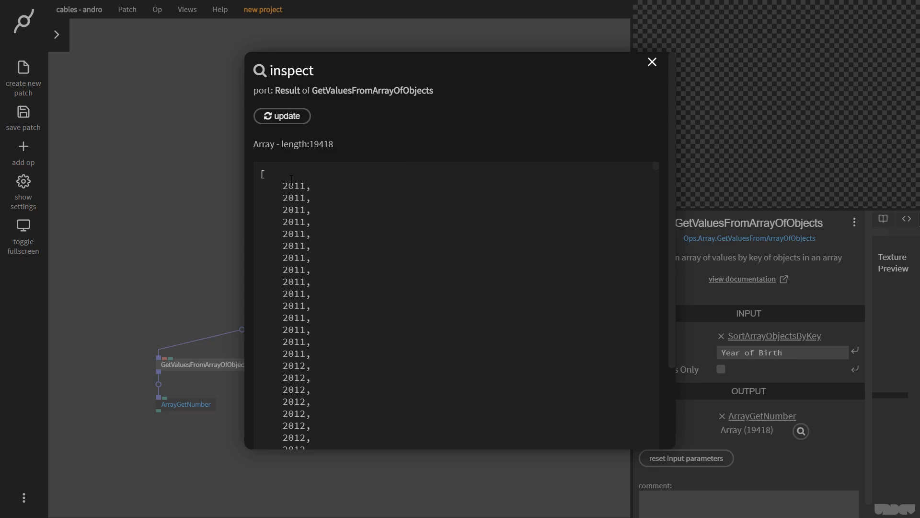
pyautogui.doubleClick(295, 198)
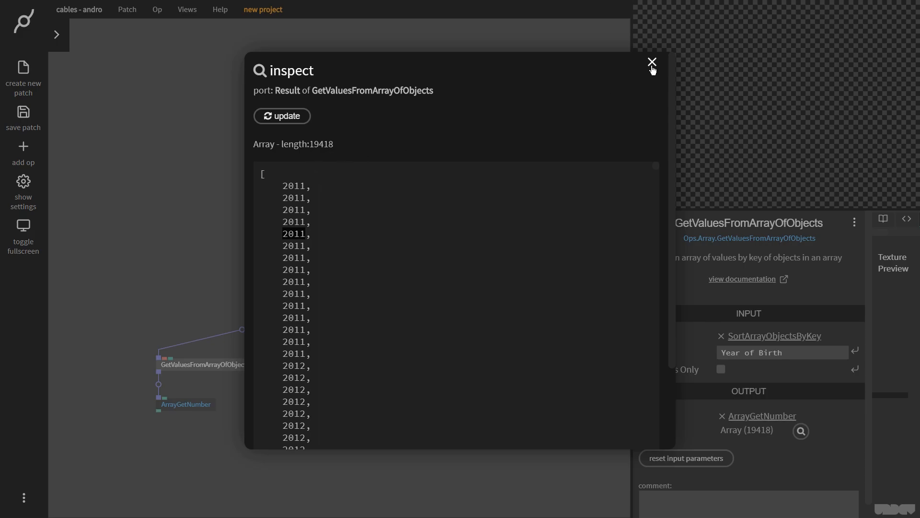
pyautogui.click(652, 62)
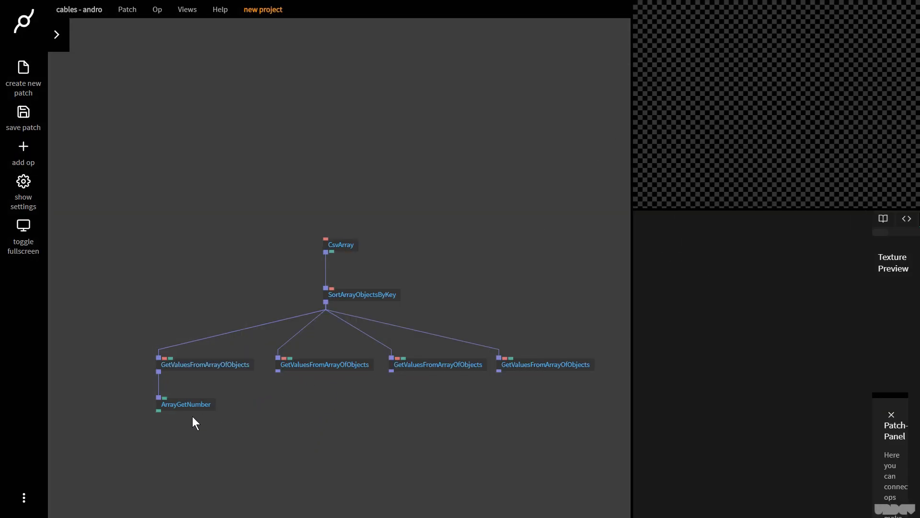
pyautogui.click(185, 403)
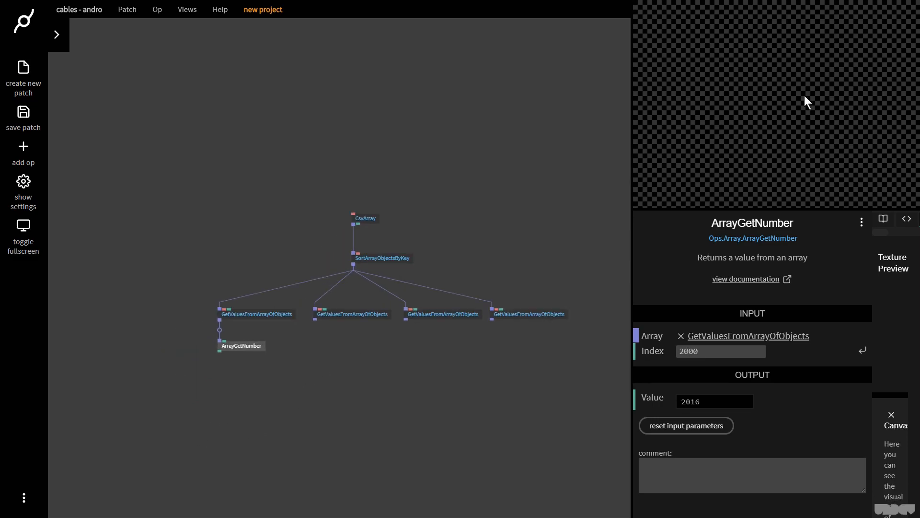
# - Add MainLoop, Transform and TextMesh so the canvas renders the word cables
pyautogui.click(23, 155)
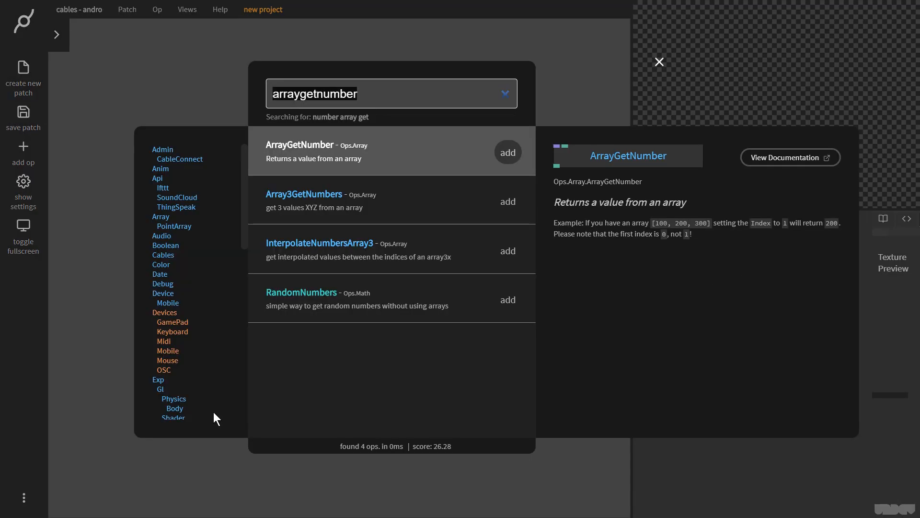
pyautogui.write('mainloo')
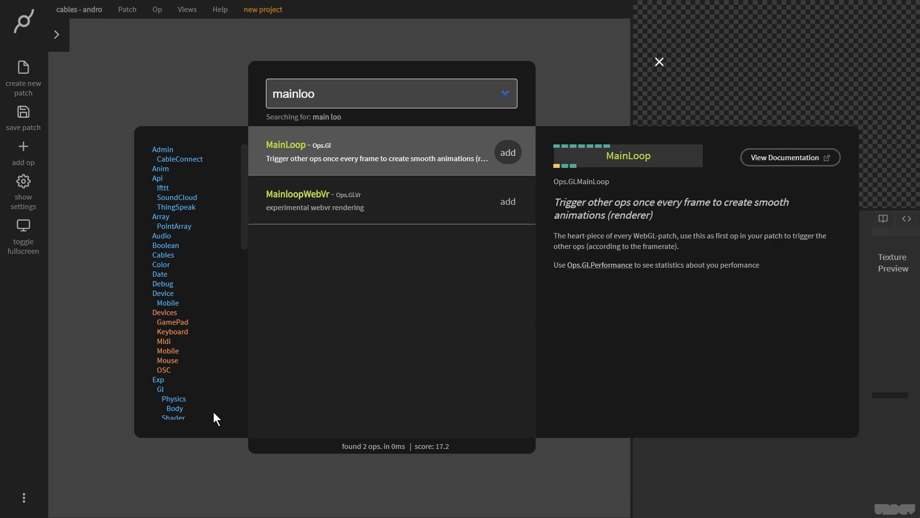
pyautogui.click(506, 152)
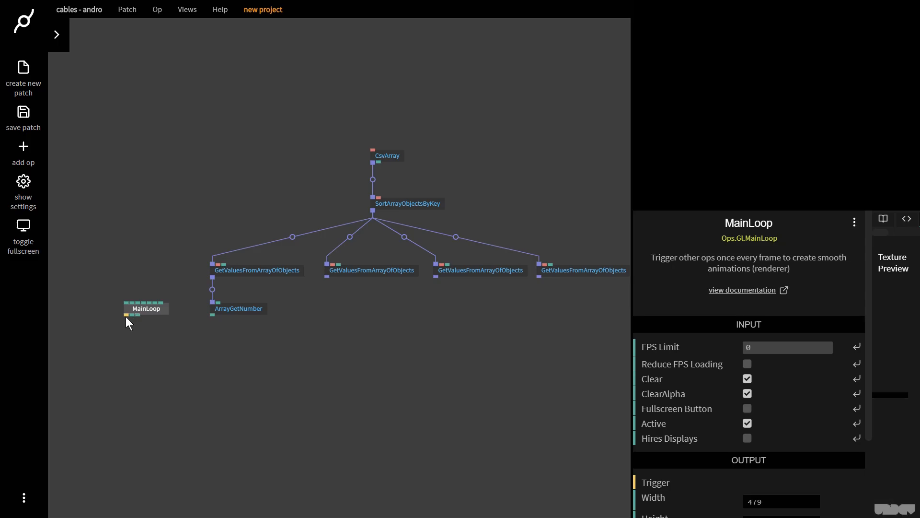
pyautogui.write('t')
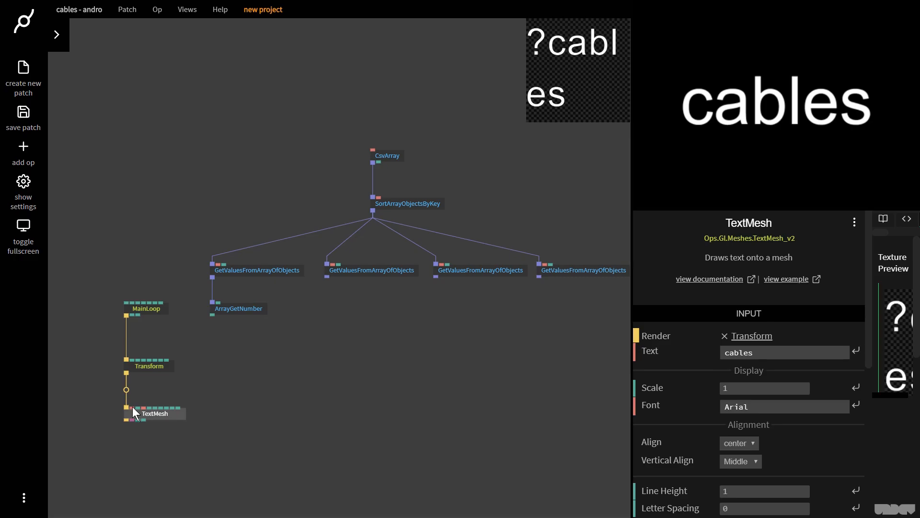
pyautogui.click(238, 307)
pyautogui.write('n')
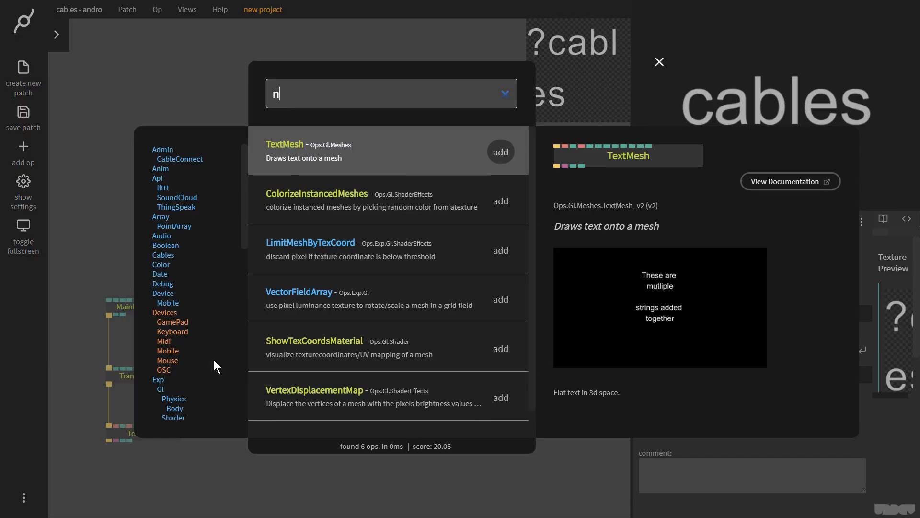
# - Add NumberToString feeding TextMesh and set ArrayGetNumber's index to 1000, showing 2014
pyautogui.write('umber to str')
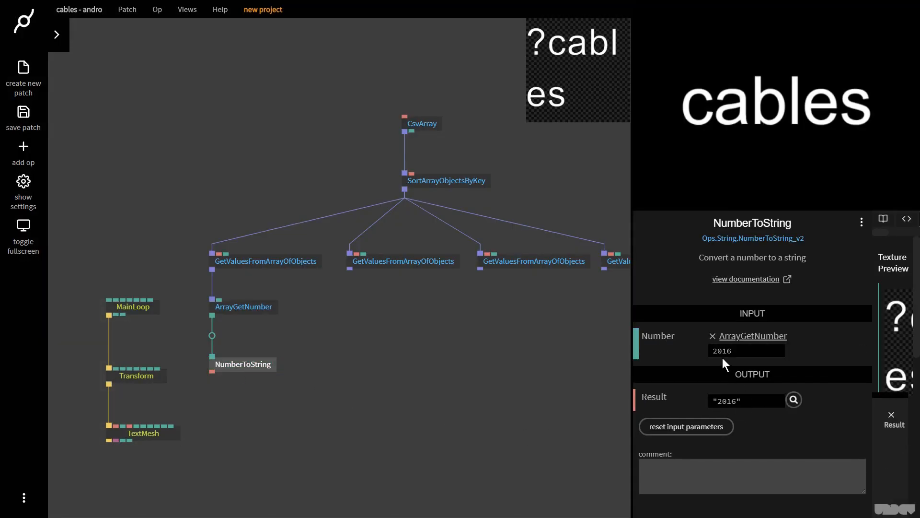
pyautogui.moveTo(738, 409)
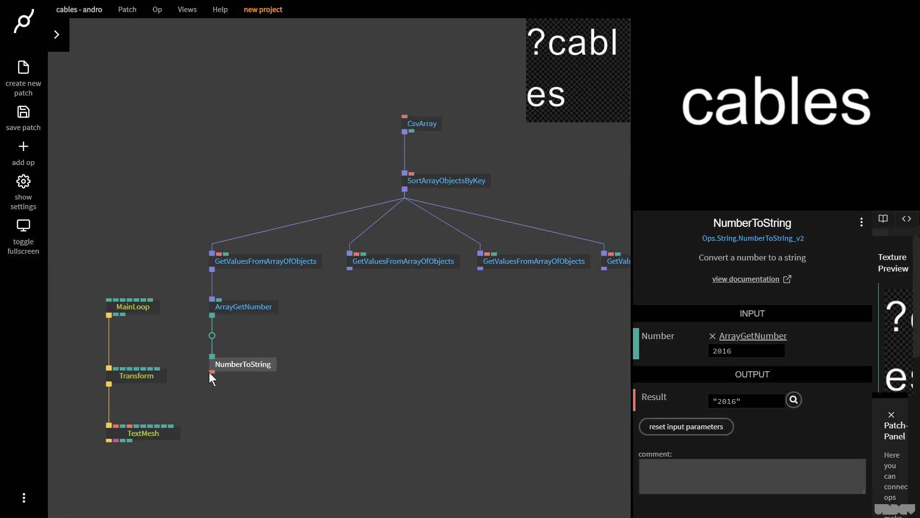
pyautogui.moveTo(211, 374); pyautogui.dragTo(117, 424)
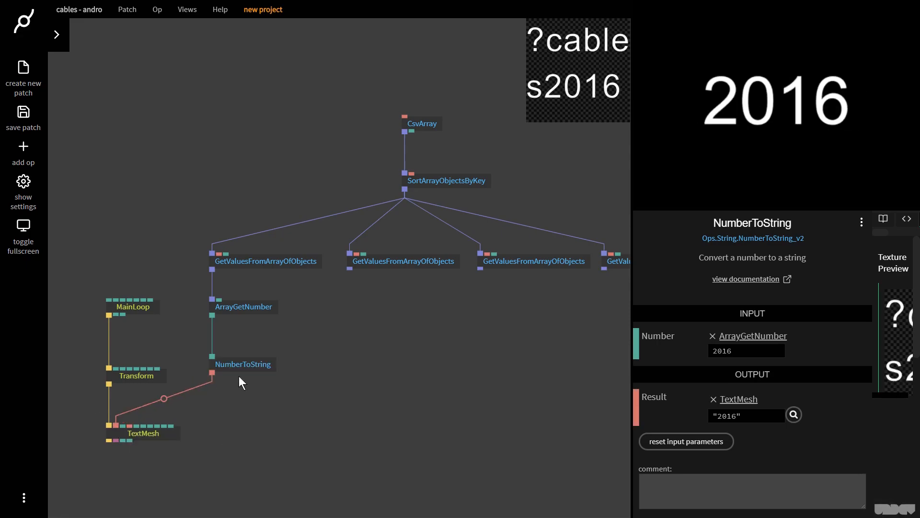
pyautogui.click(243, 307)
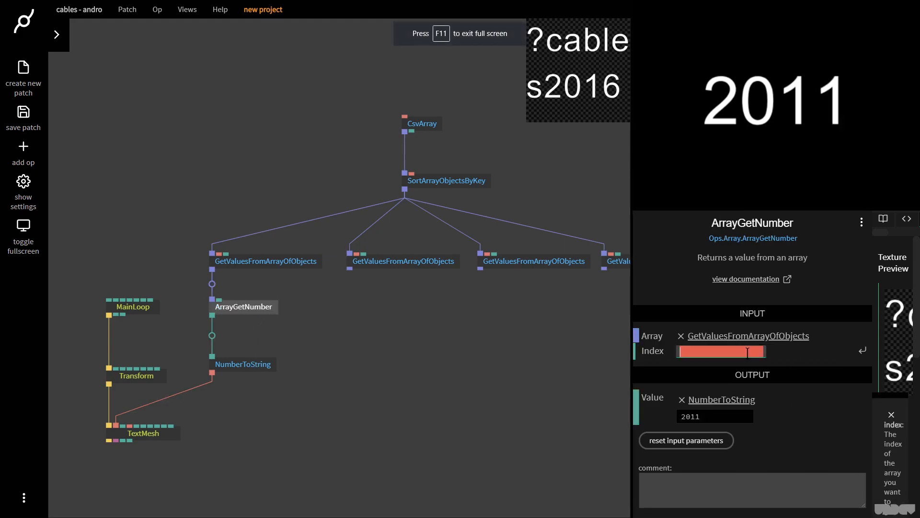
pyautogui.write('1000')
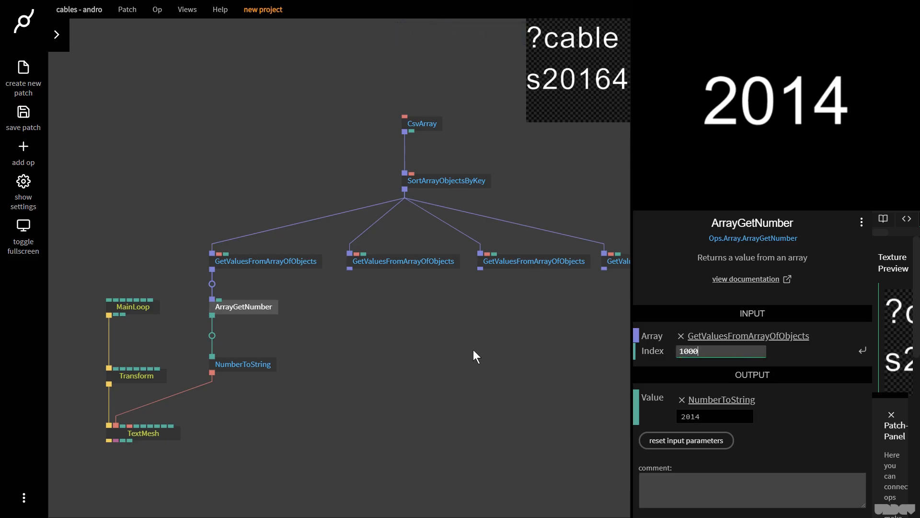
pyautogui.moveTo(398, 412)
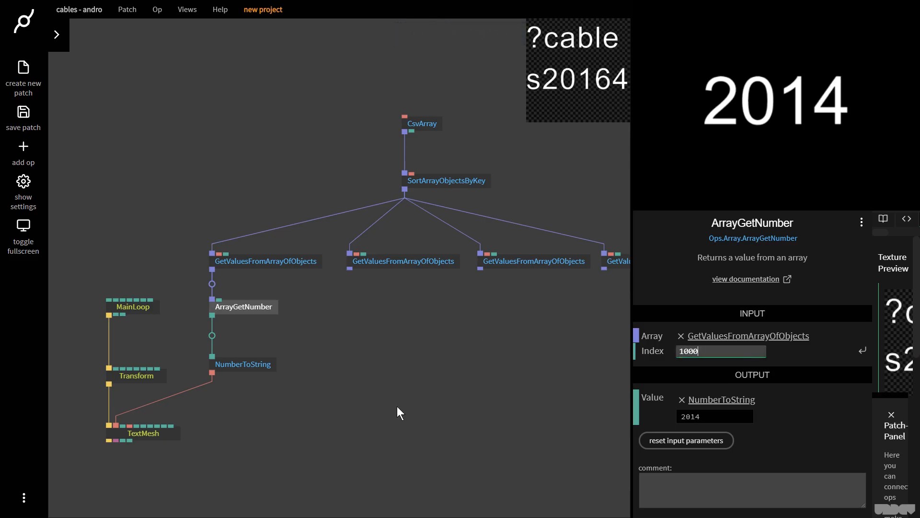
pyautogui.moveTo(148, 440)
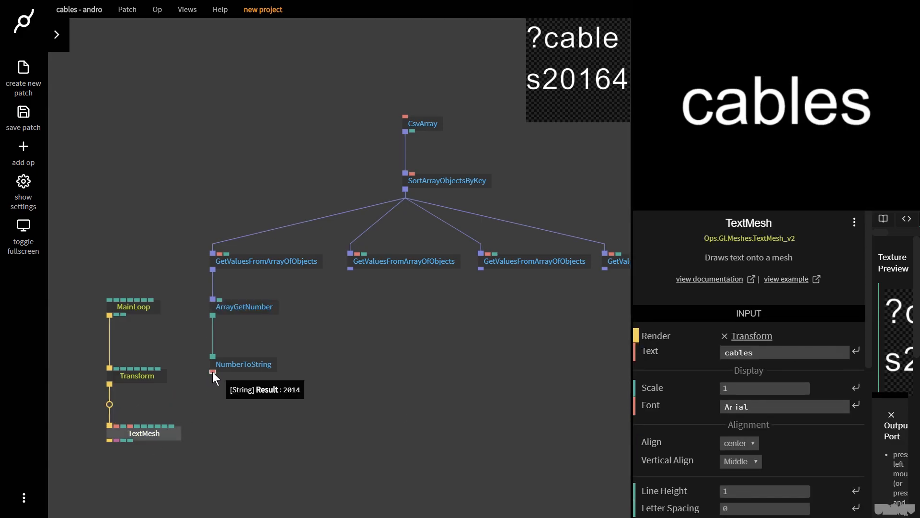
# - Add a Concat op with String1 'Year of Birth : ' so it outputs Year of Birth : 2014
pyautogui.write('concat')
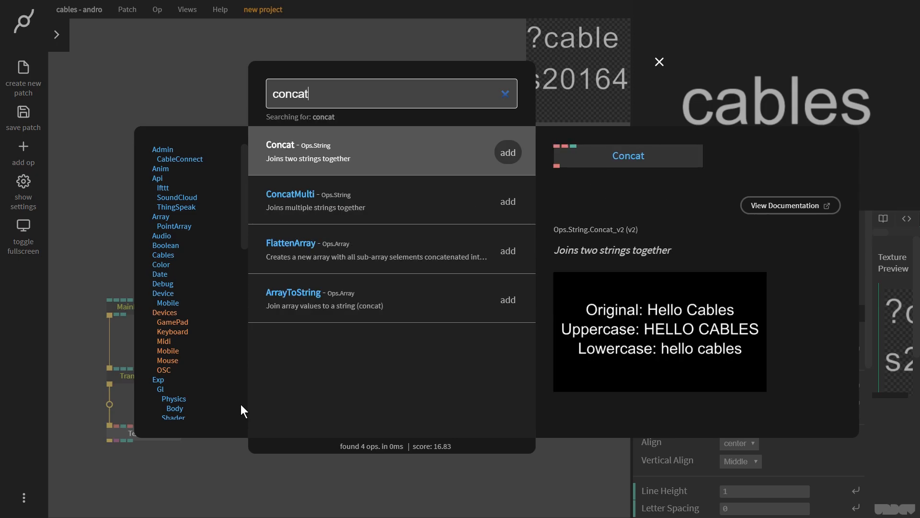
pyautogui.click(506, 152)
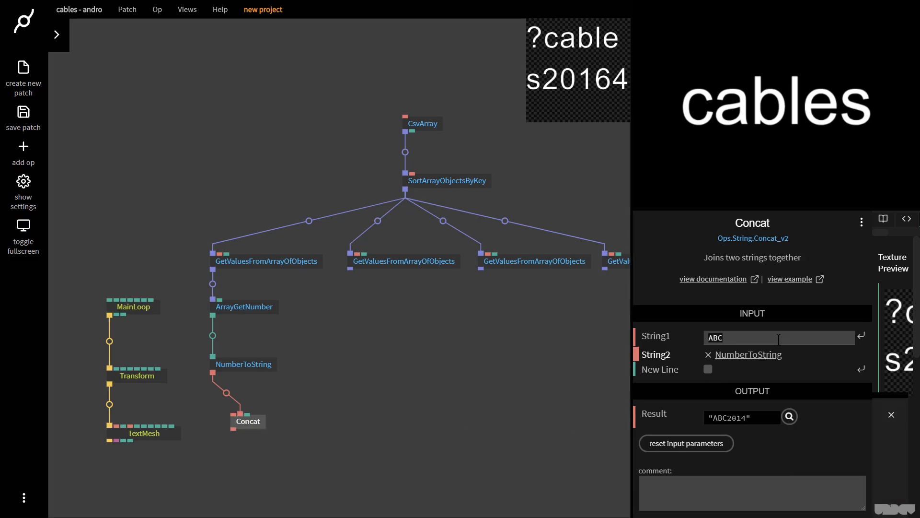
pyautogui.write('Year of Birth :')
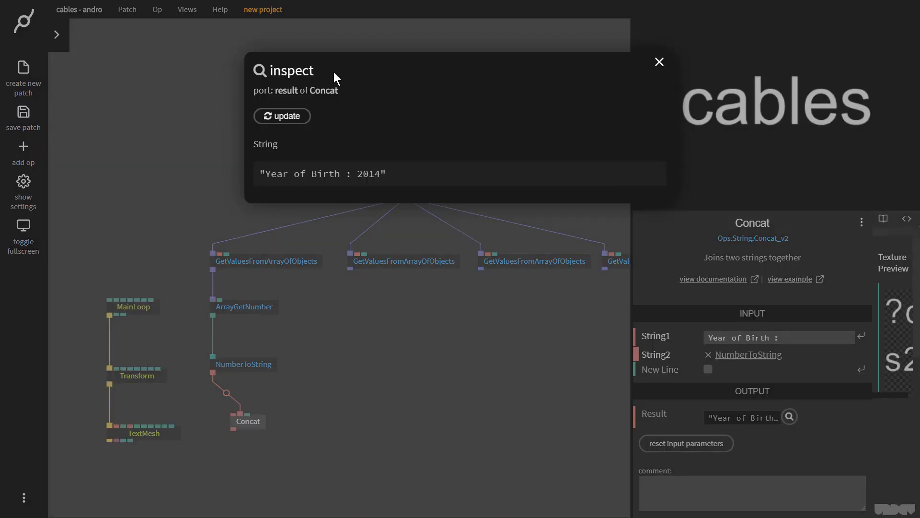
pyautogui.moveTo(663, 67)
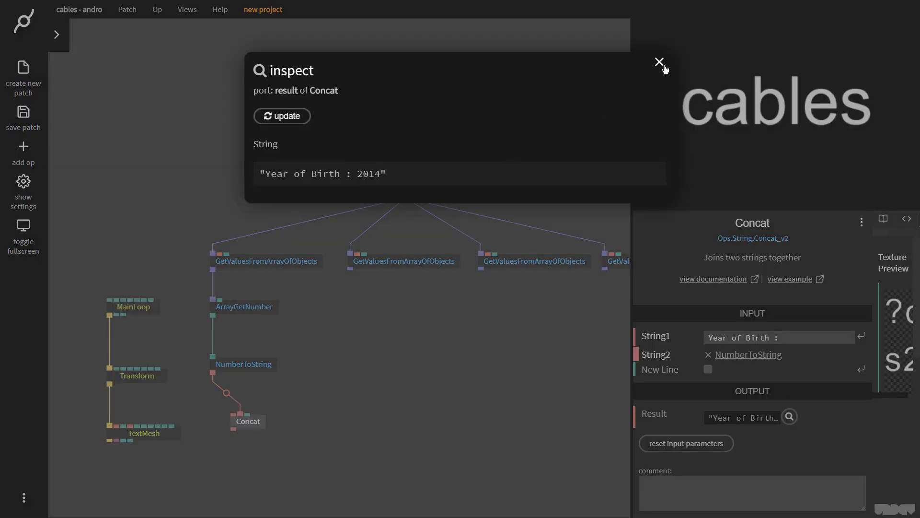
pyautogui.click(658, 61)
pyautogui.write('concat')
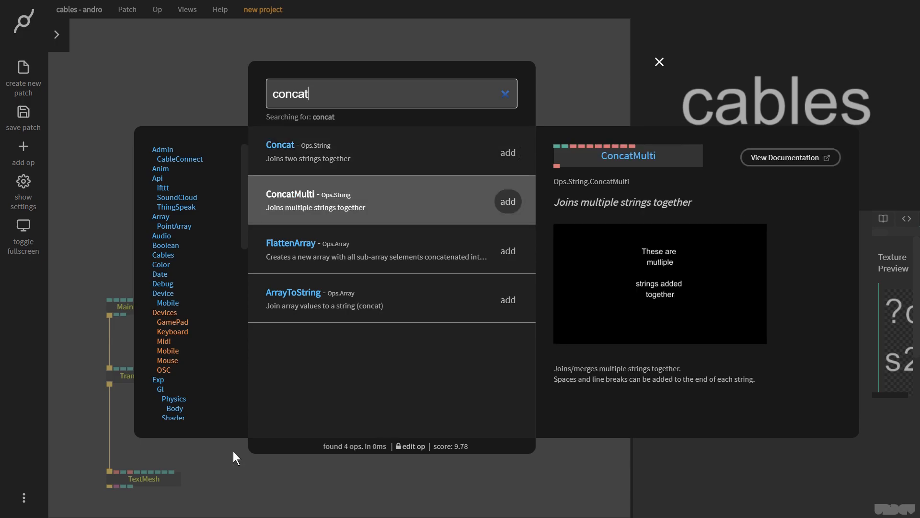
# - Add ConcatMulti feeding TextMesh and scale the Transform to 0.3 so the label fits
pyautogui.click(506, 201)
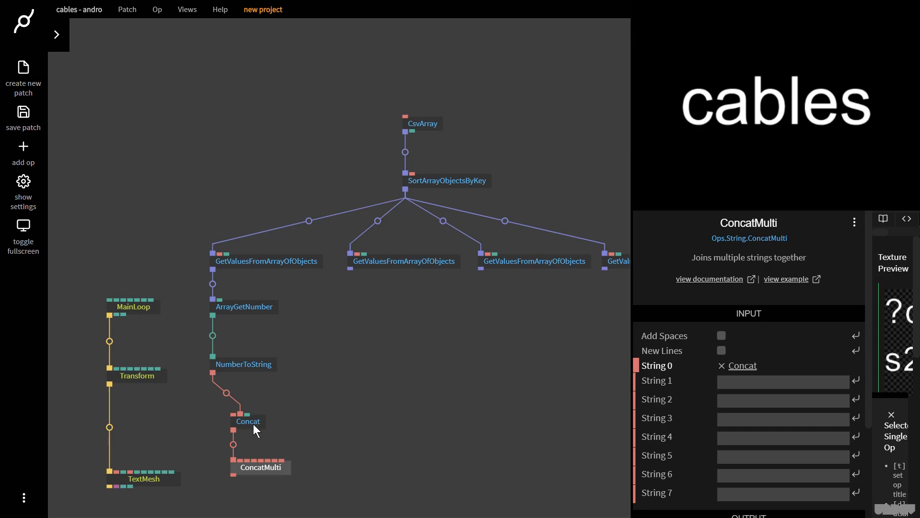
pyautogui.moveTo(253, 459); pyautogui.dragTo(121, 472)
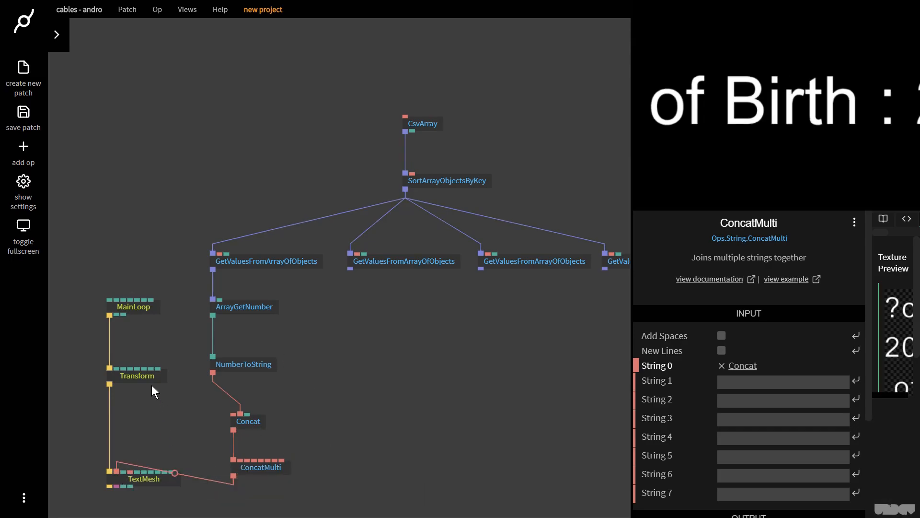
pyautogui.click(136, 375)
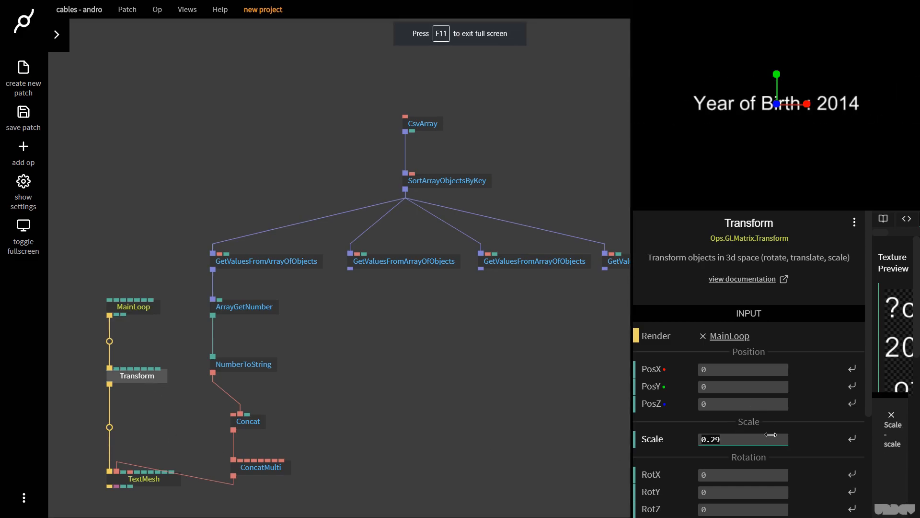
pyautogui.write('0.3')
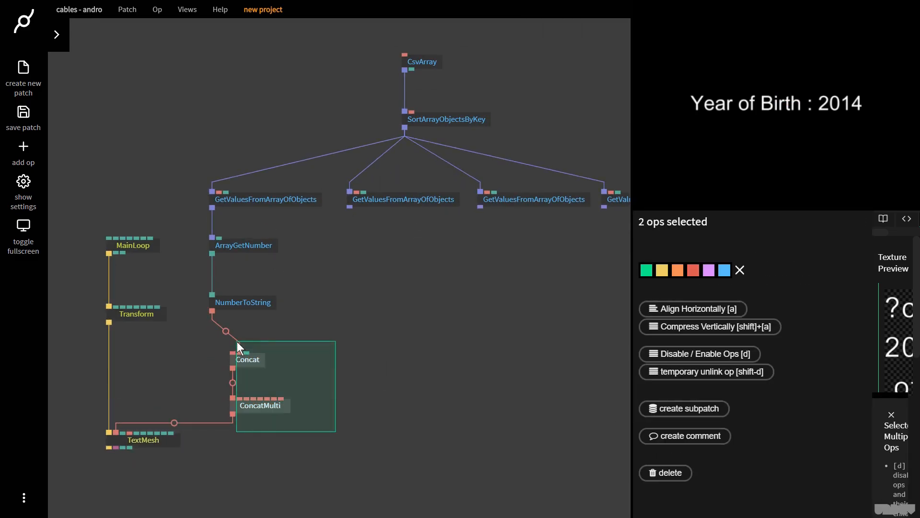
pyautogui.moveTo(247, 359); pyautogui.dragTo(219, 359)
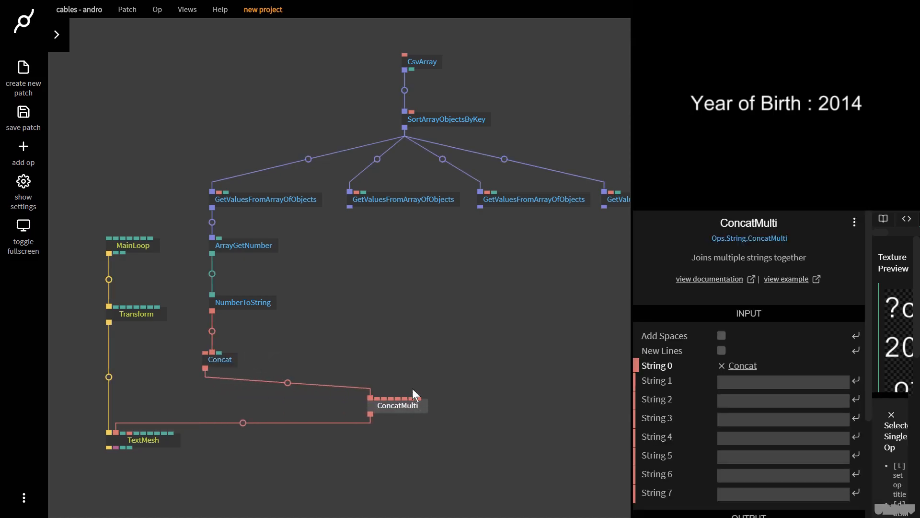
# - Add ArrayGetString for first names and label a second Concat 'Child's First Name :'
pyautogui.click(403, 199)
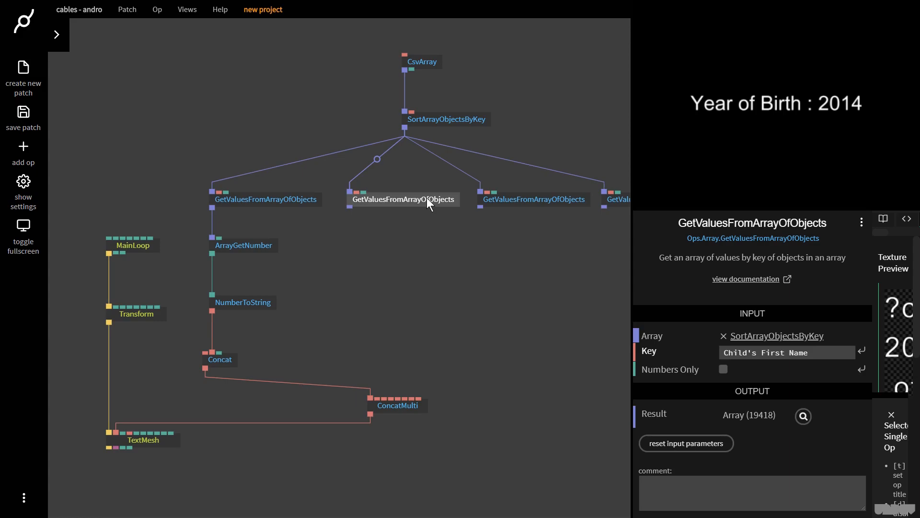
pyautogui.moveTo(357, 217)
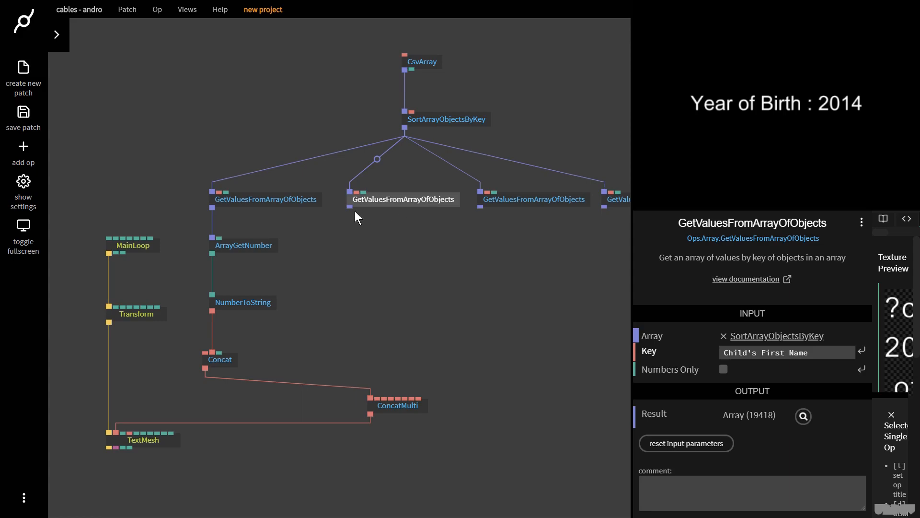
pyautogui.moveTo(392, 205)
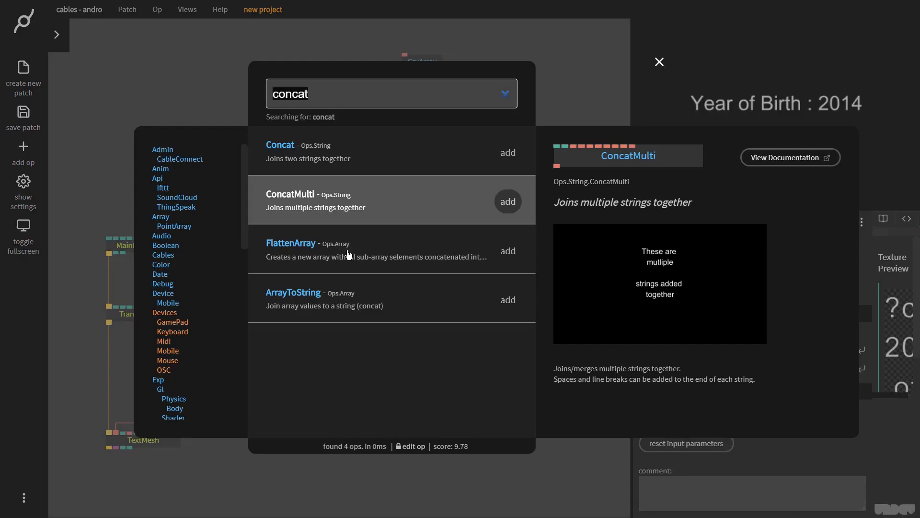
pyautogui.write('arrayget')
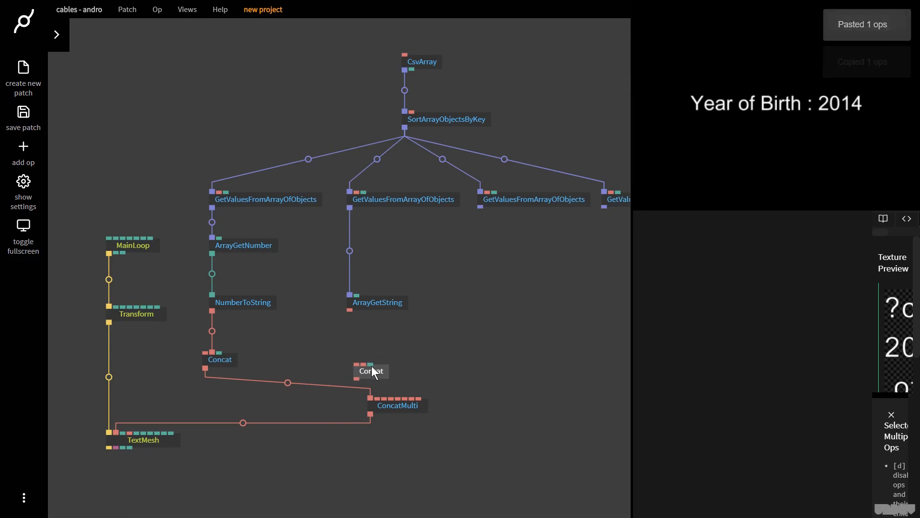
pyautogui.click(403, 199)
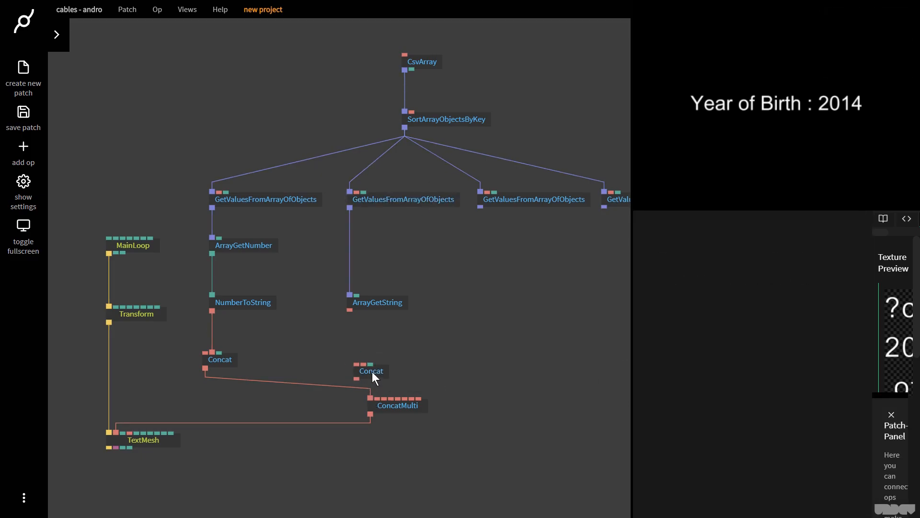
pyautogui.click(370, 370)
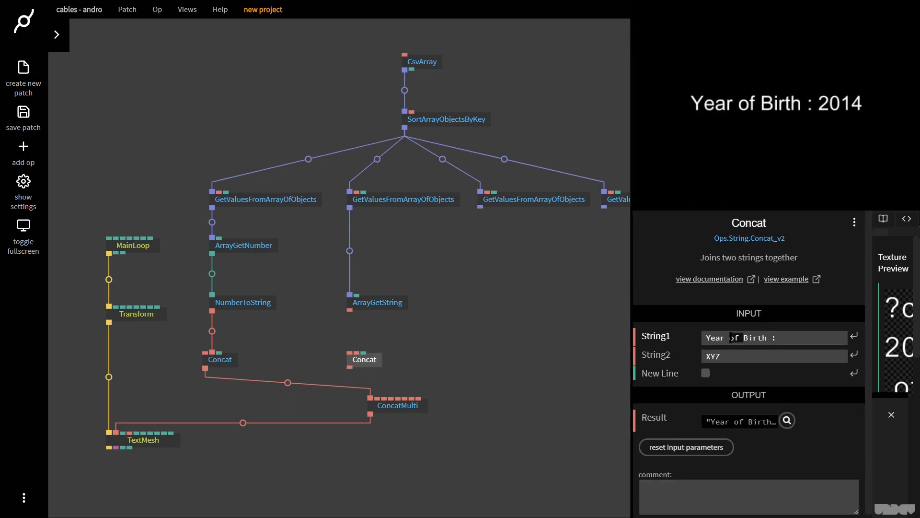
pyautogui.write("Child's First Name :")
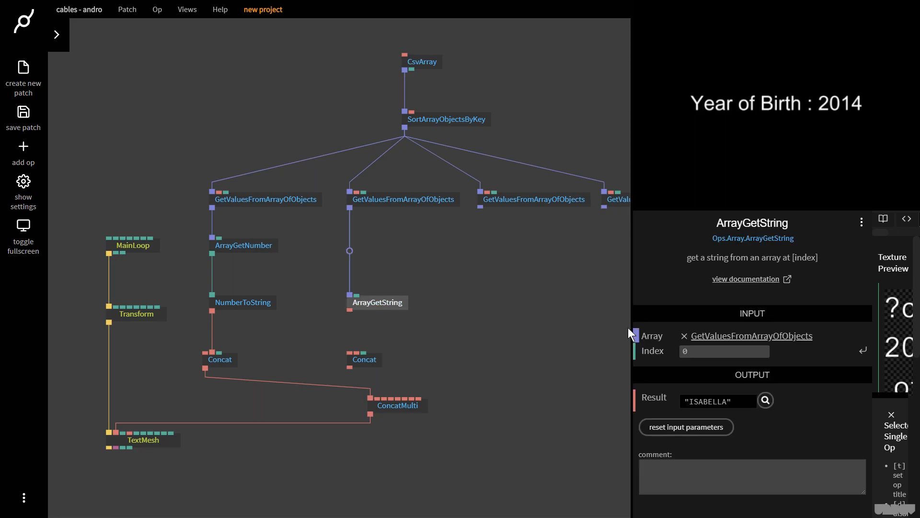
pyautogui.moveTo(349, 310)
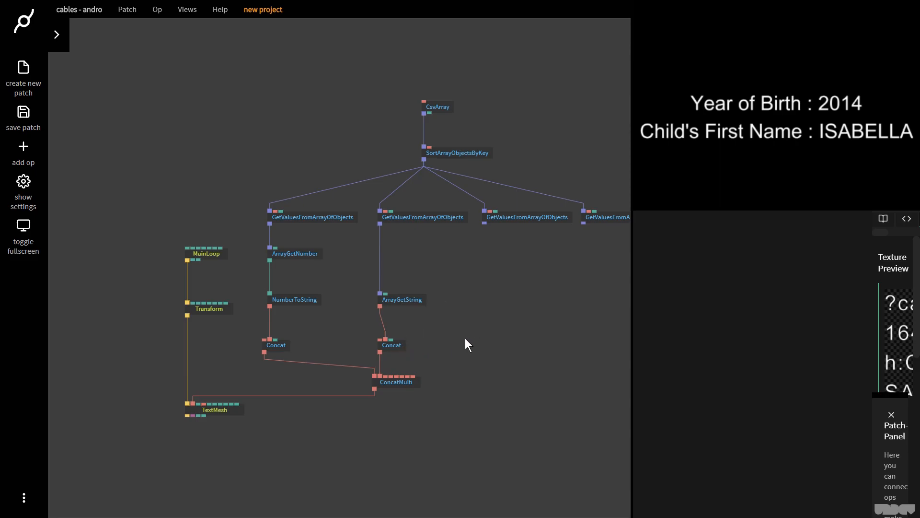
# - Duplicate the string lookup and Concat under the third values list and label it 'Rank :'
pyautogui.click(527, 217)
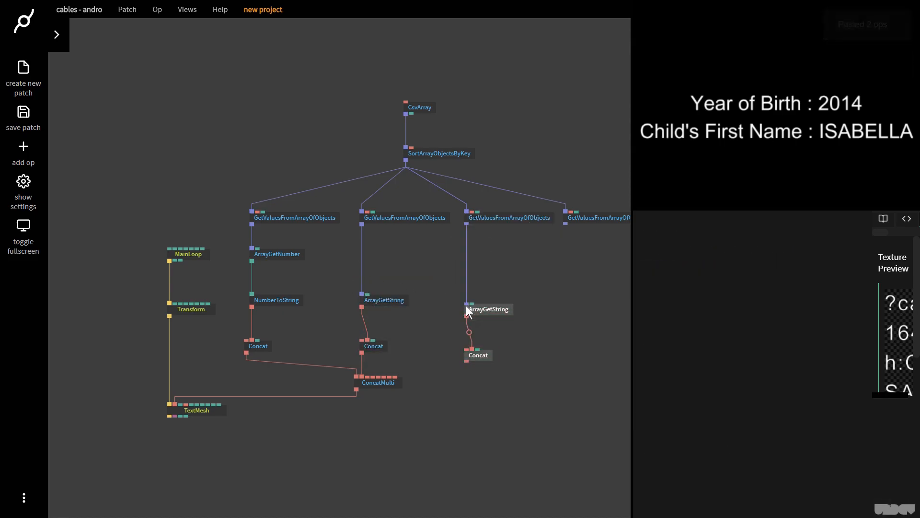
pyautogui.click(488, 308)
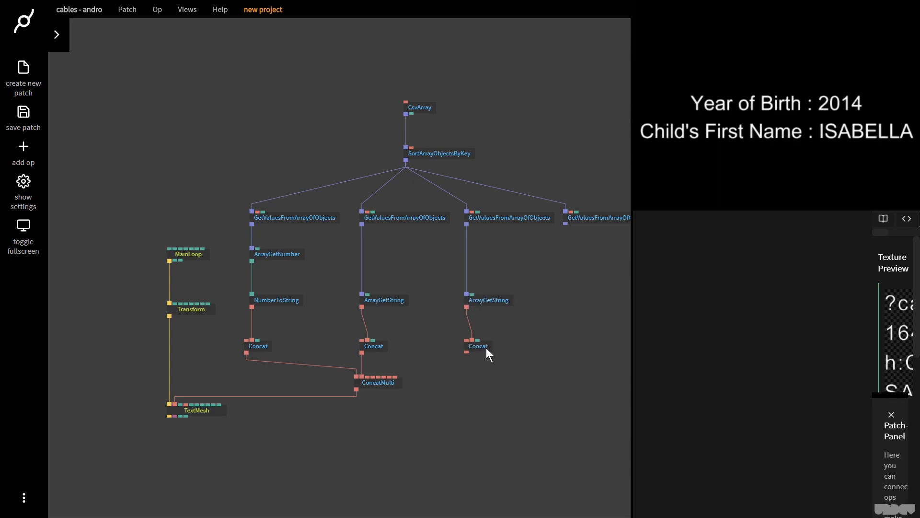
pyautogui.click(478, 346)
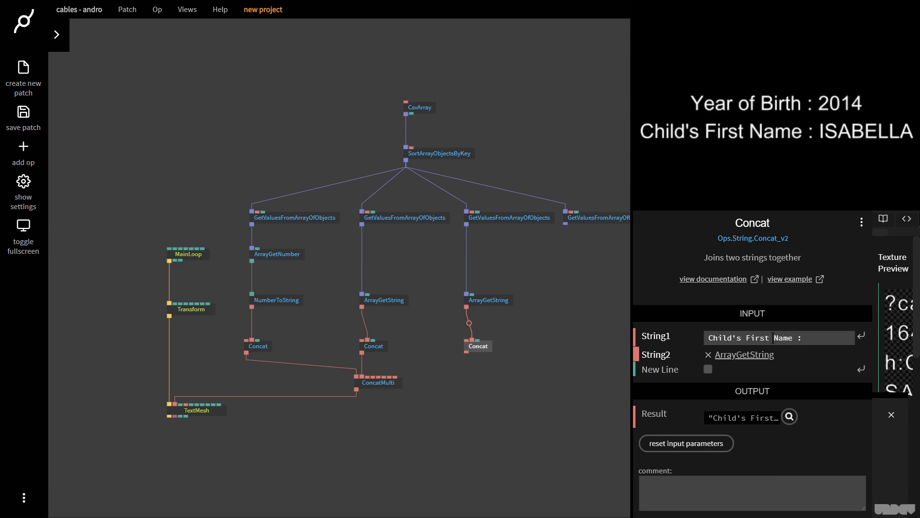
pyautogui.write('Rank :')
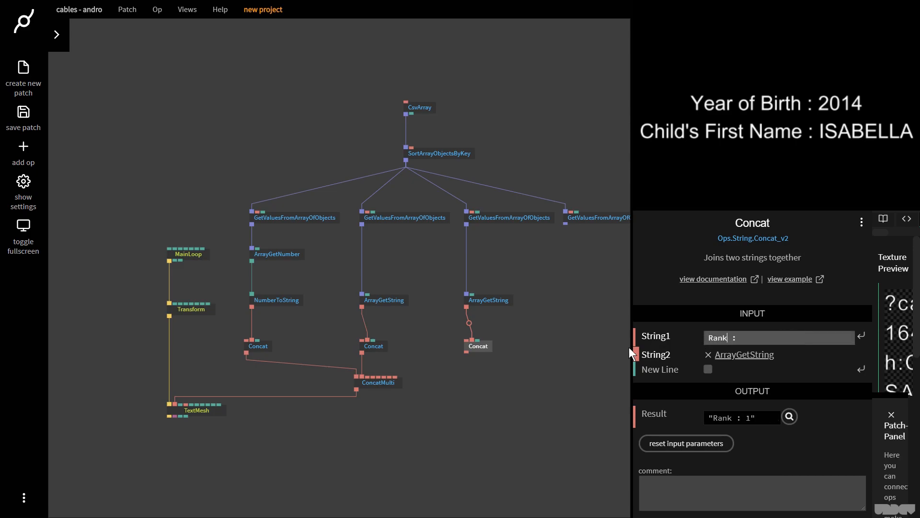
pyautogui.moveTo(470, 359)
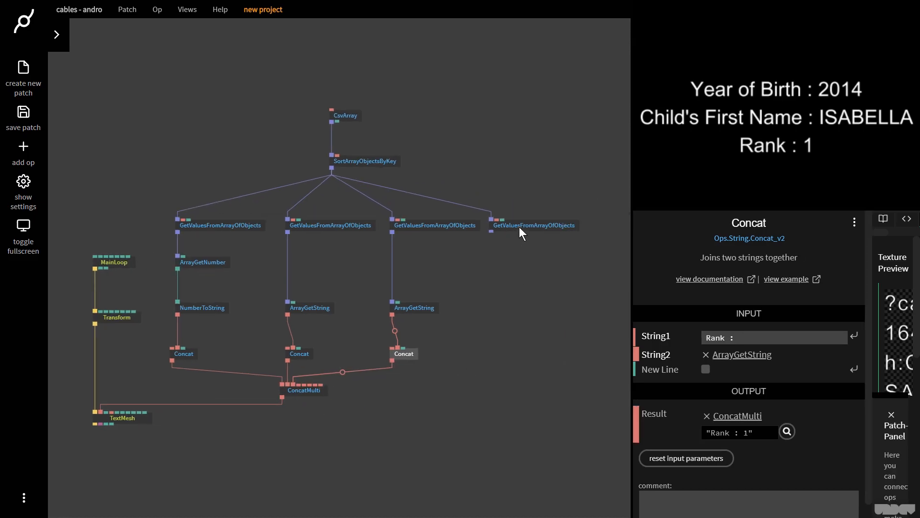
# - Wire the Count values into the pasted number lookup and label its Concat 'Count :'
pyautogui.click(532, 224)
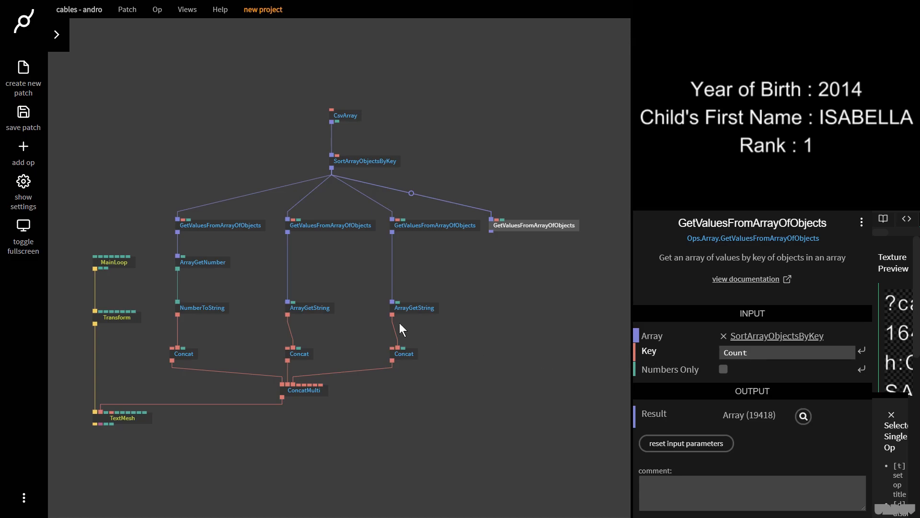
pyautogui.moveTo(244, 367)
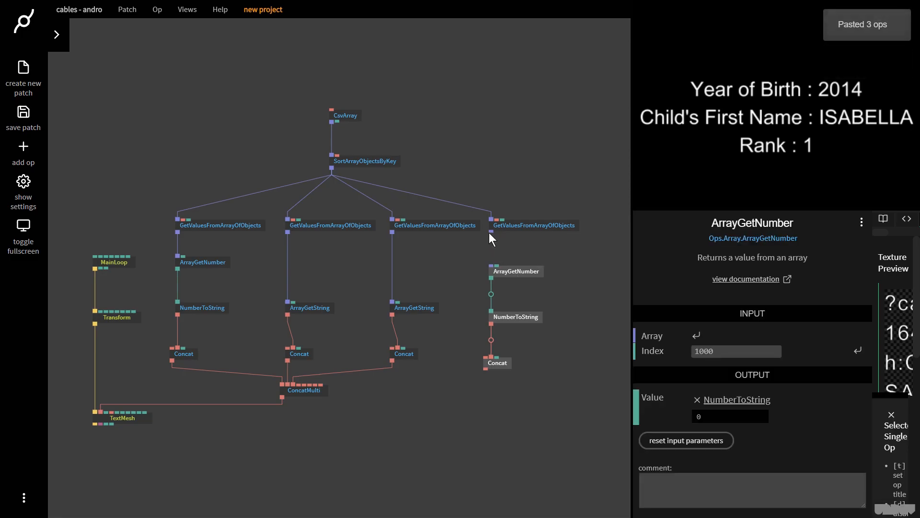
pyautogui.moveTo(490, 270)
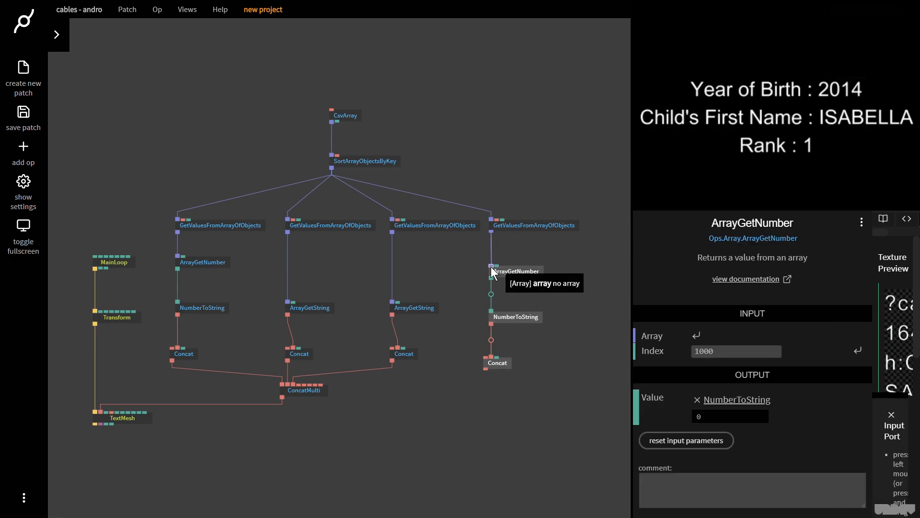
pyautogui.click(497, 362)
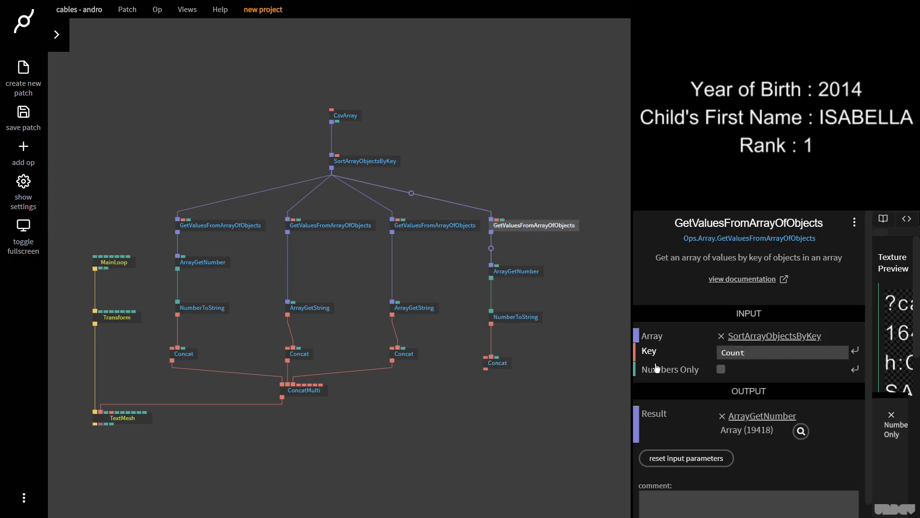
pyautogui.click(496, 363)
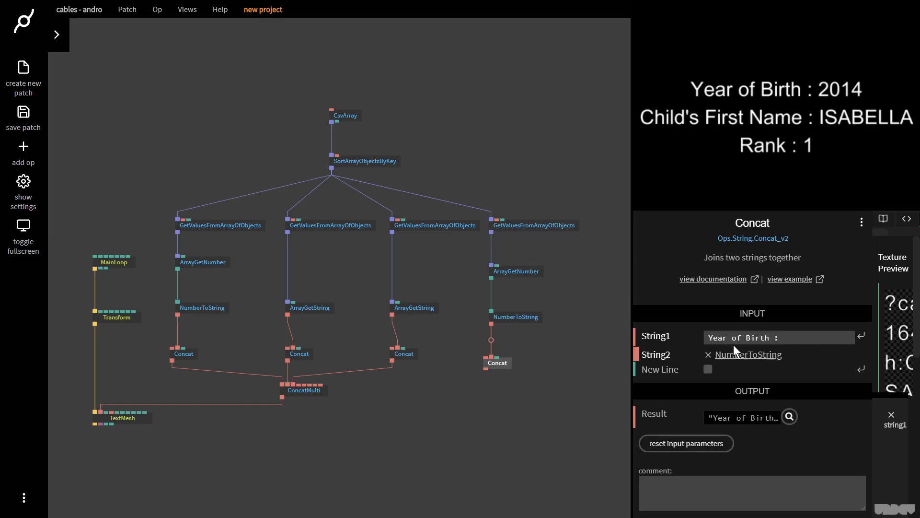
pyautogui.write('c')
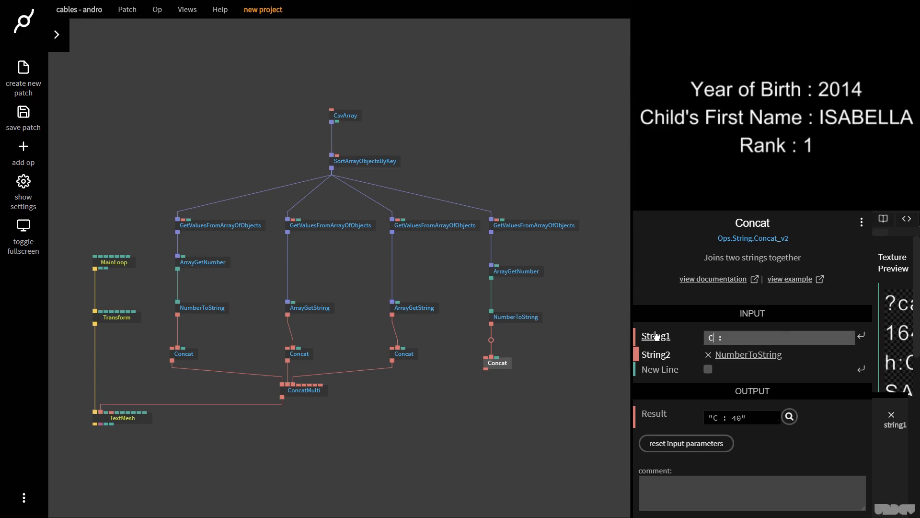
pyautogui.write('Count')
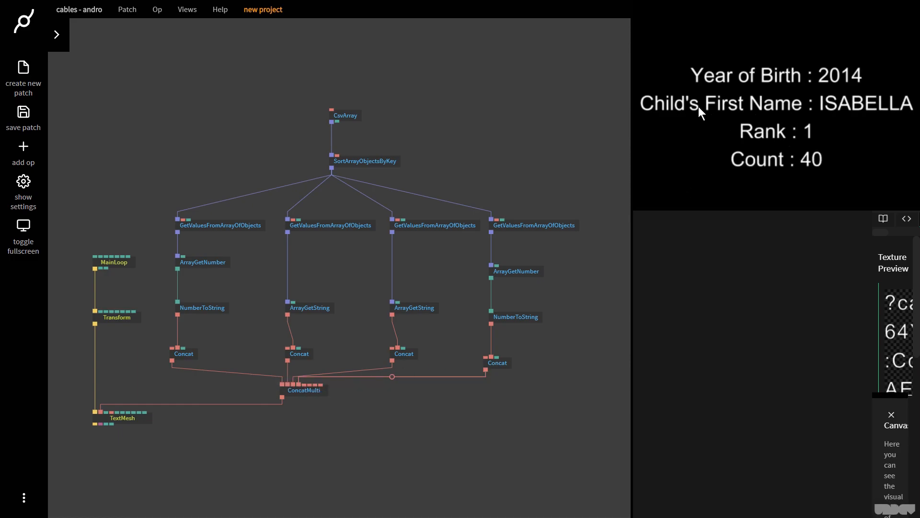
pyautogui.moveTo(783, 98)
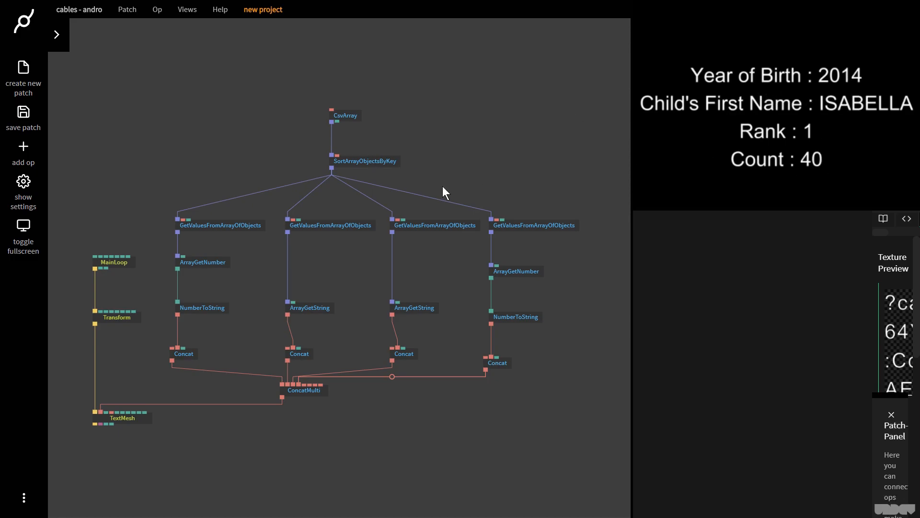
# - Inspect the sort op's Rank-sorted array of records, then close the inspector
pyautogui.click(364, 161)
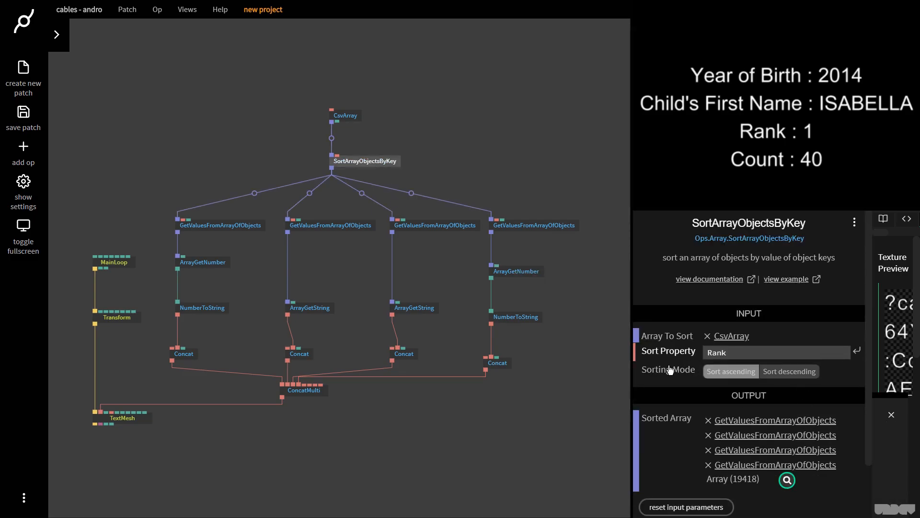
pyautogui.click(786, 479)
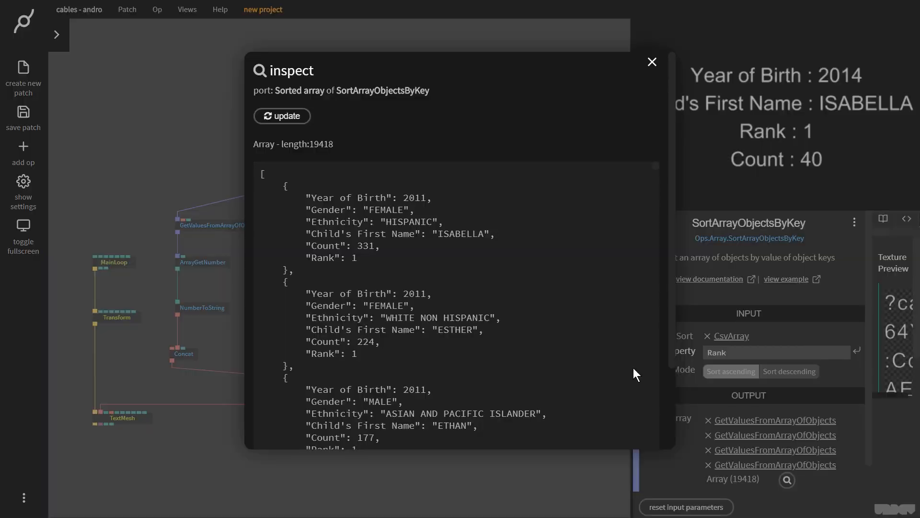
pyautogui.moveTo(452, 279)
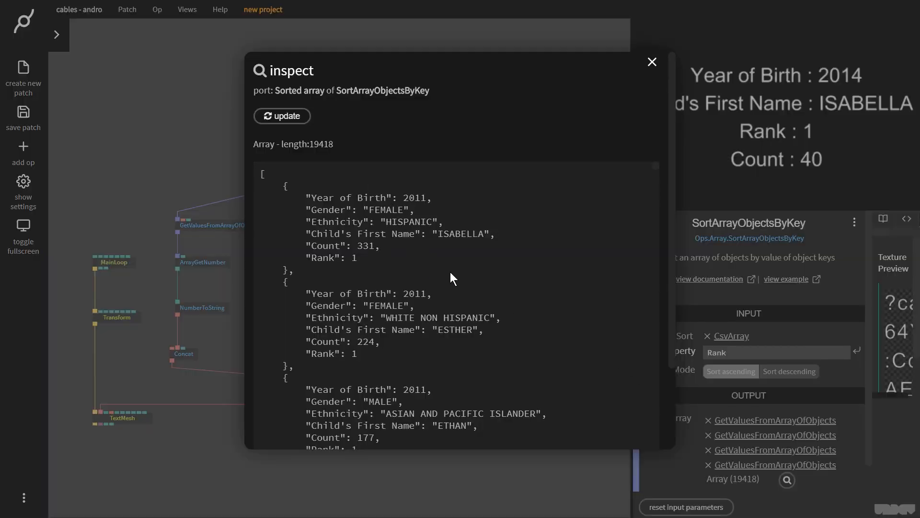
pyautogui.moveTo(602, 213)
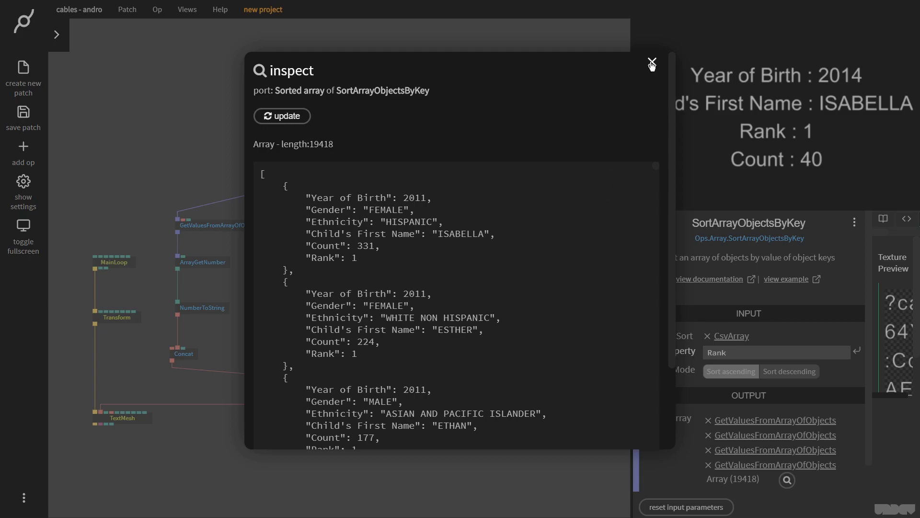
pyautogui.click(651, 62)
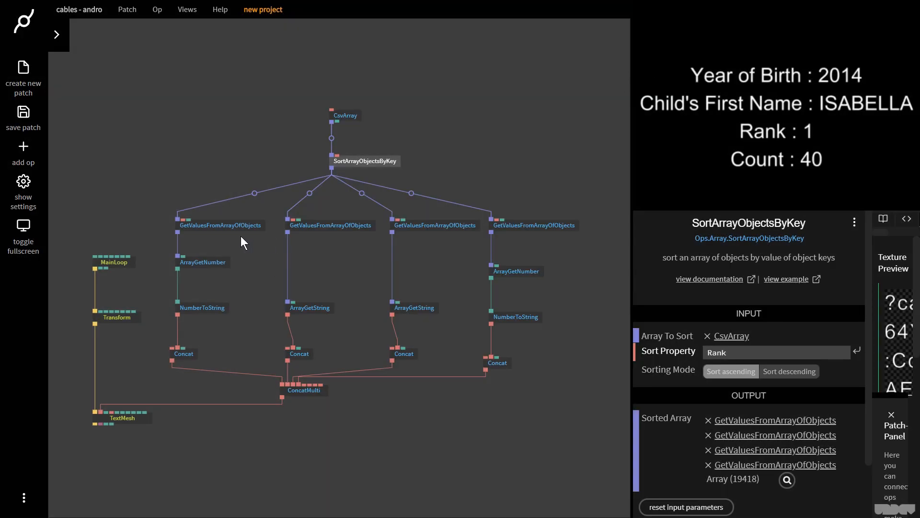
# - Add a shared index Number op and feed it into the first-name lookup's Index
pyautogui.click(203, 262)
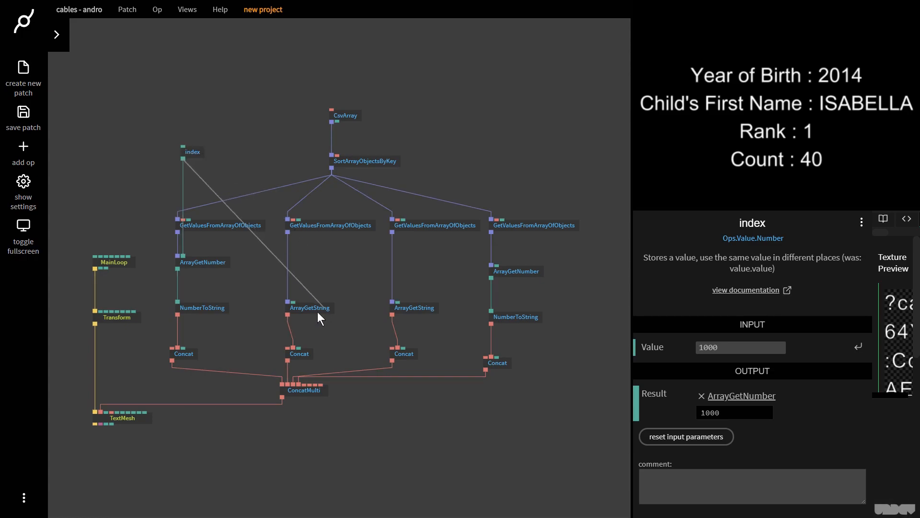
pyautogui.moveTo(182, 160); pyautogui.dragTo(294, 299)
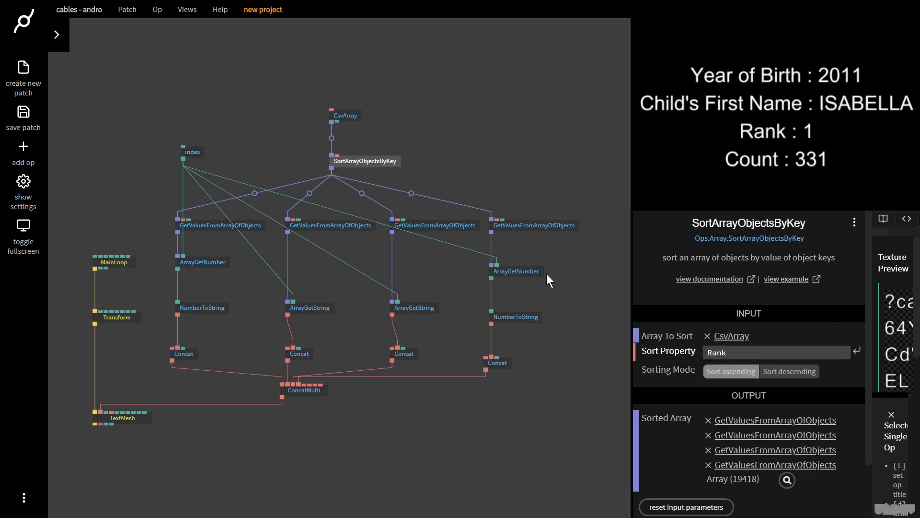
pyautogui.click(787, 479)
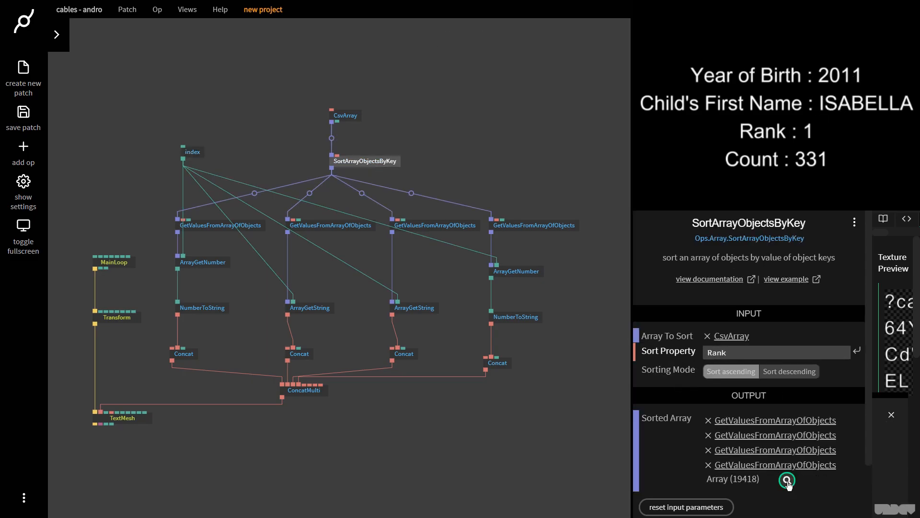
pyautogui.moveTo(459, 235)
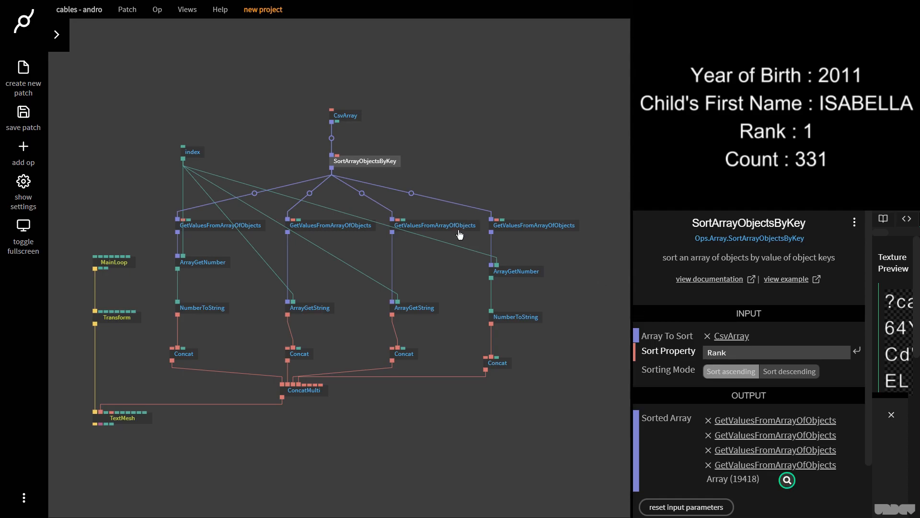
pyautogui.click(786, 480)
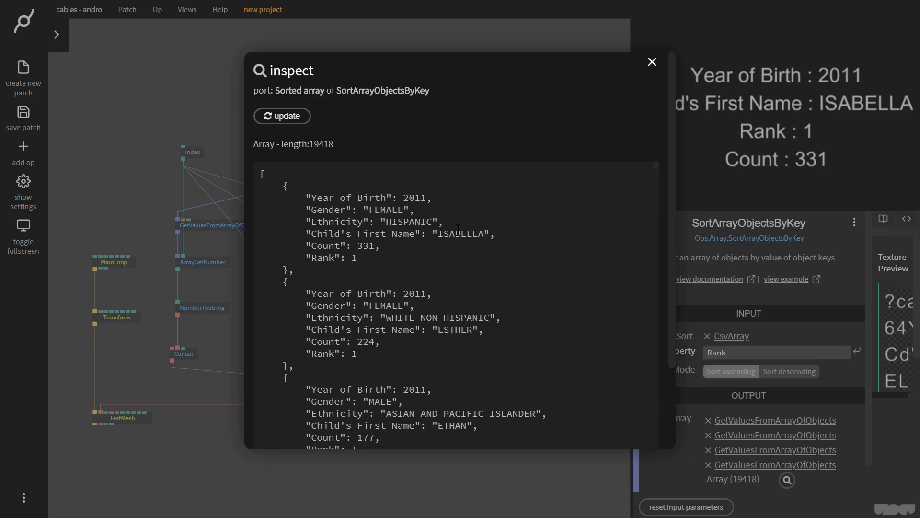
pyautogui.moveTo(756, 85)
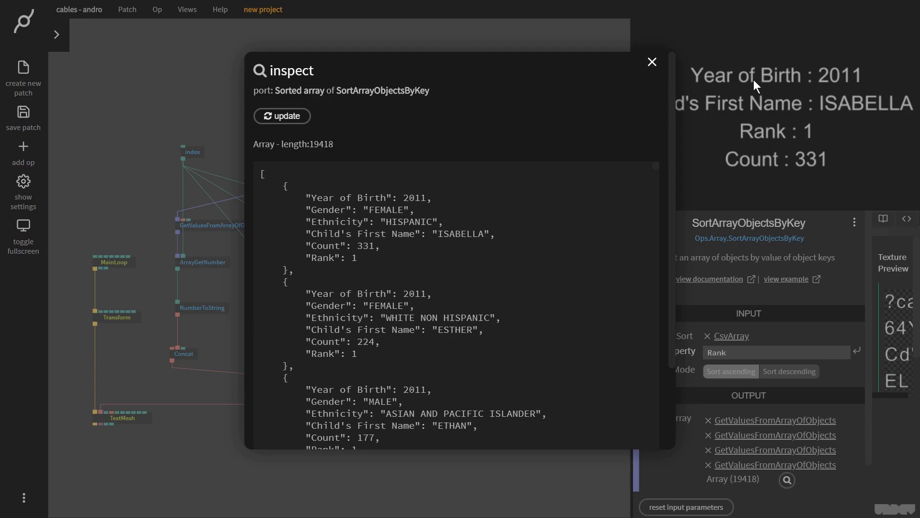
pyautogui.moveTo(404, 238)
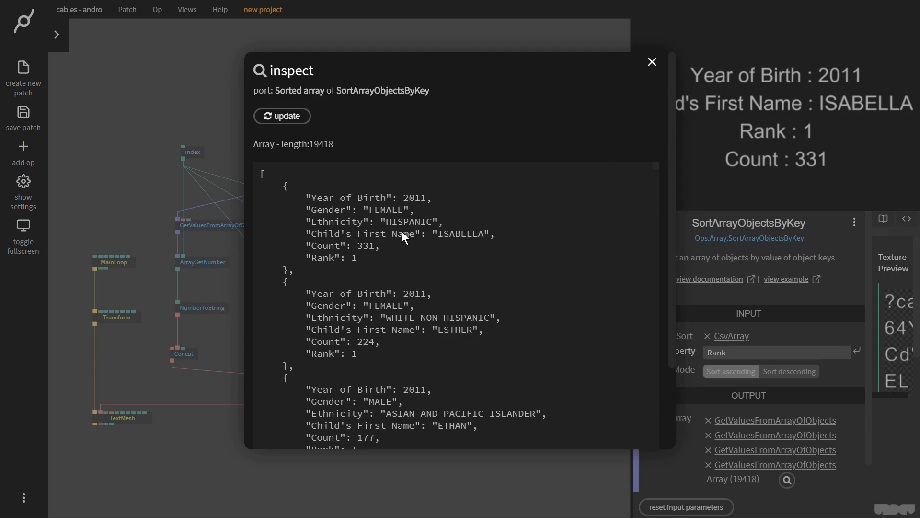
pyautogui.moveTo(818, 171)
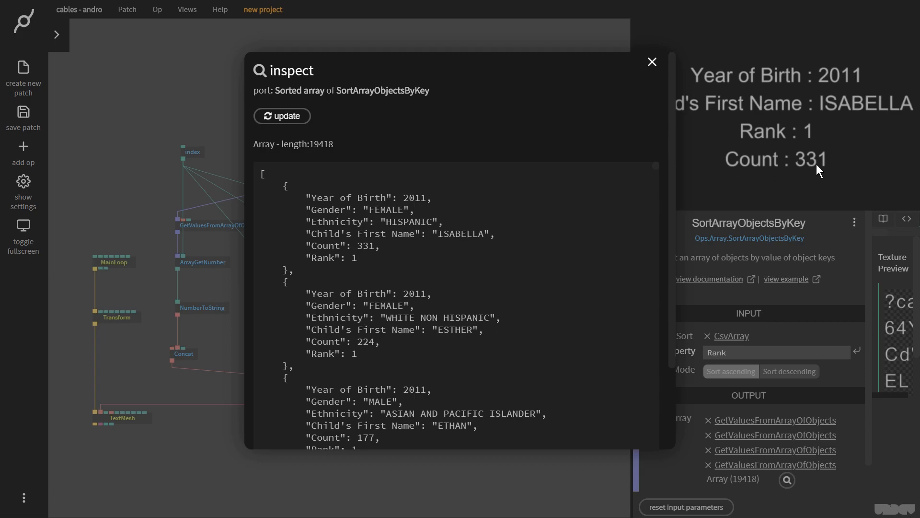
pyautogui.moveTo(647, 86)
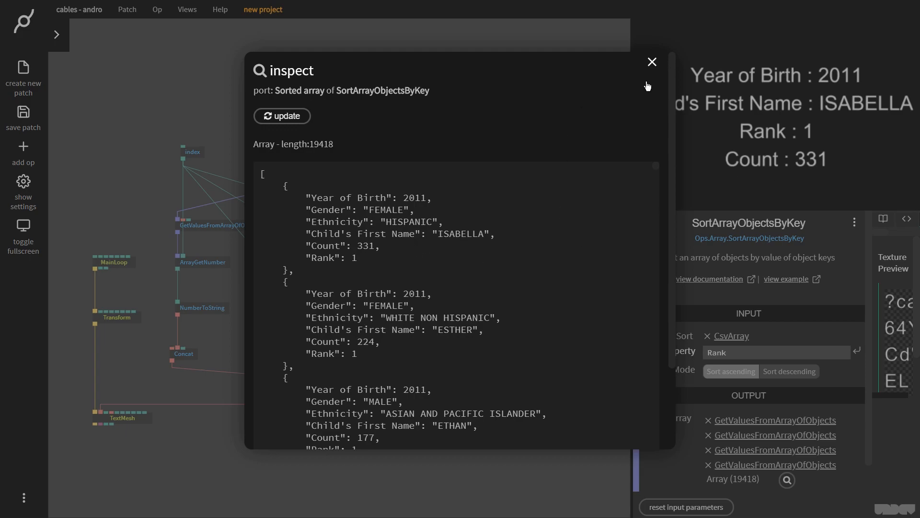
pyautogui.click(651, 61)
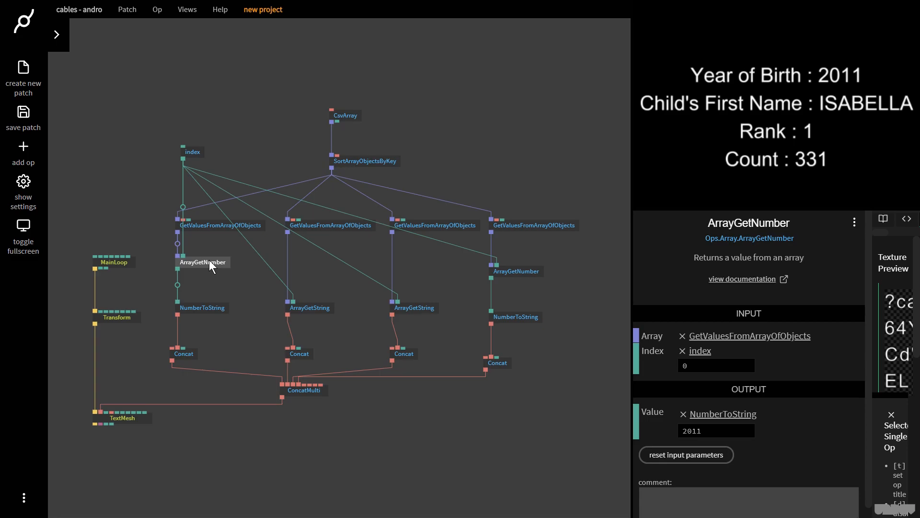
# - Enter a new value for the shared index op to show another record
pyautogui.click(192, 151)
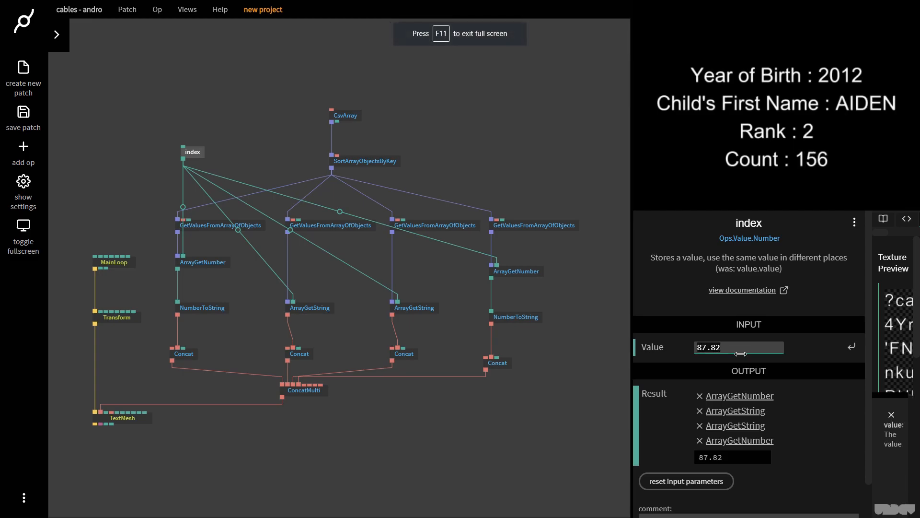
pyautogui.write('1001')
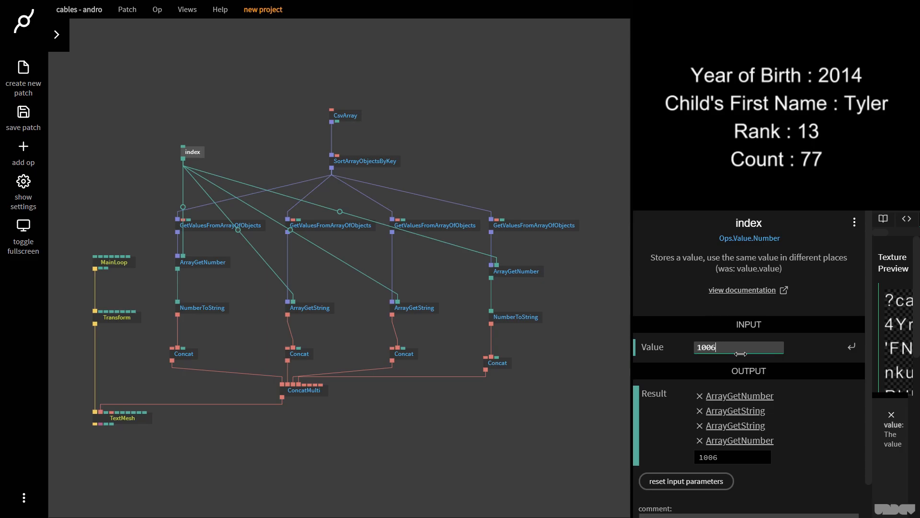
pyautogui.moveTo(386, 187)
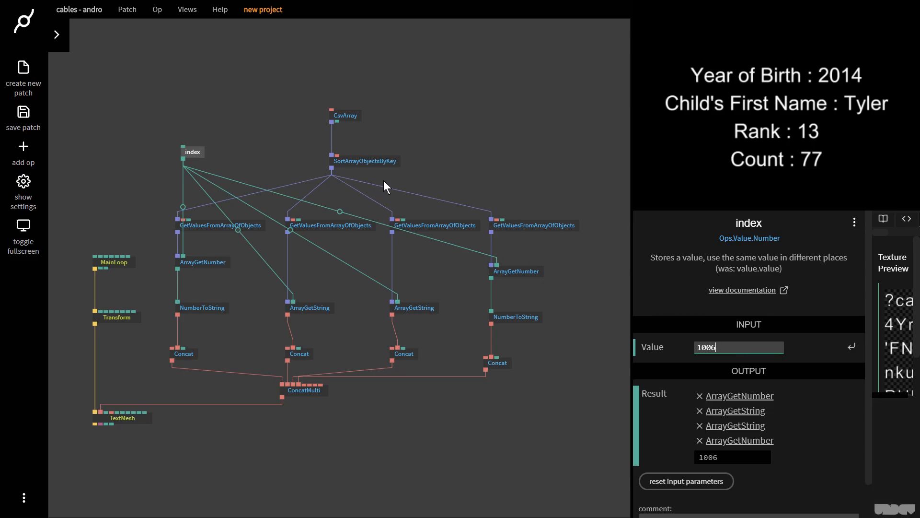
pyautogui.moveTo(195, 158)
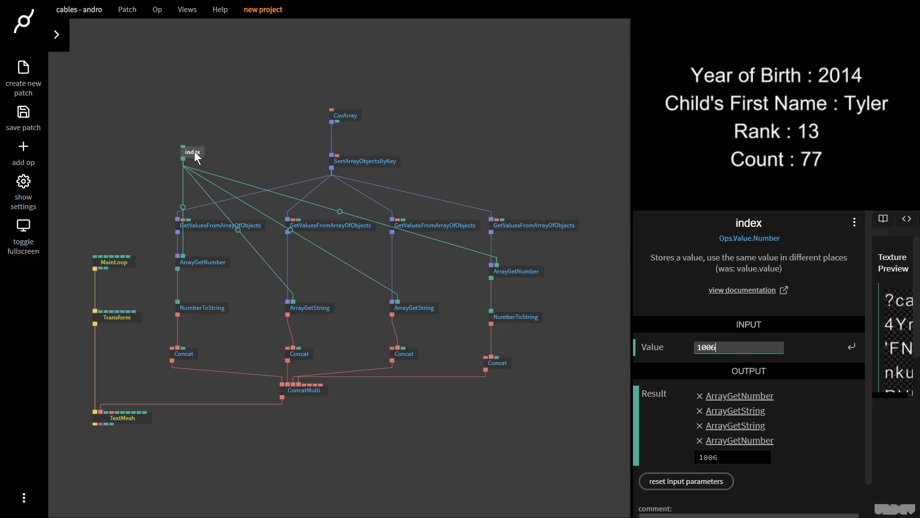
# - Drag the index op beside SortArrayObjectsByKey and check the Child's First Name label
pyautogui.moveTo(193, 153); pyautogui.dragTo(477, 180)
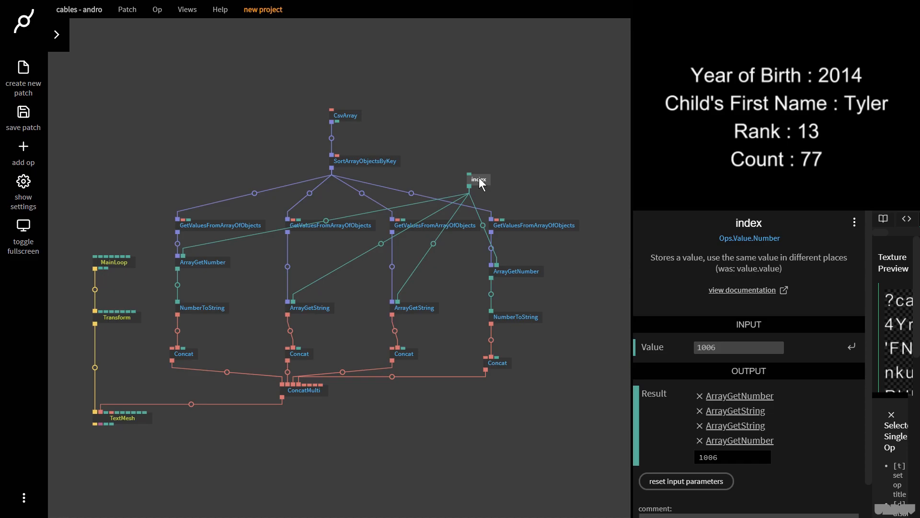
pyautogui.moveTo(472, 193)
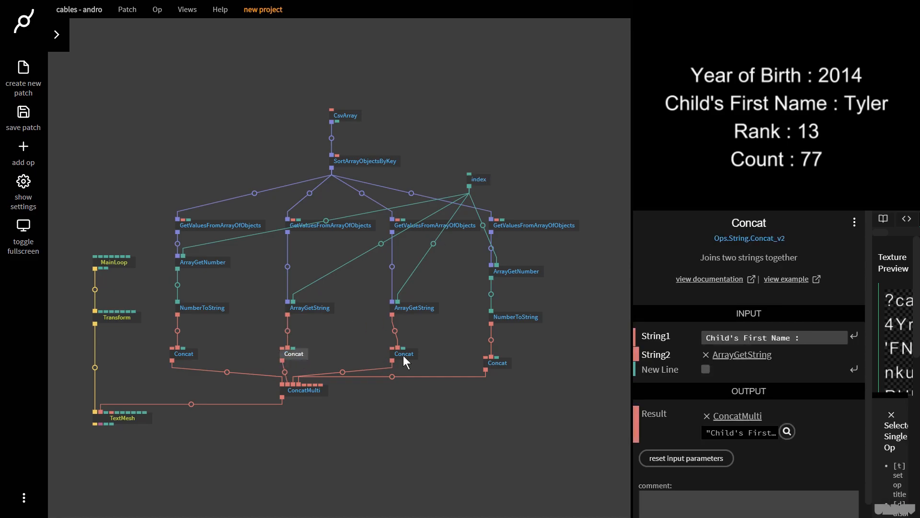
pyautogui.click(397, 353)
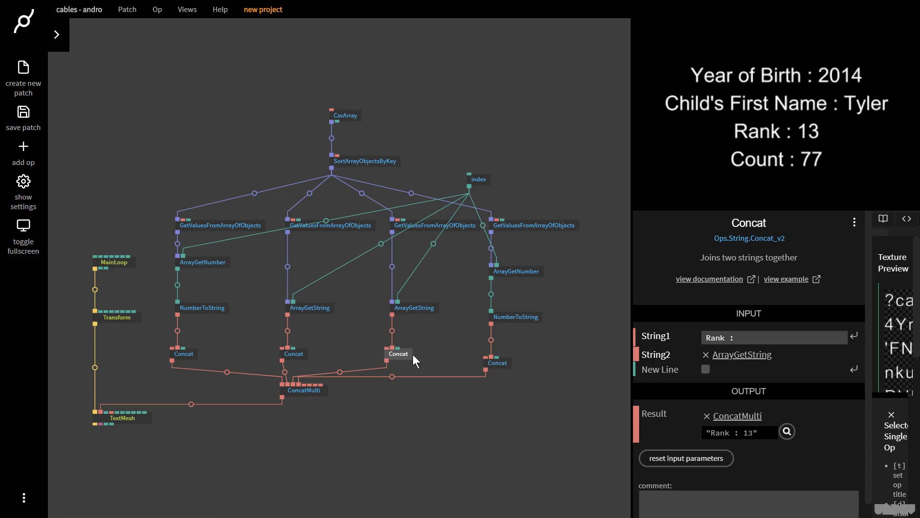
pyautogui.moveTo(434, 233)
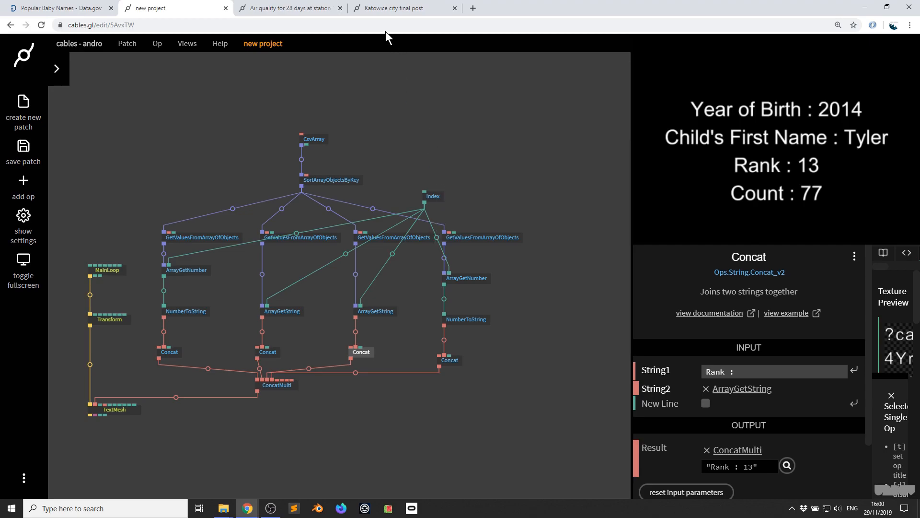
pyautogui.moveTo(290, 8)
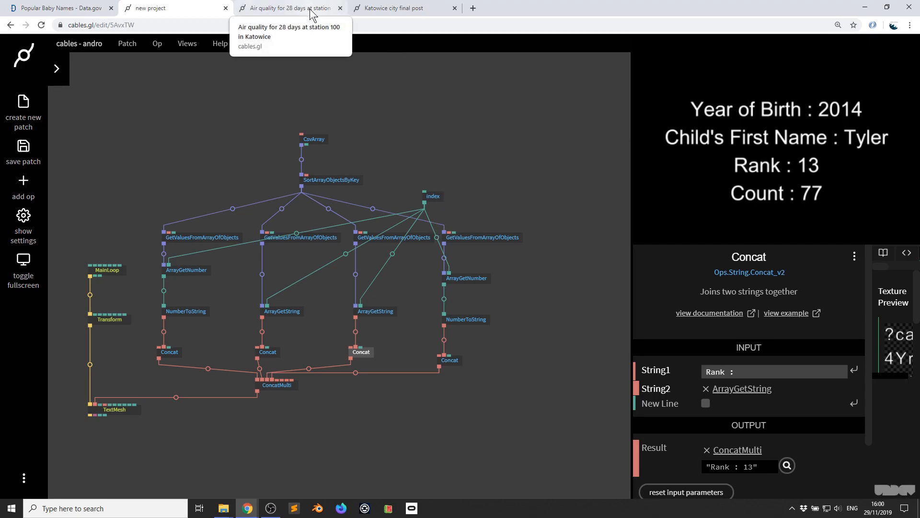
# - Switch to the 'Air quality for 28 days at station 100 in Katowice' patch
pyautogui.click(288, 7)
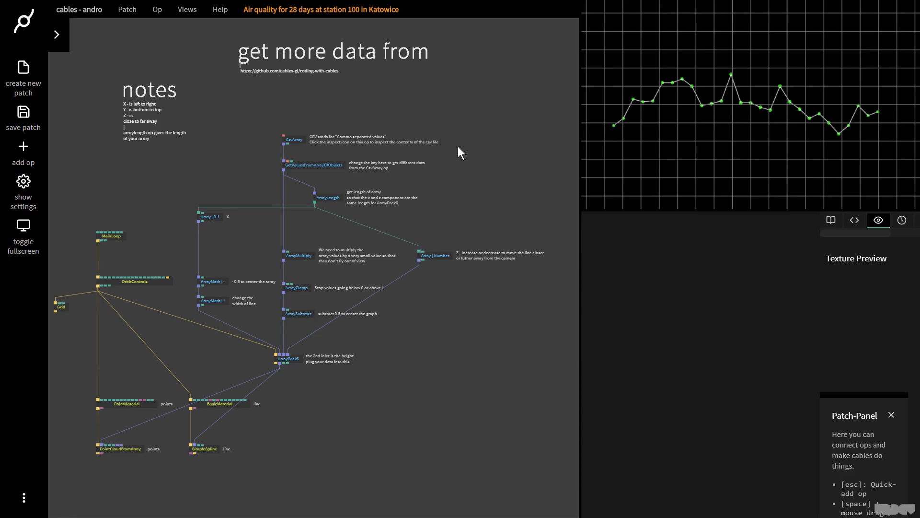
pyautogui.moveTo(459, 152); pyautogui.dragTo(368, 103)
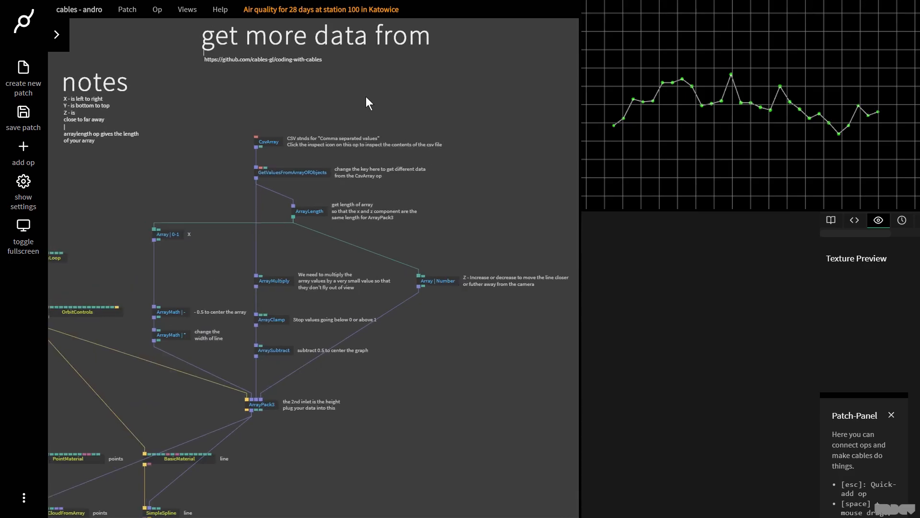
pyautogui.click(268, 142)
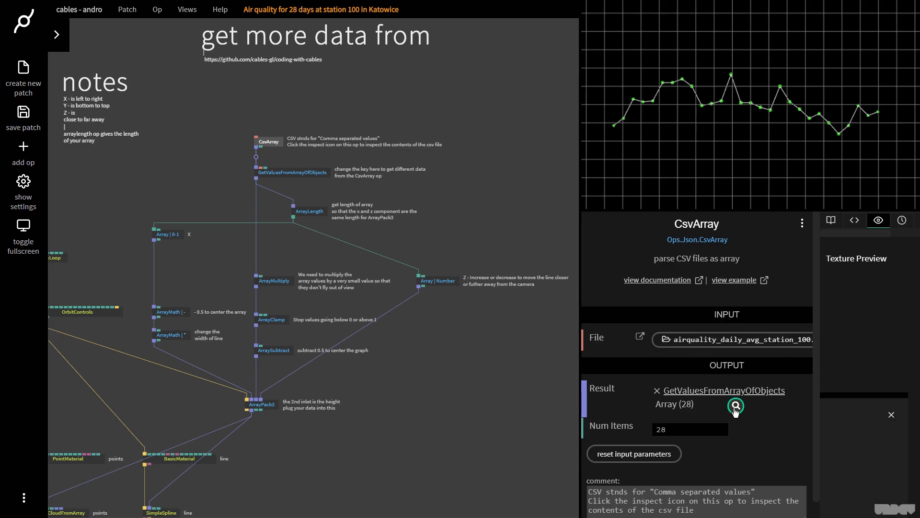
pyautogui.click(735, 405)
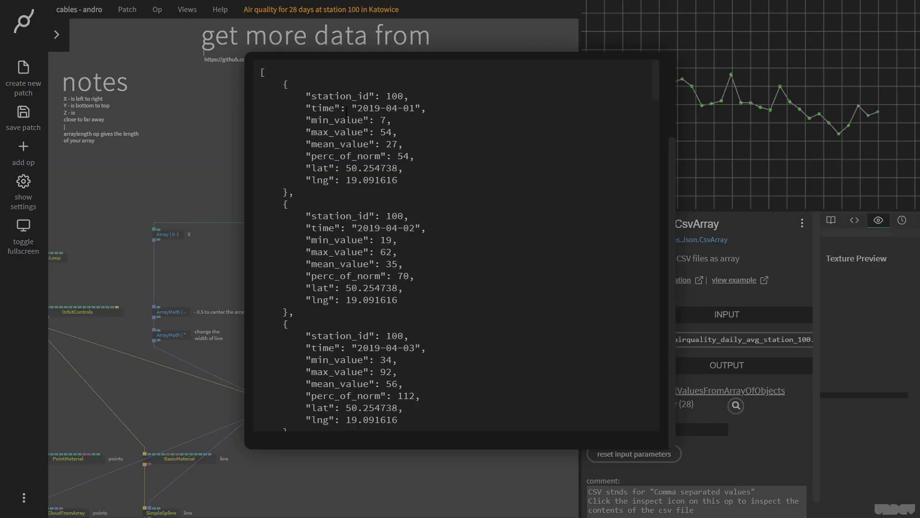
pyautogui.doubleClick(383, 109)
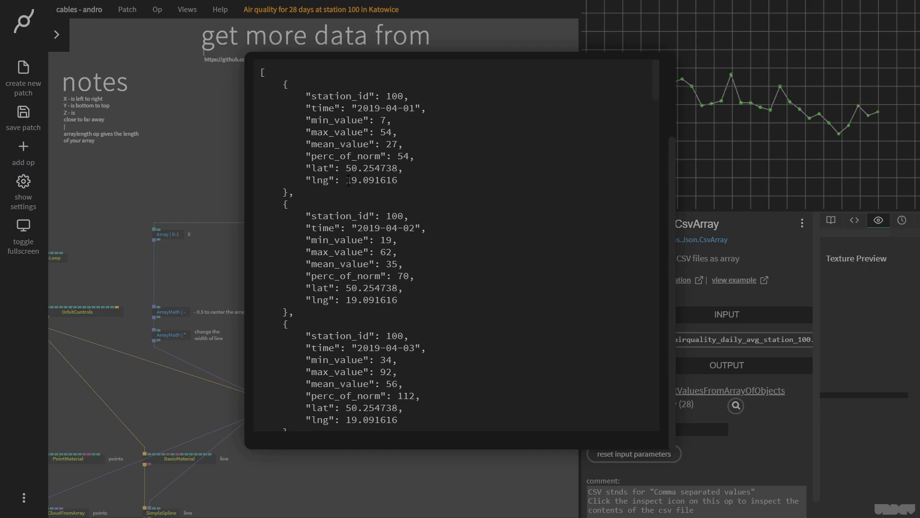
pyautogui.moveTo(659, 84)
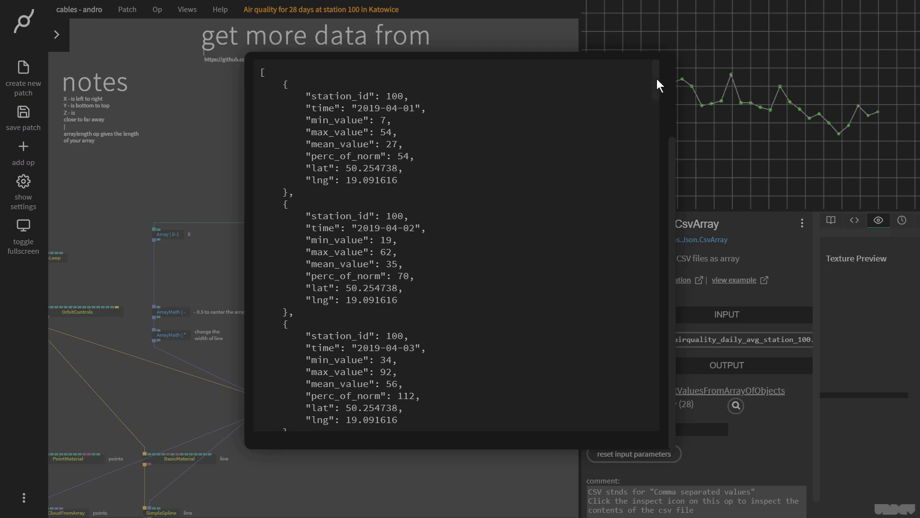
pyautogui.scroll(-3)
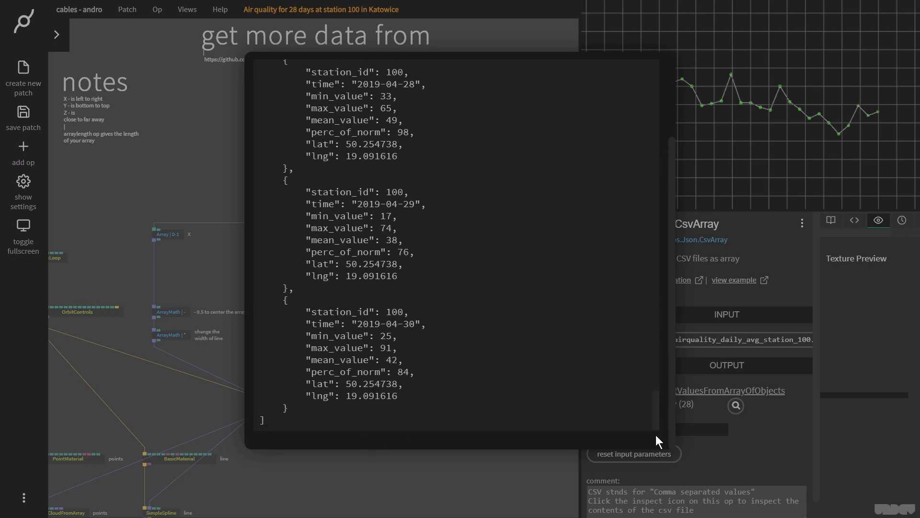
pyautogui.moveTo(145, 160)
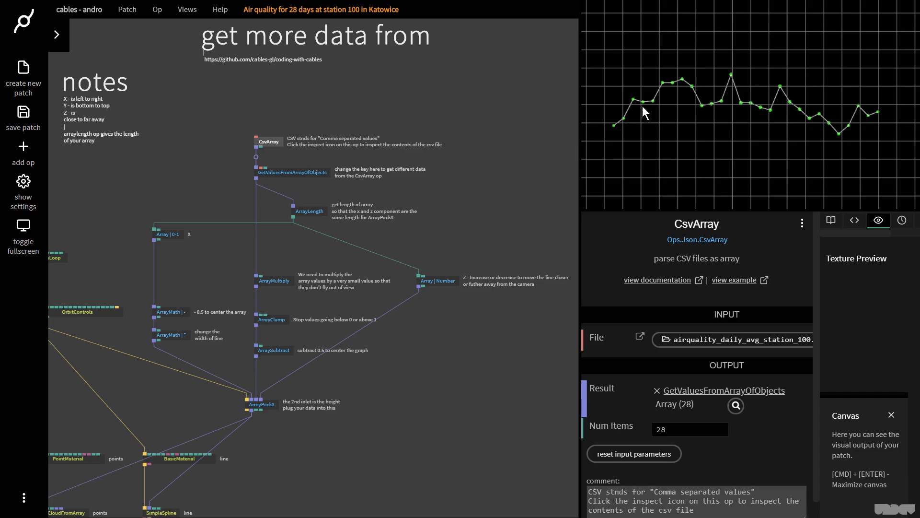
pyautogui.moveTo(887, 122)
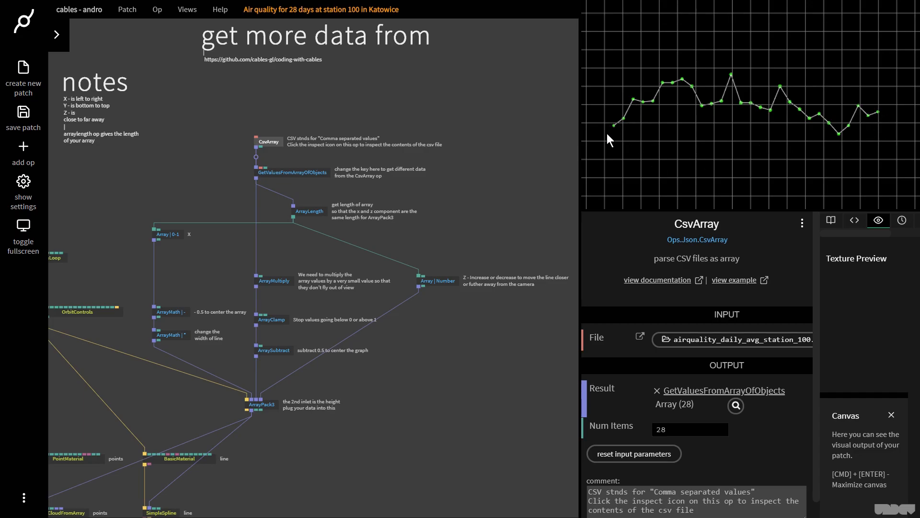
pyautogui.moveTo(686, 119)
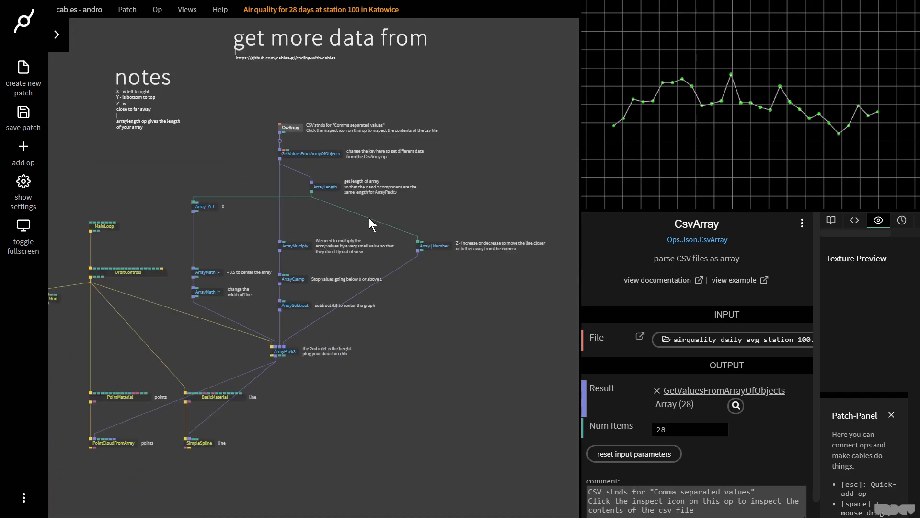
# - Recentre the Katowice patch view on its notes
pyautogui.moveTo(370, 224); pyautogui.dragTo(408, 262)
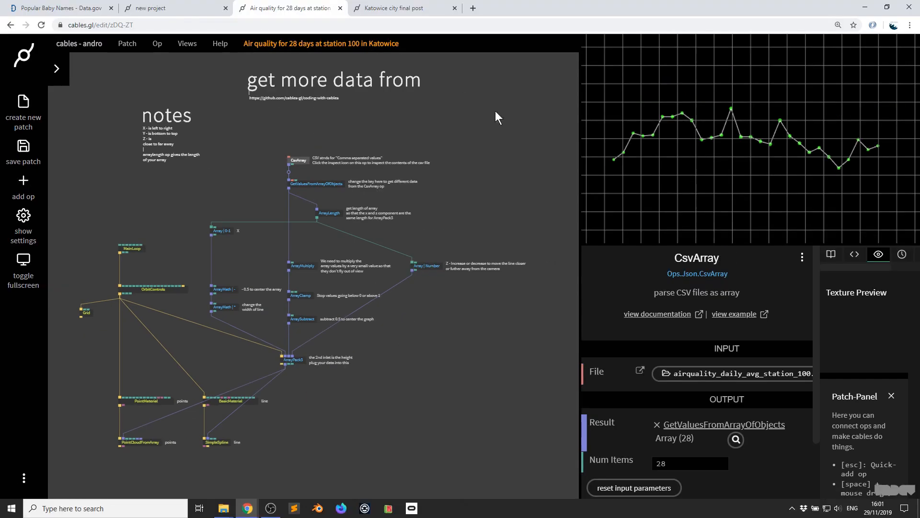
# - Open 'Katowice city final post' in full screen and orbit its 3D air-quality map
pyautogui.click(403, 8)
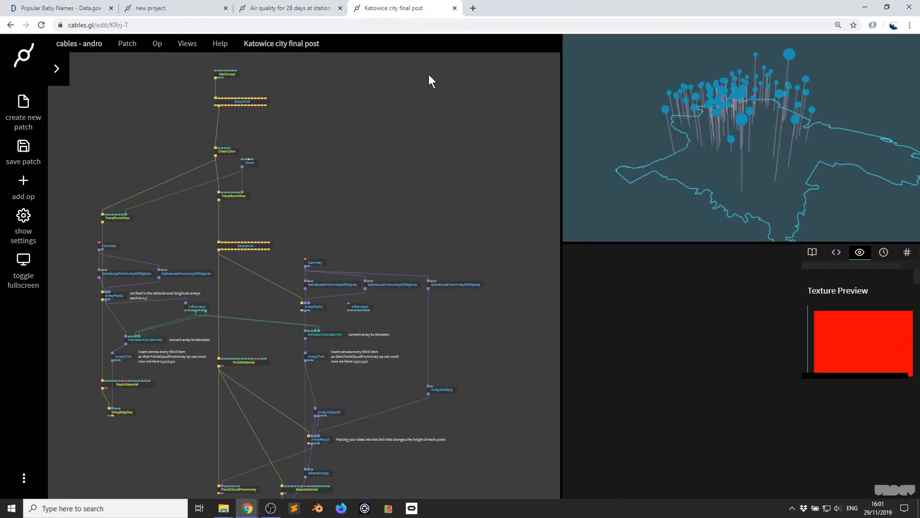
pyautogui.press('f11')
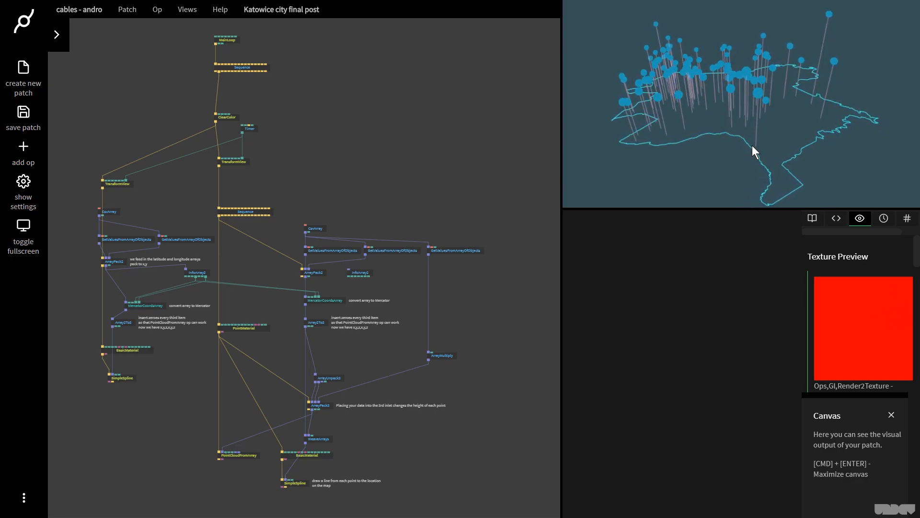
pyautogui.moveTo(755, 152); pyautogui.dragTo(638, 148)
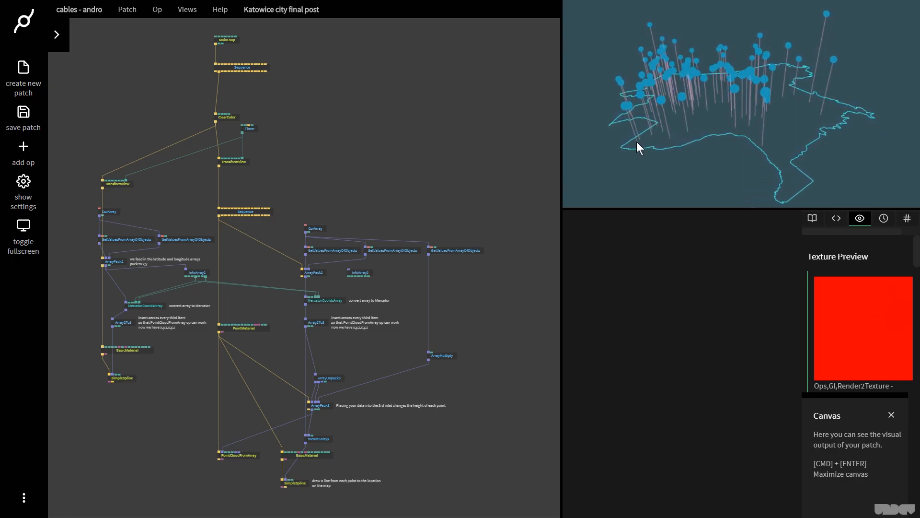